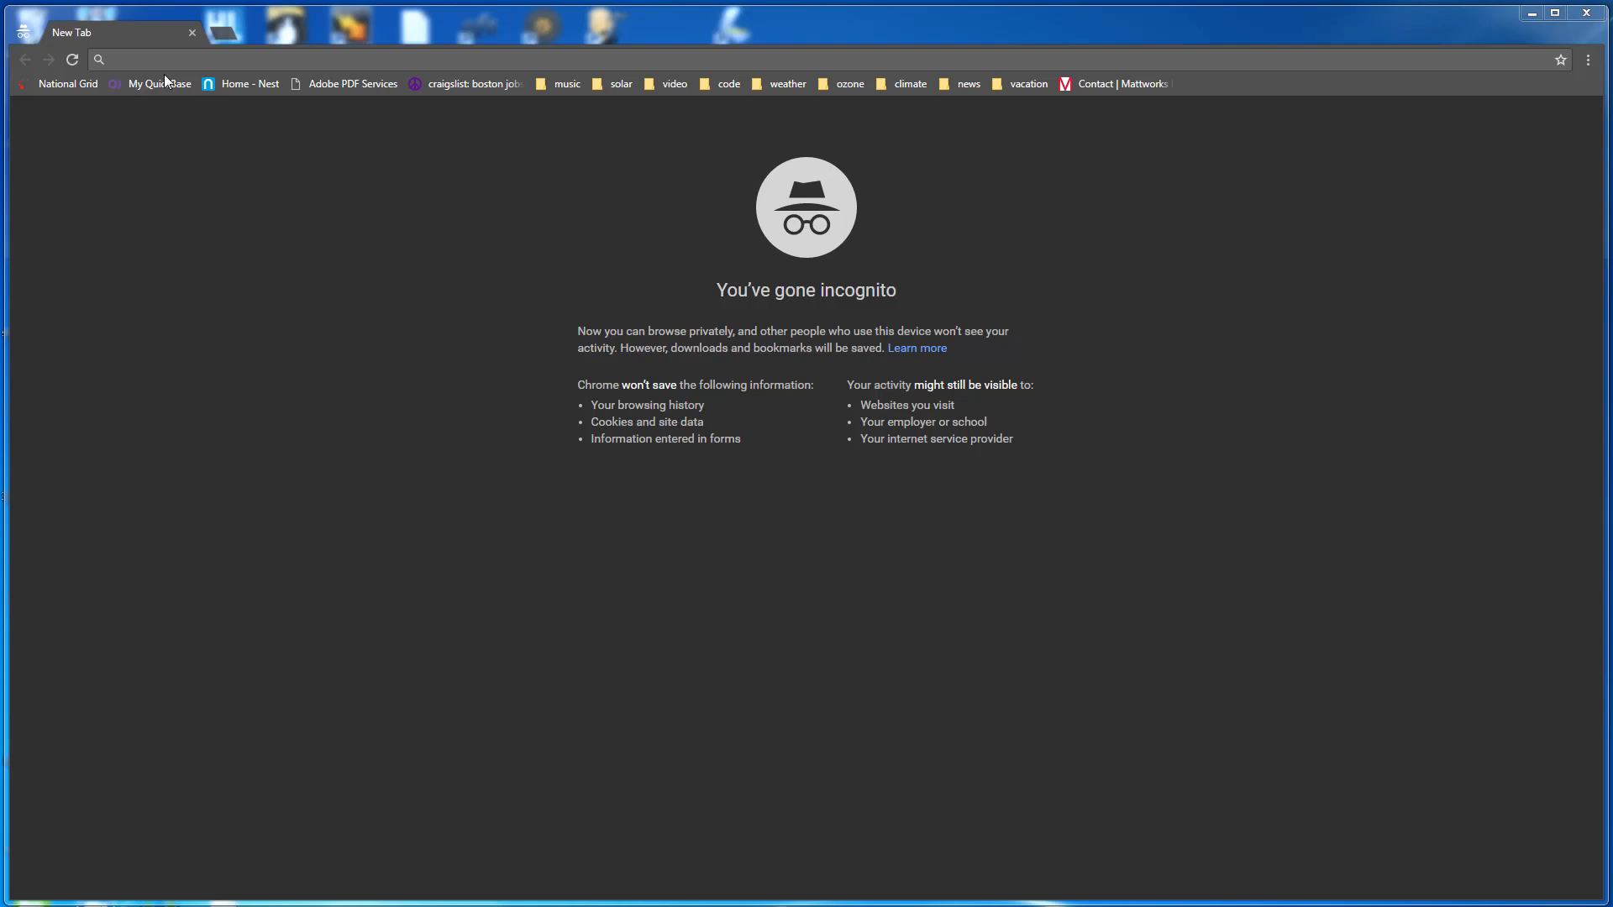
Go to youtube.com in the incognito Chrome window
type("youtube.com")
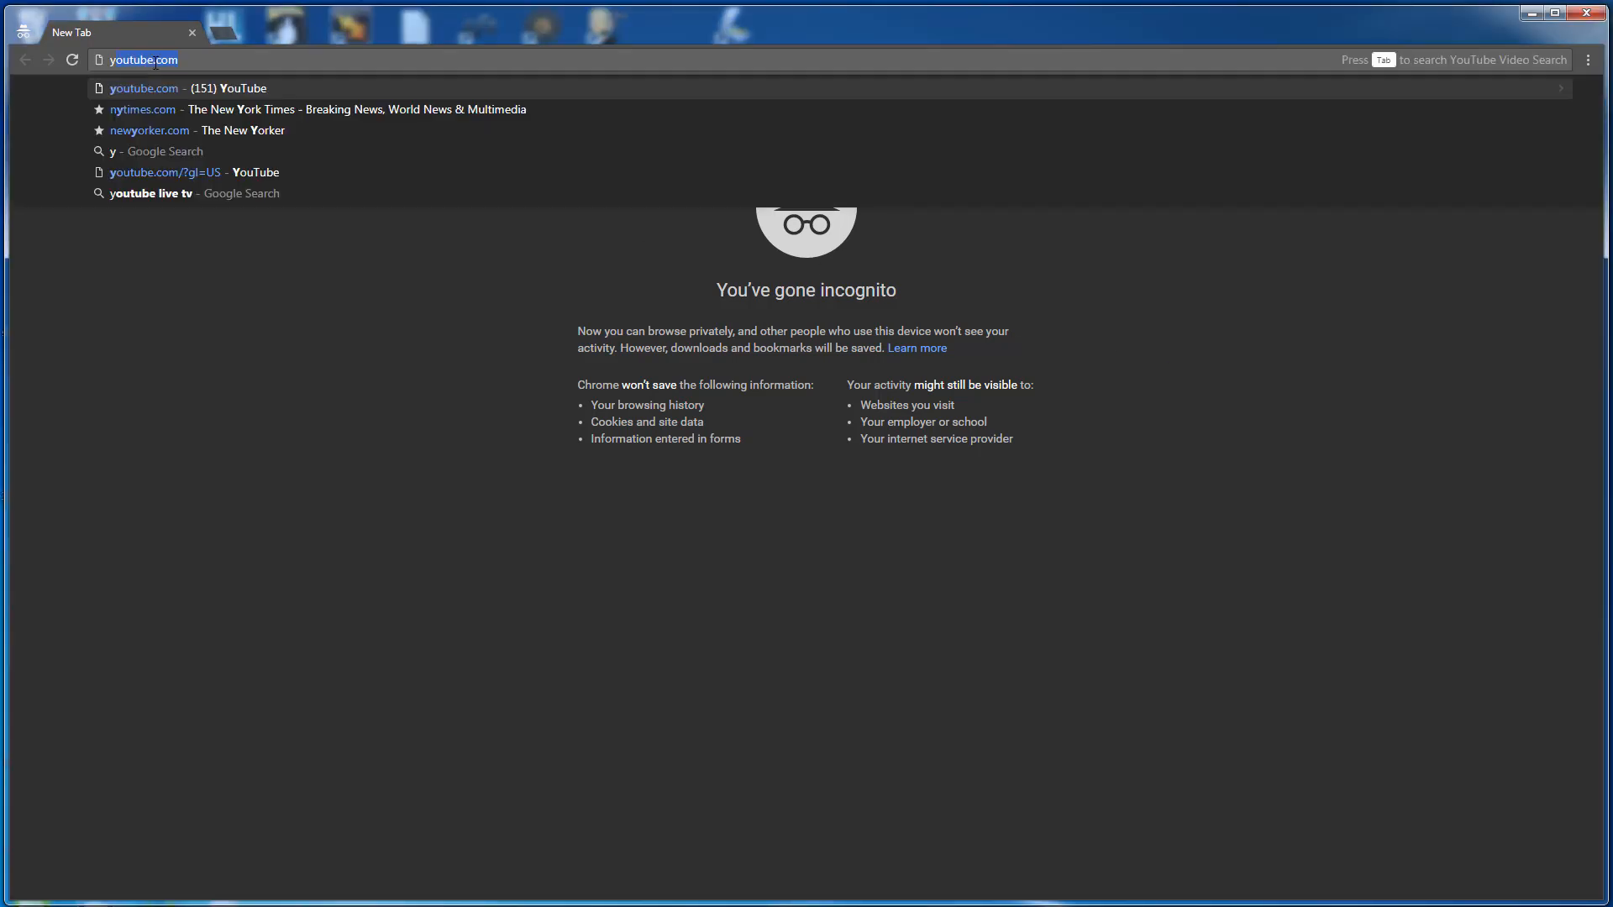
key("Backspace")
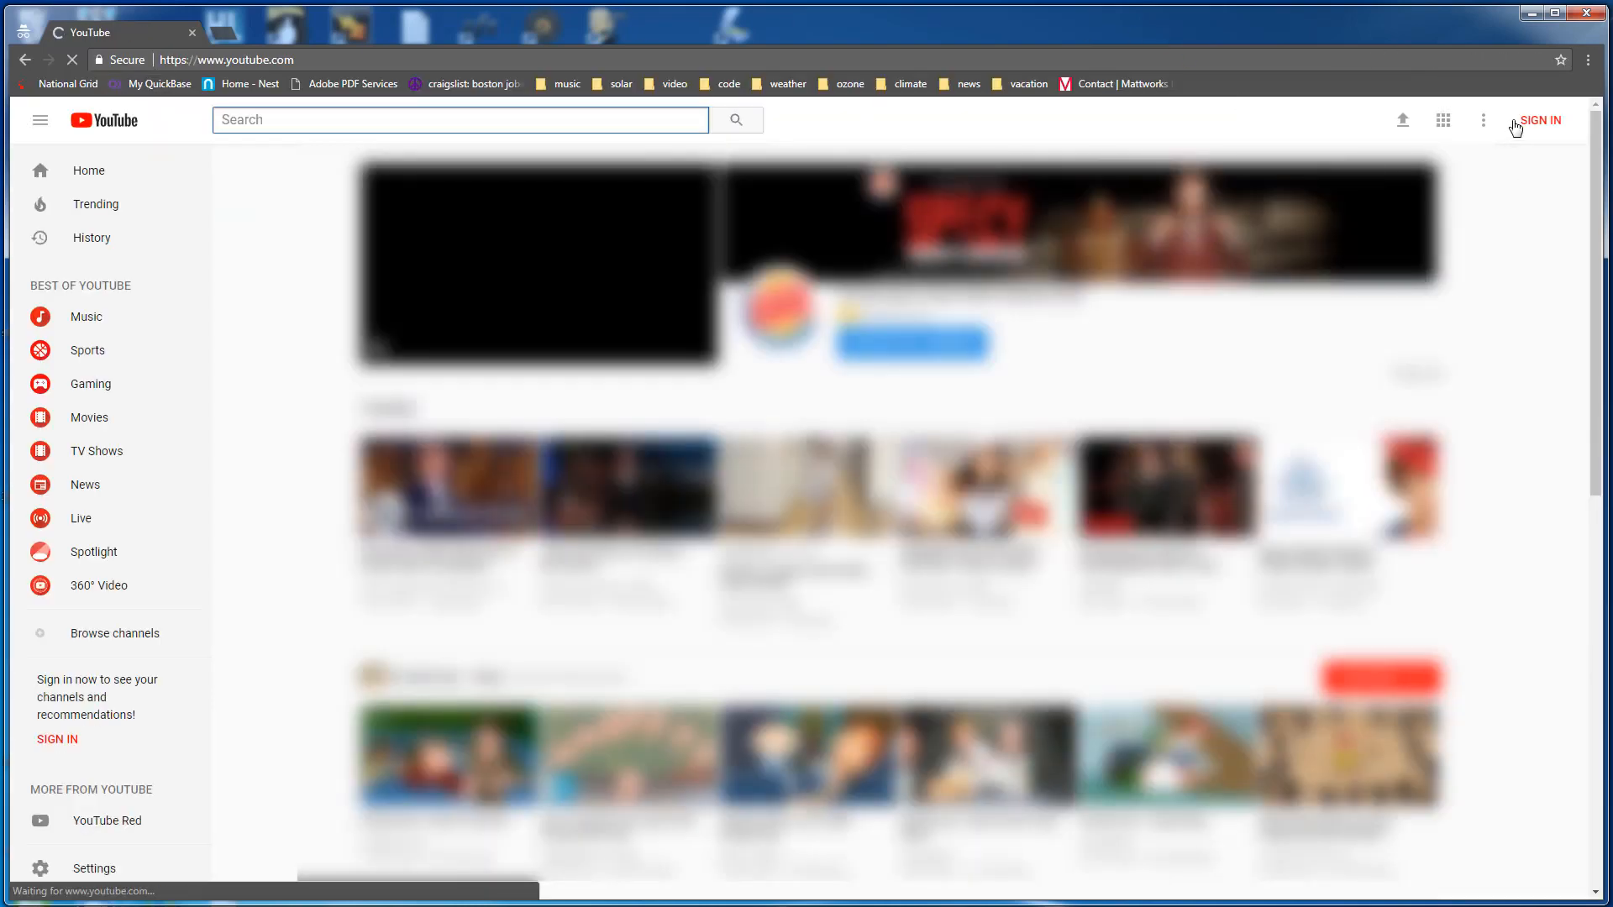
left_click(1542, 120)
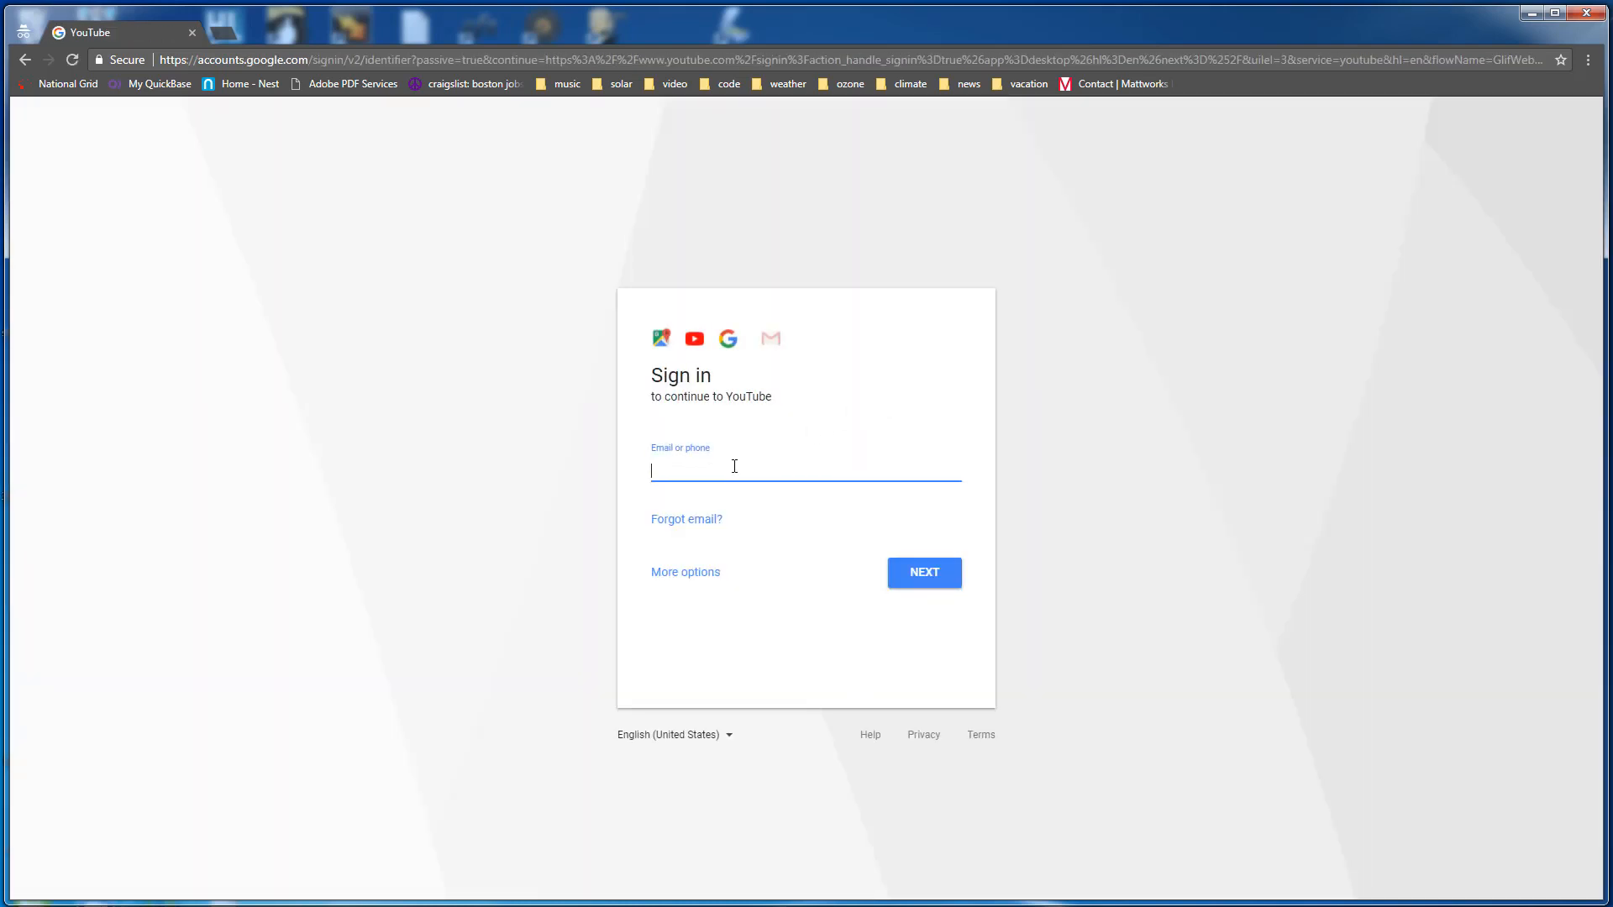
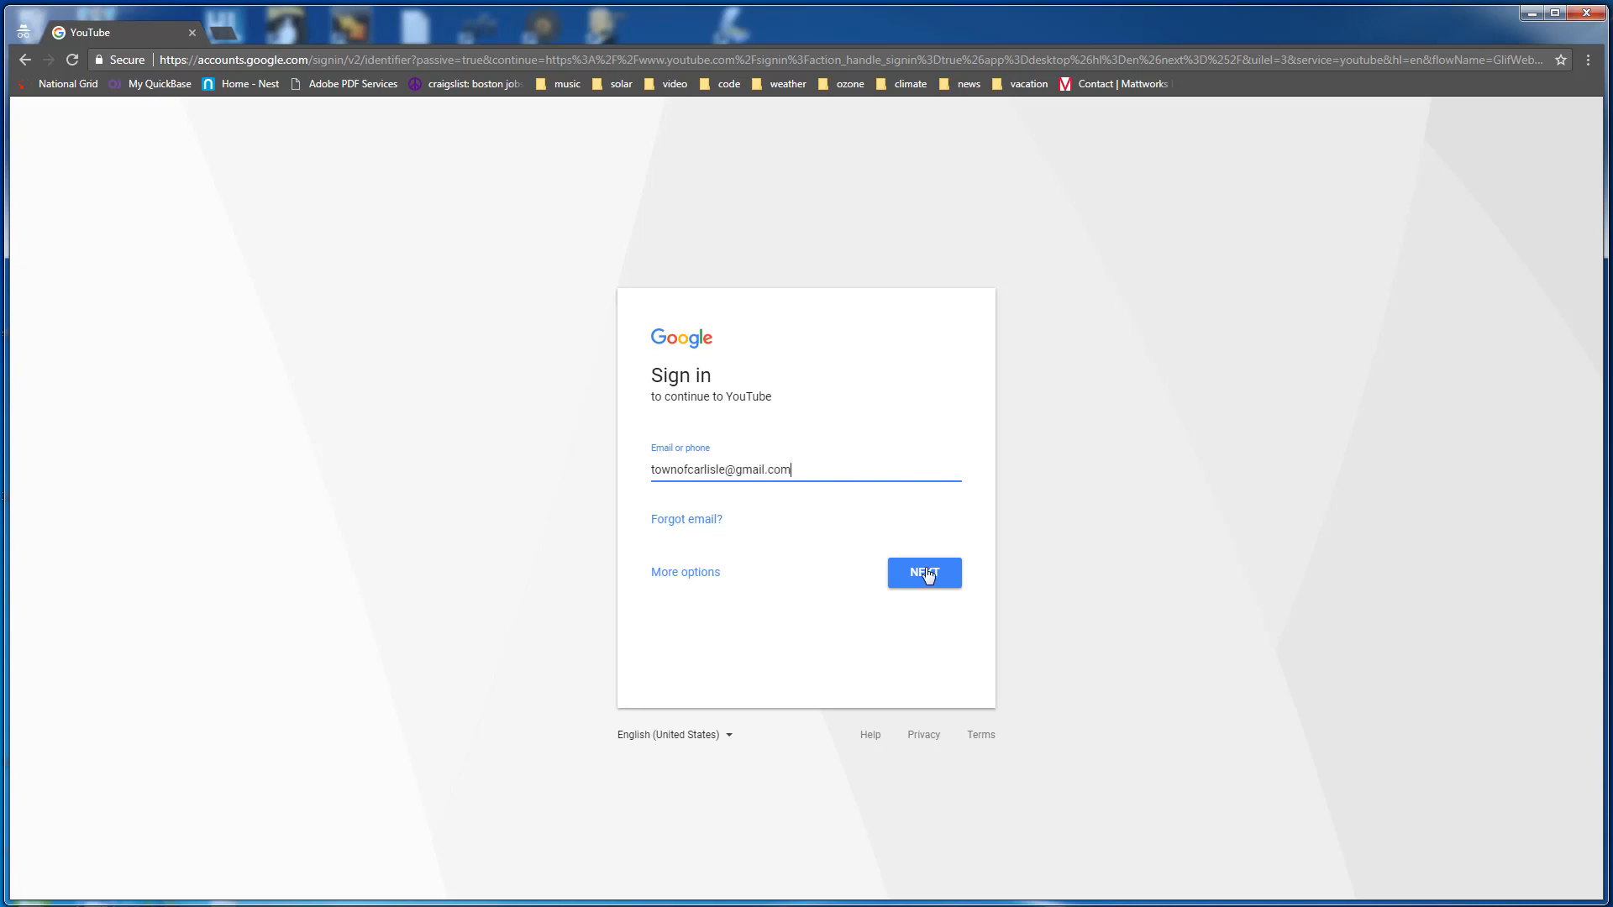
left_click(921, 572)
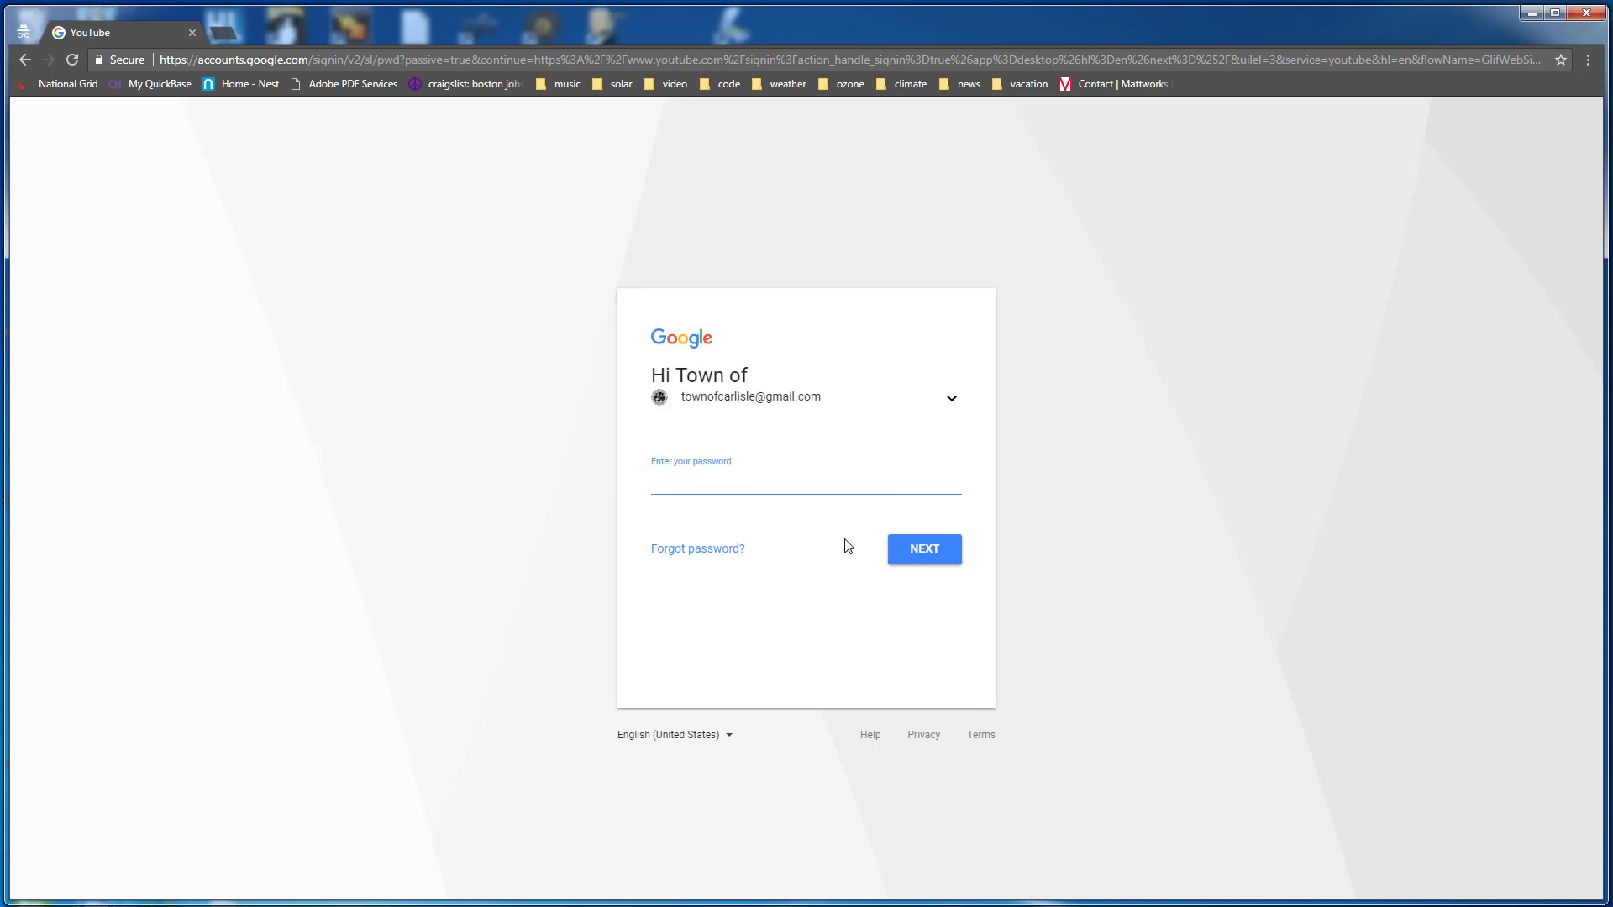
left_click(921, 549)
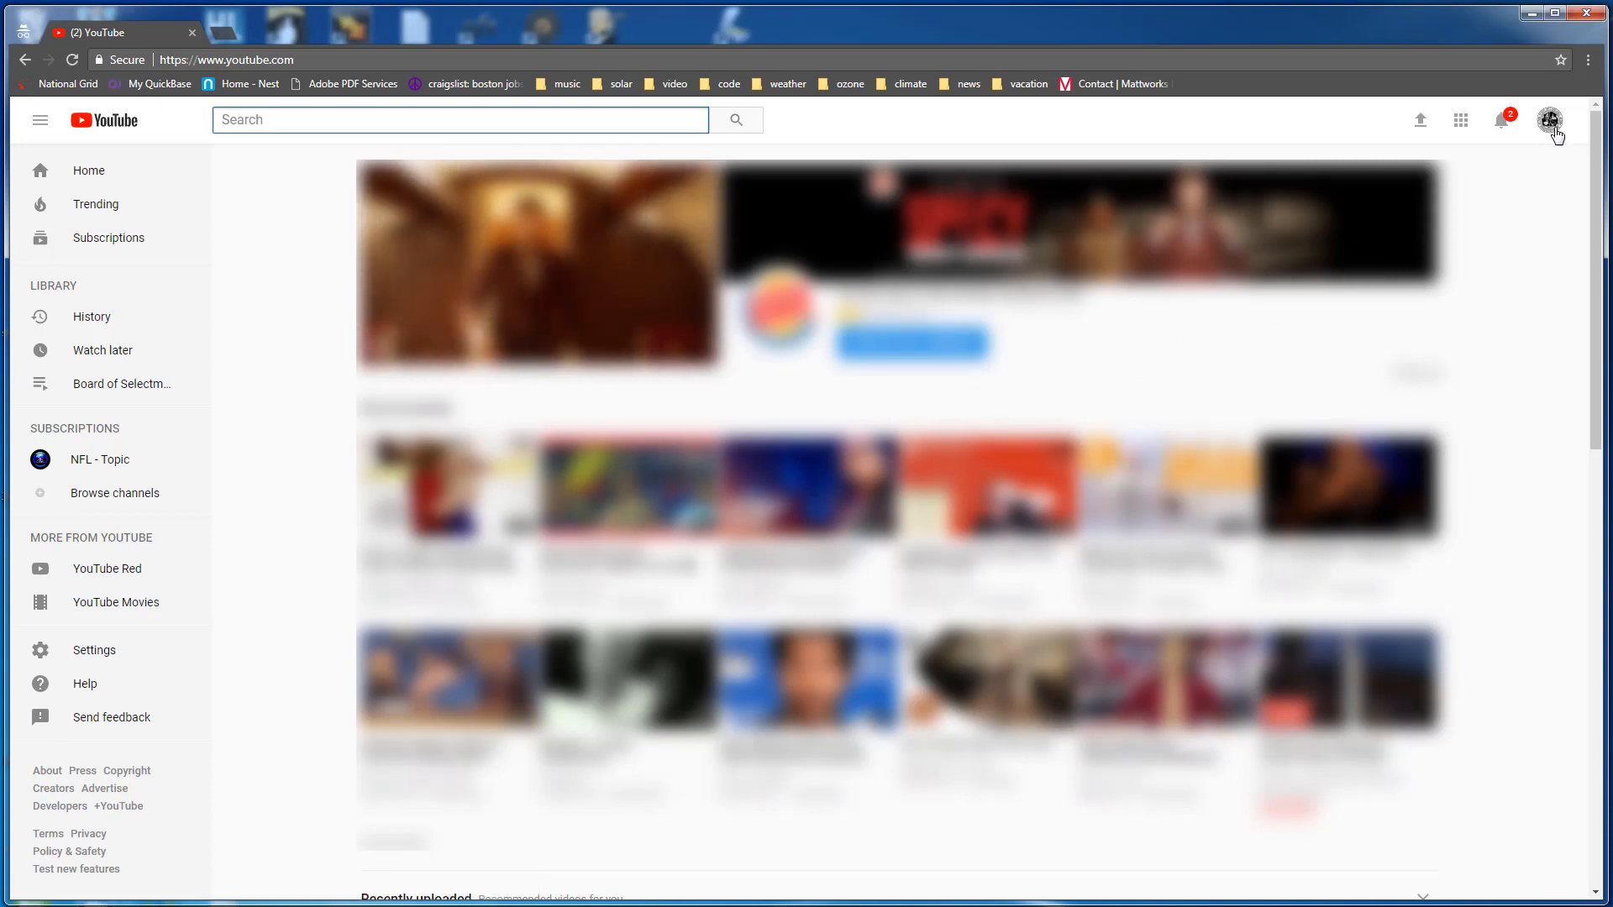
Reach Creator Studio's Live Streaming Events page from the account menu
left_click(1552, 119)
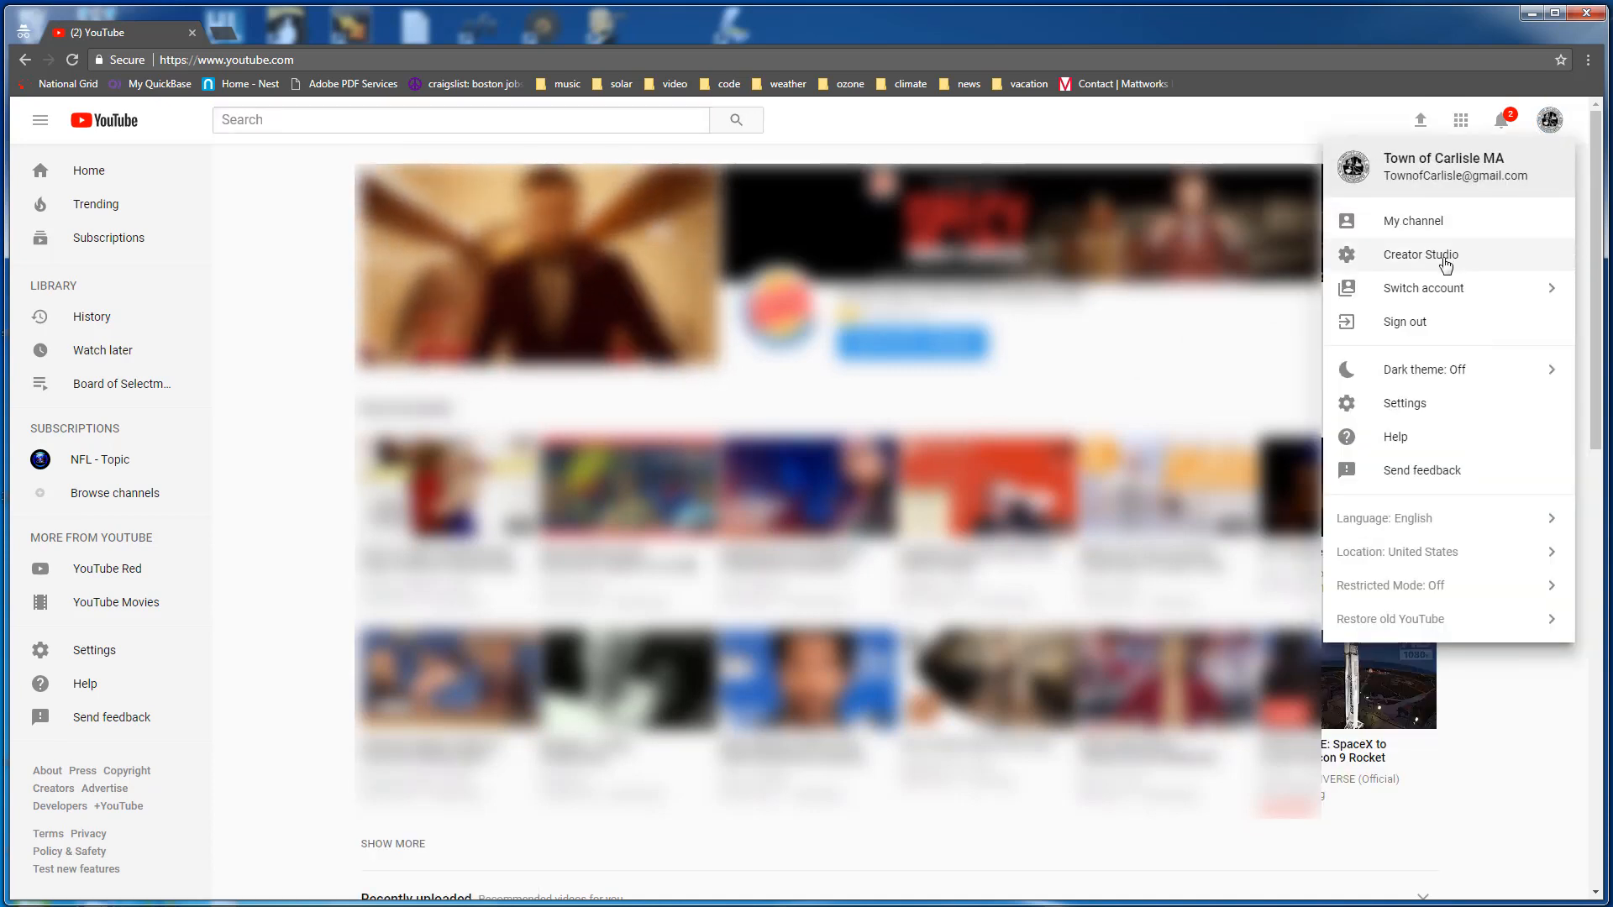
left_click(1421, 253)
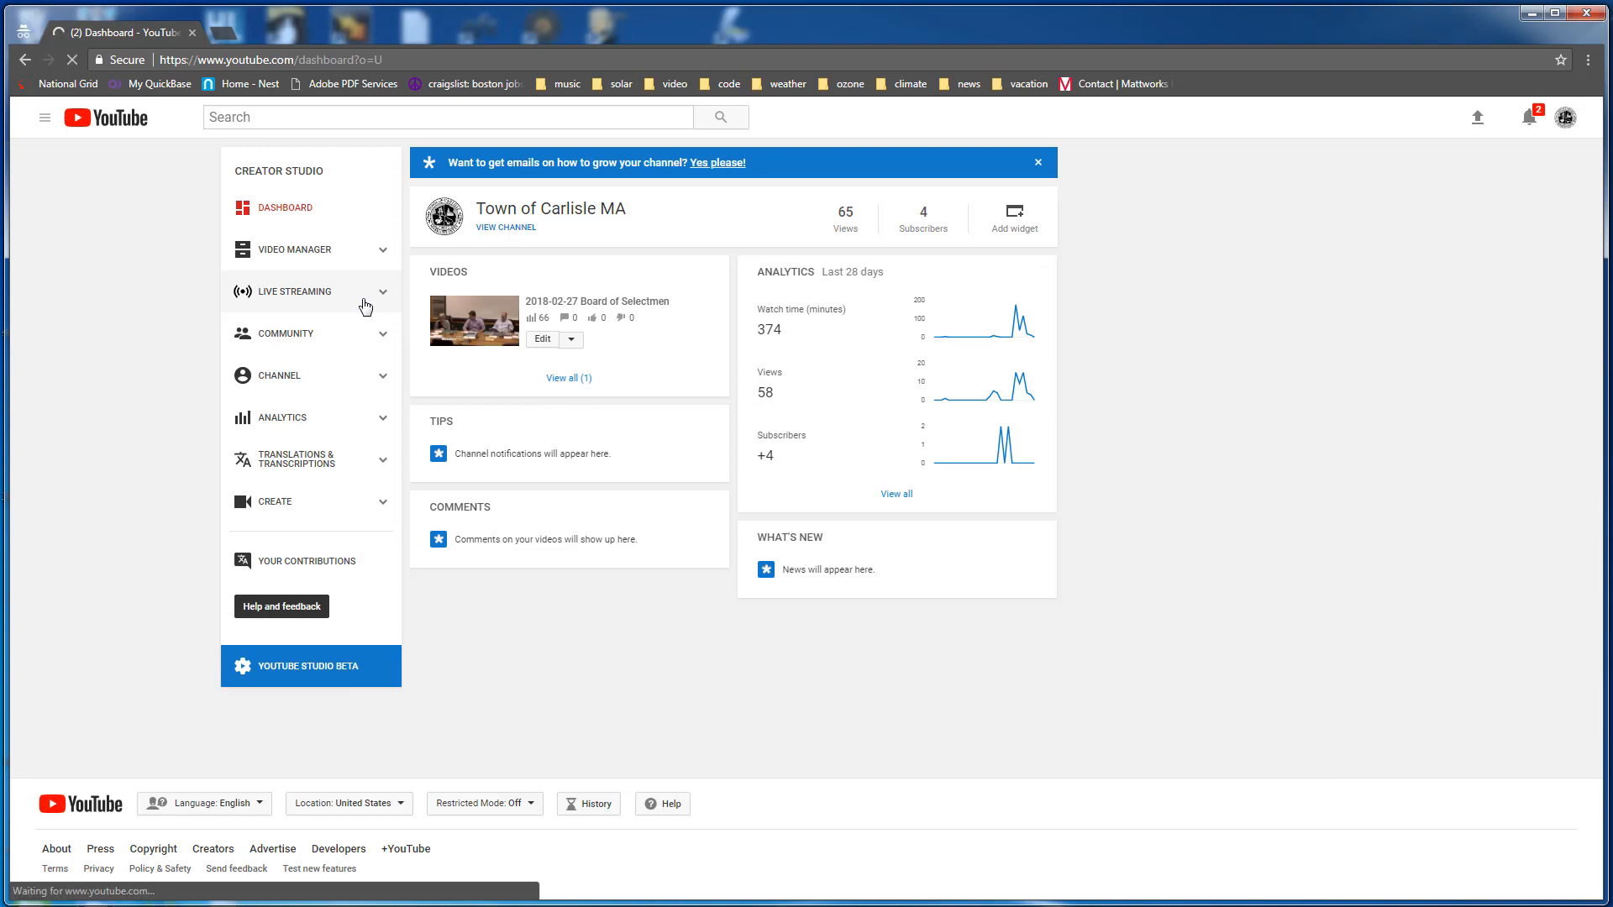
left_click(294, 291)
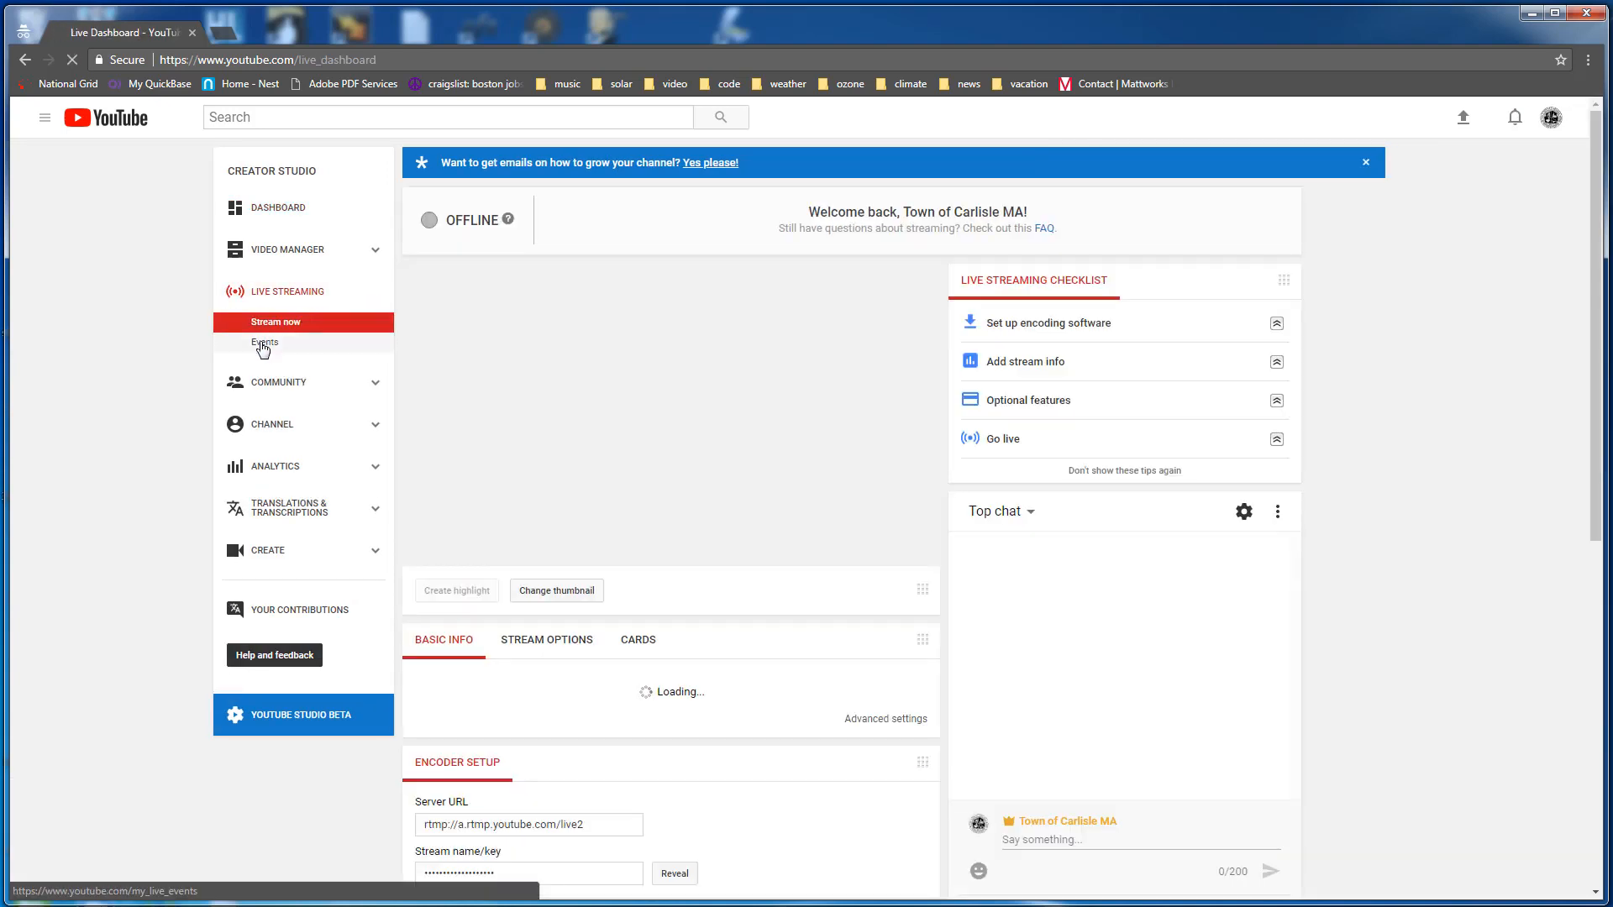
left_click(266, 342)
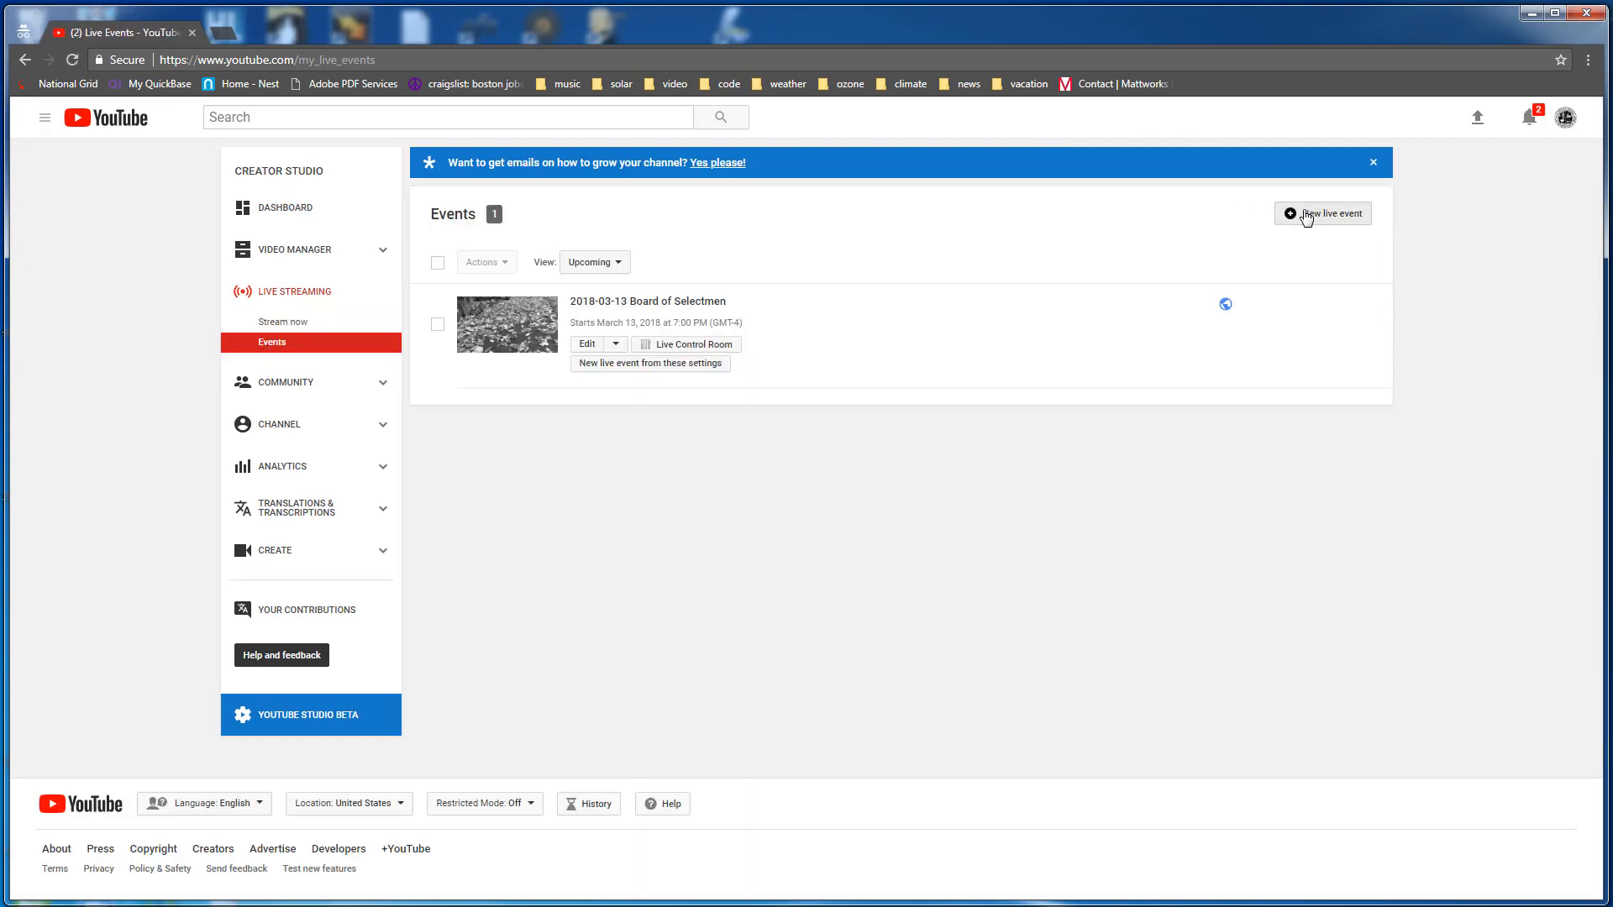
Create public custom live event 'Testing' with description 'This is a description'
left_click(1323, 214)
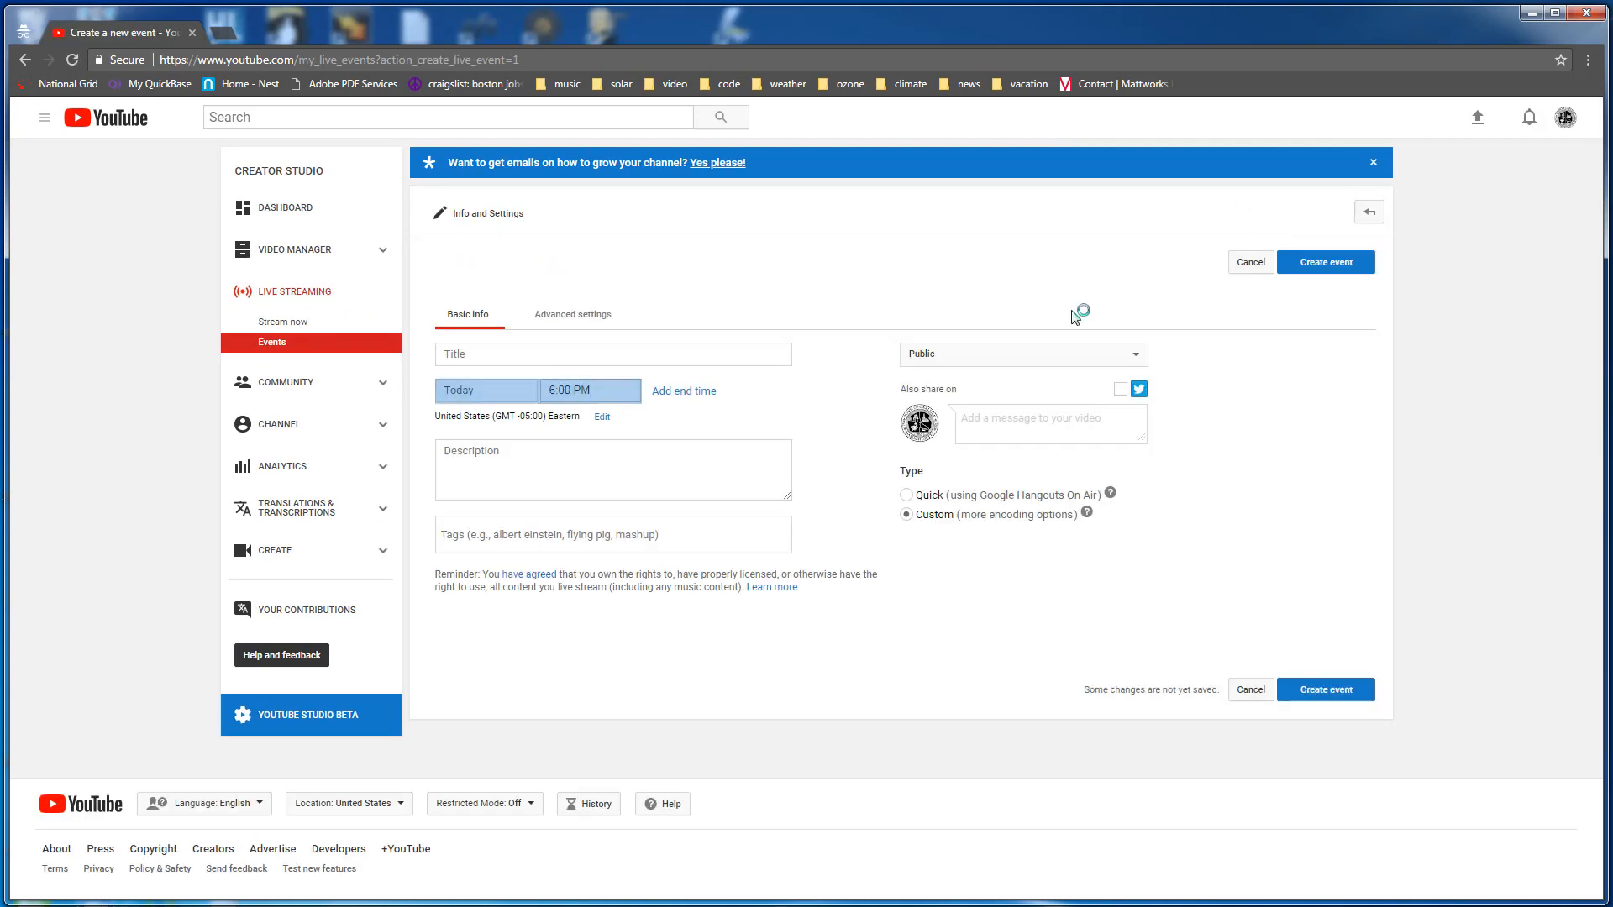
left_click(613, 354)
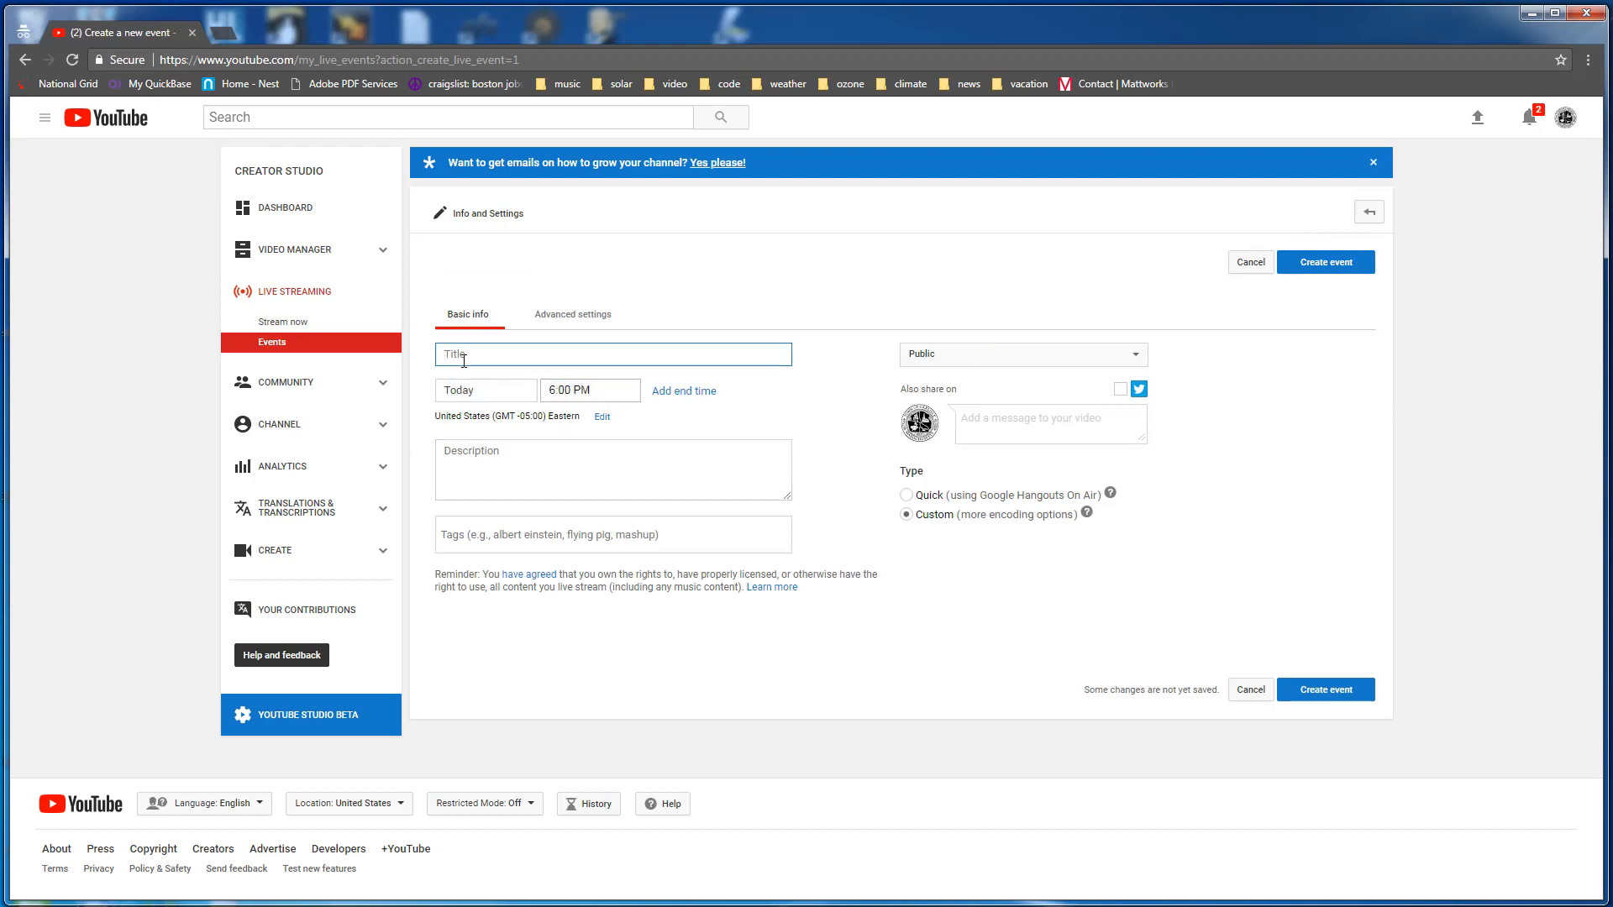
type("Testing")
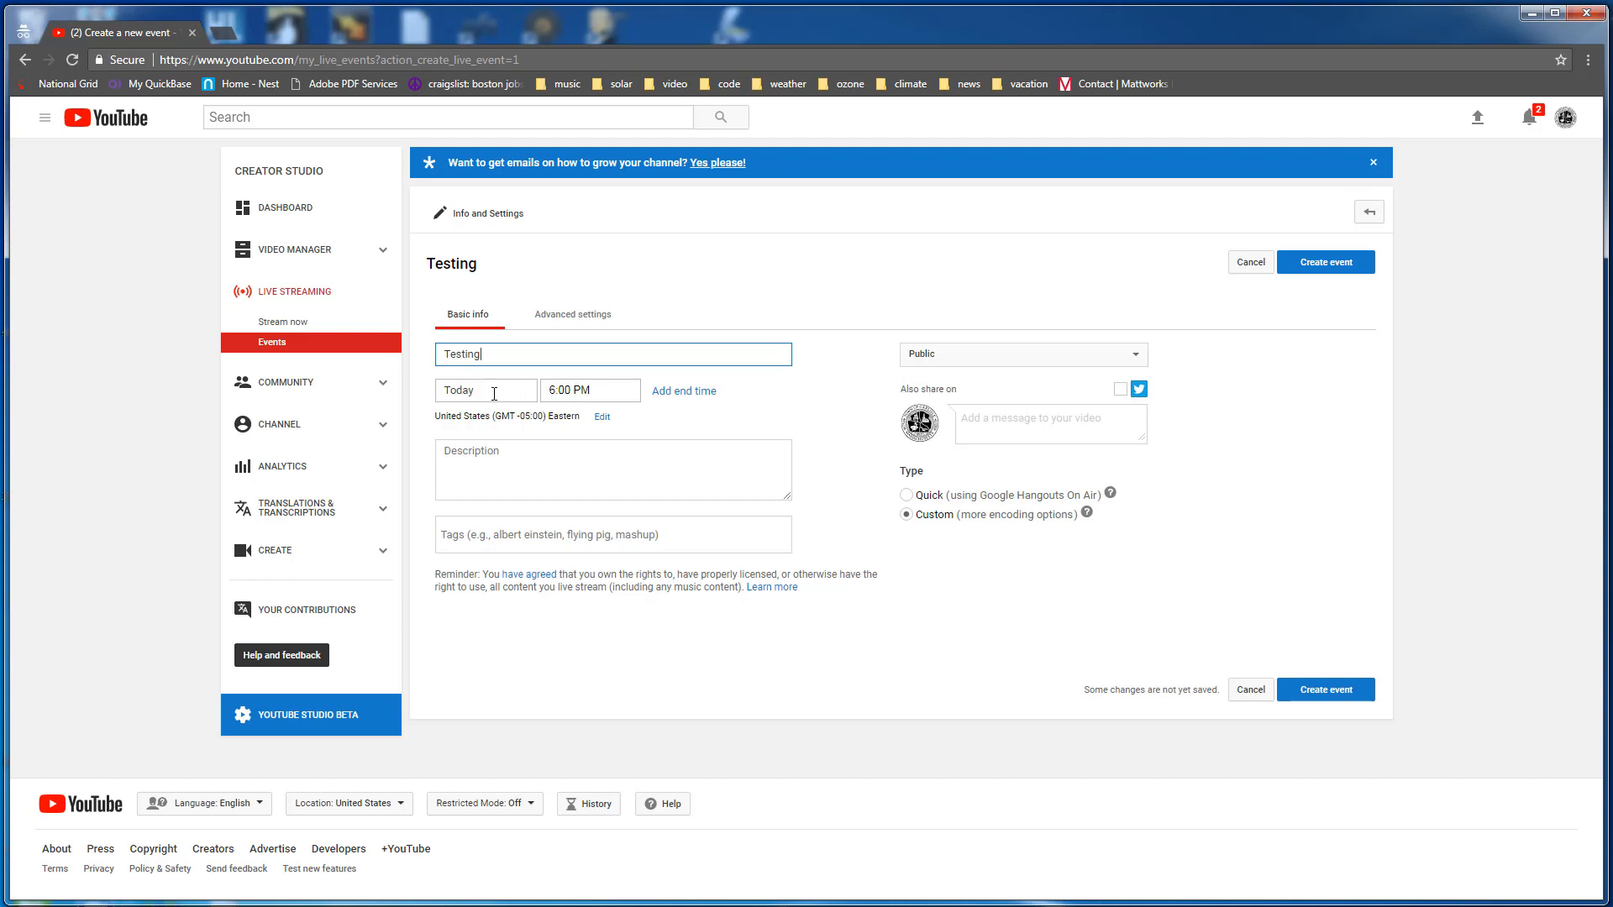
left_click(590, 390)
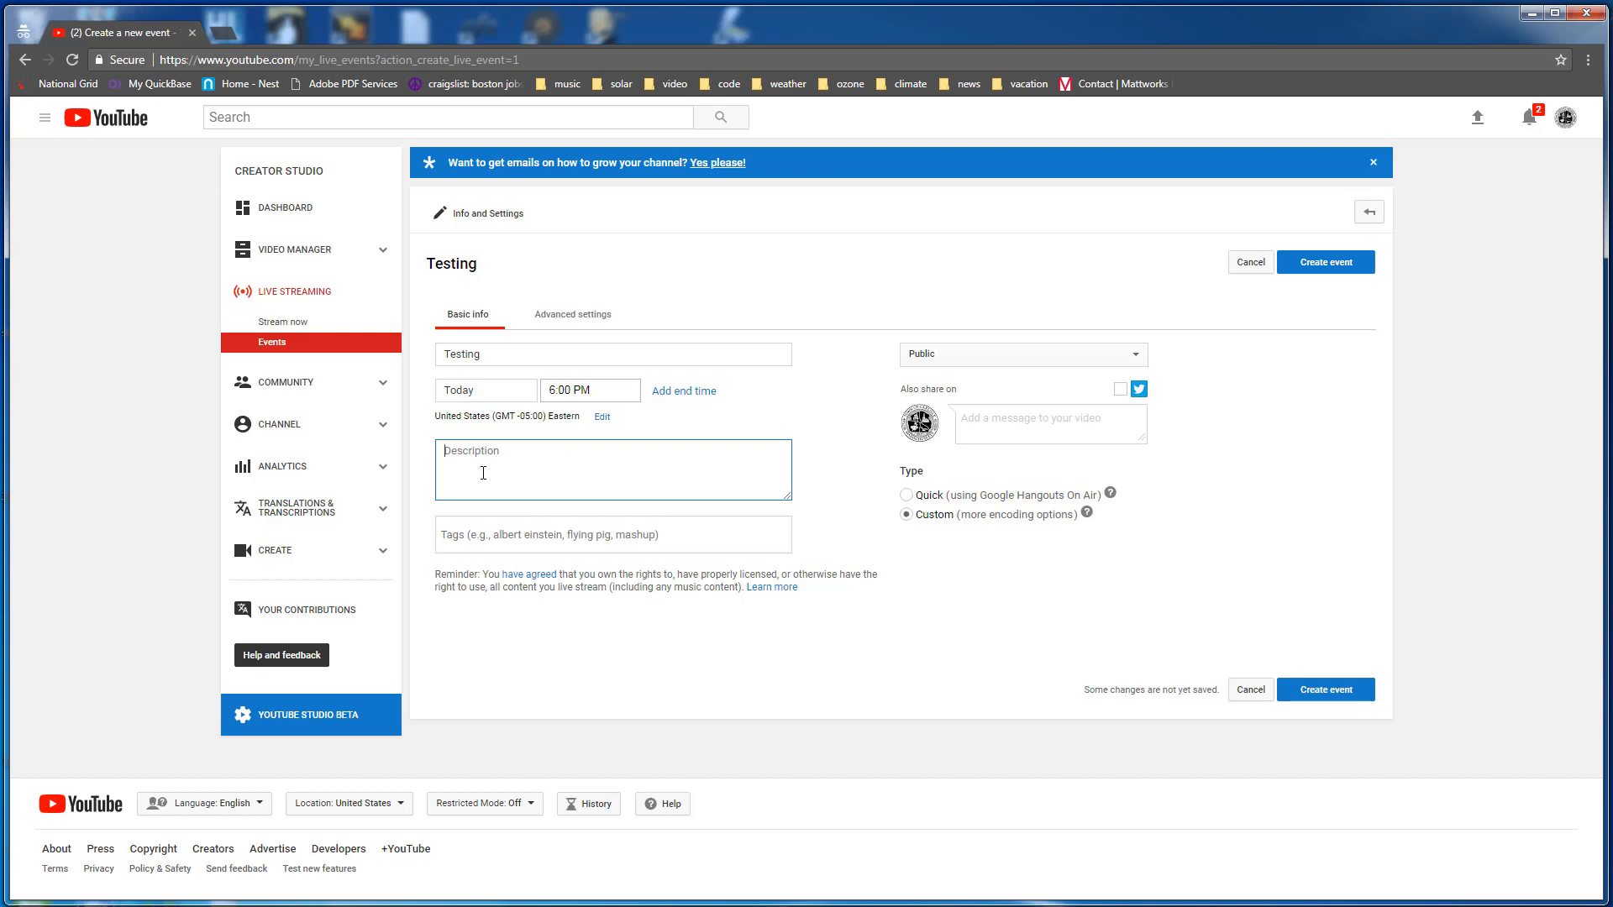
type("This is")
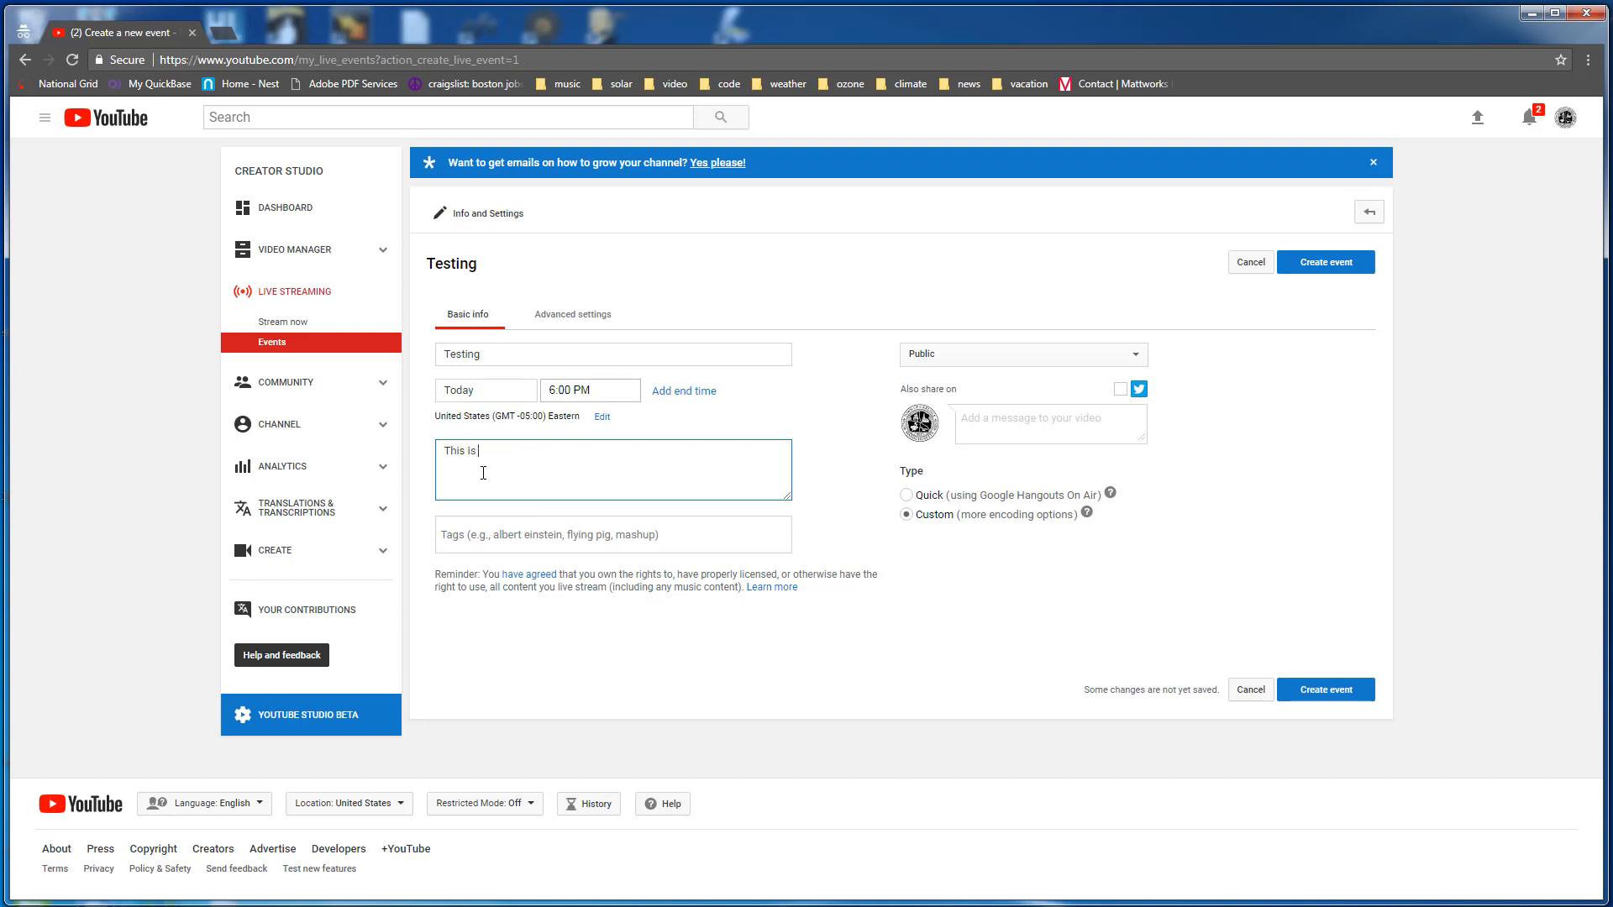
type("a descrip")
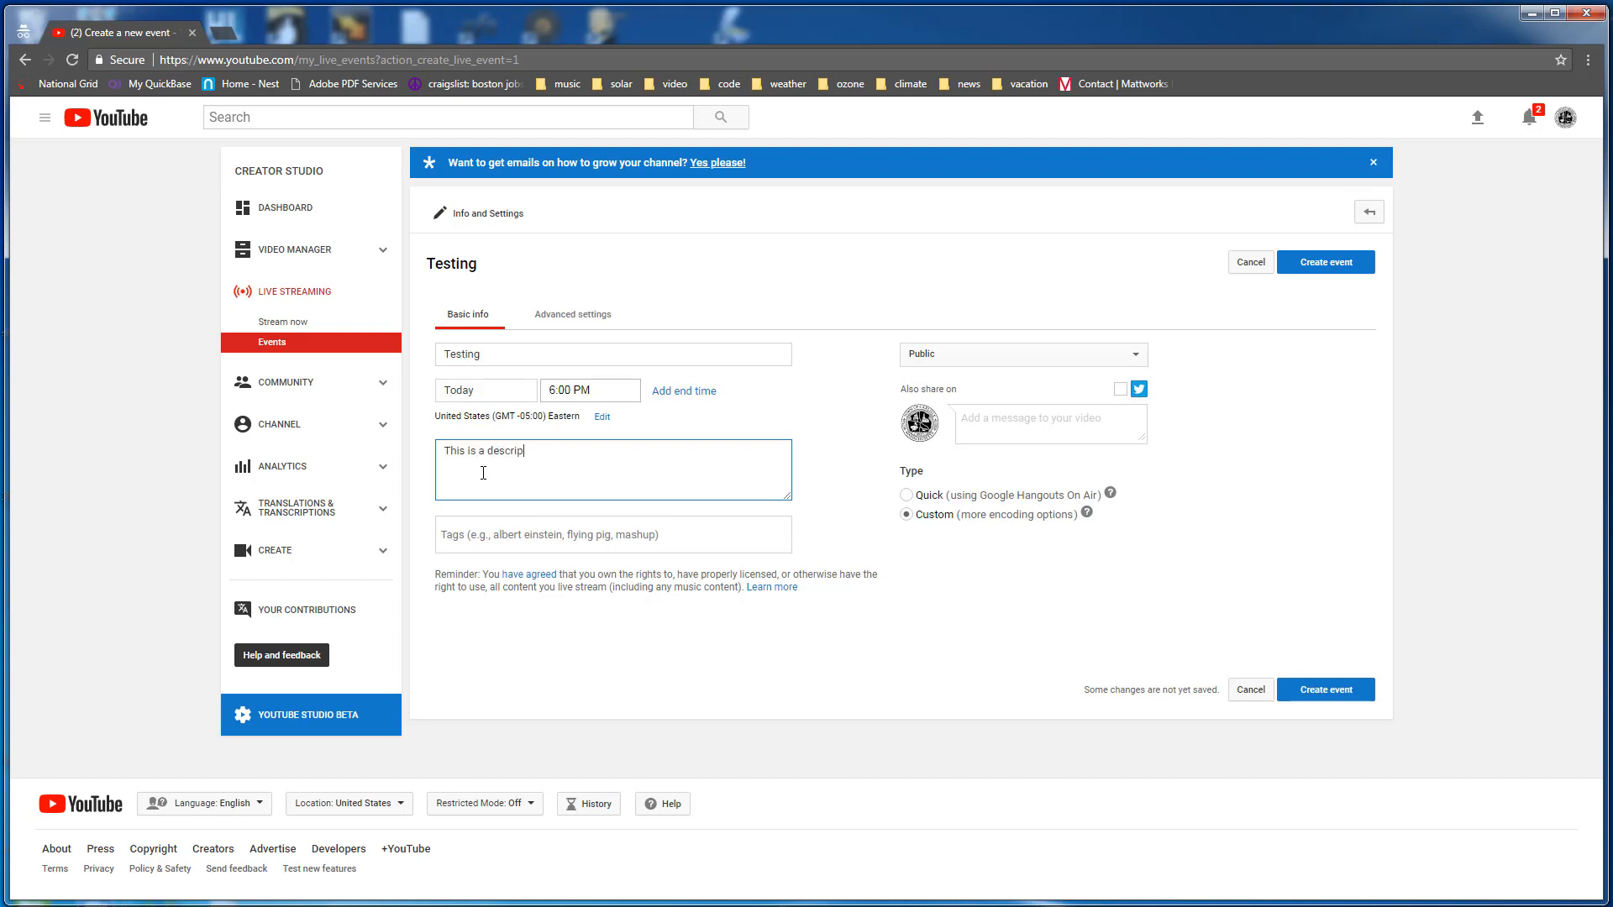
type("tion")
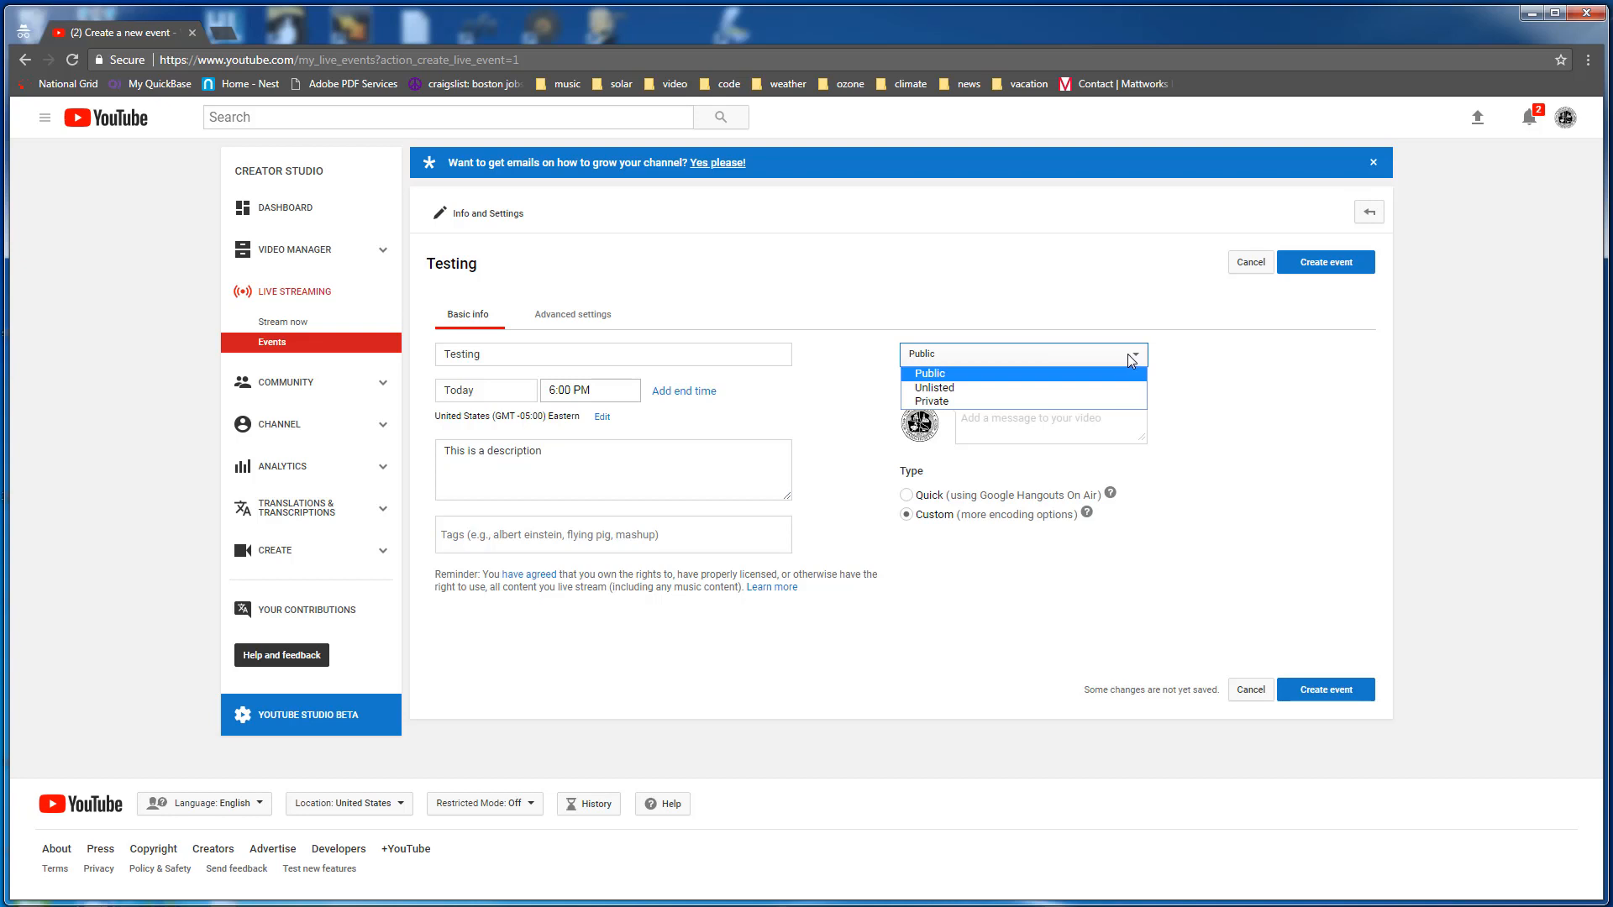
left_click(927, 373)
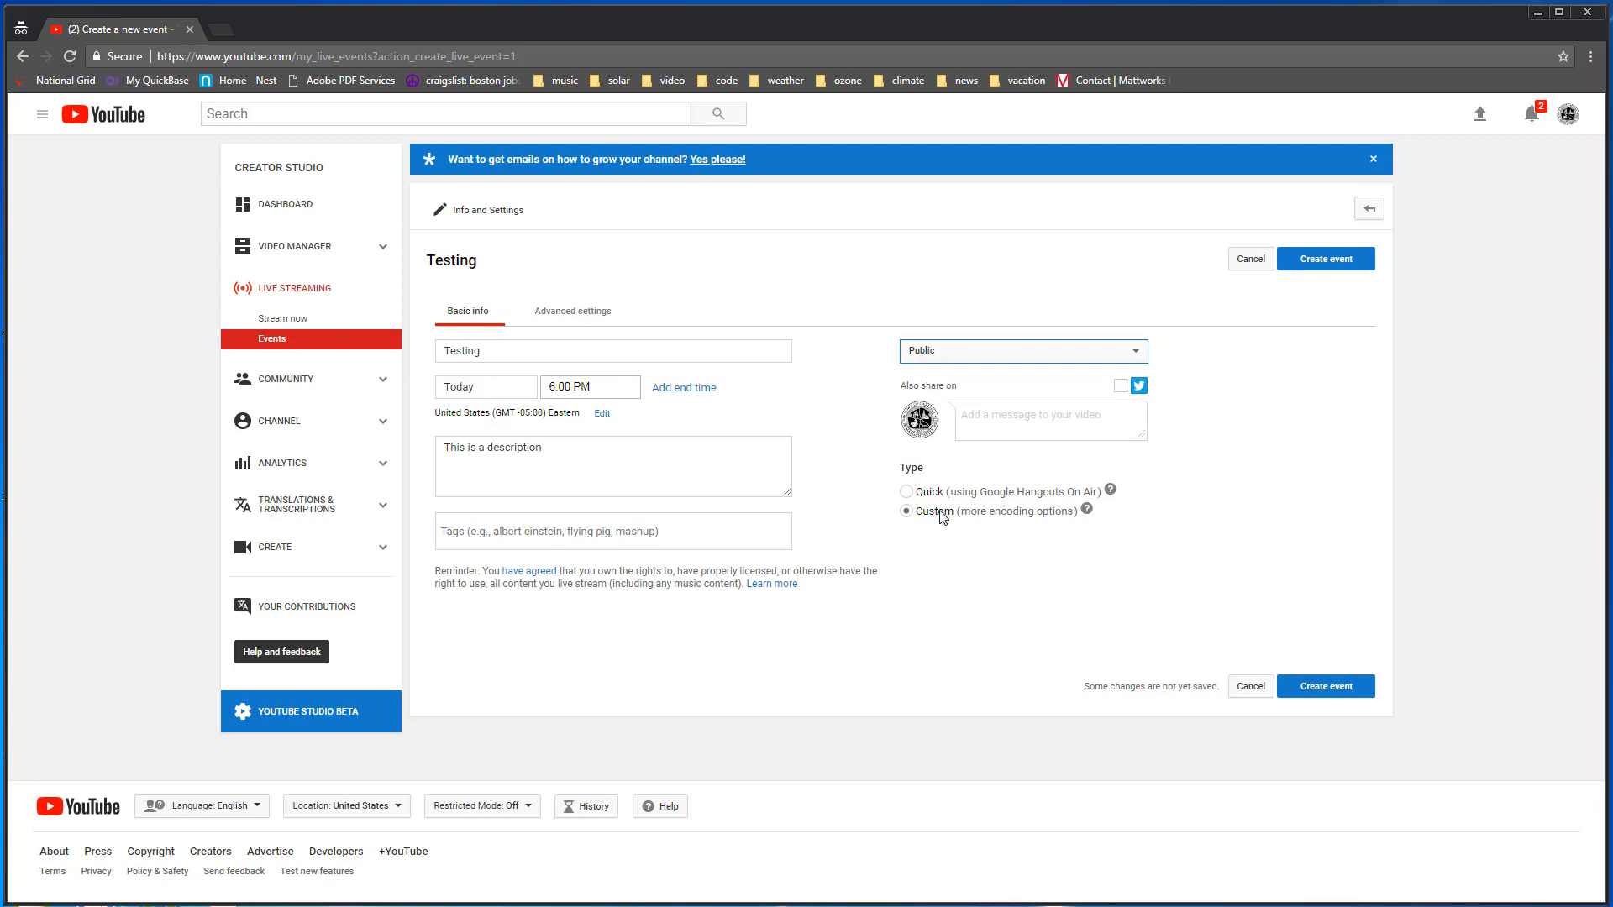
mouse_move(935, 517)
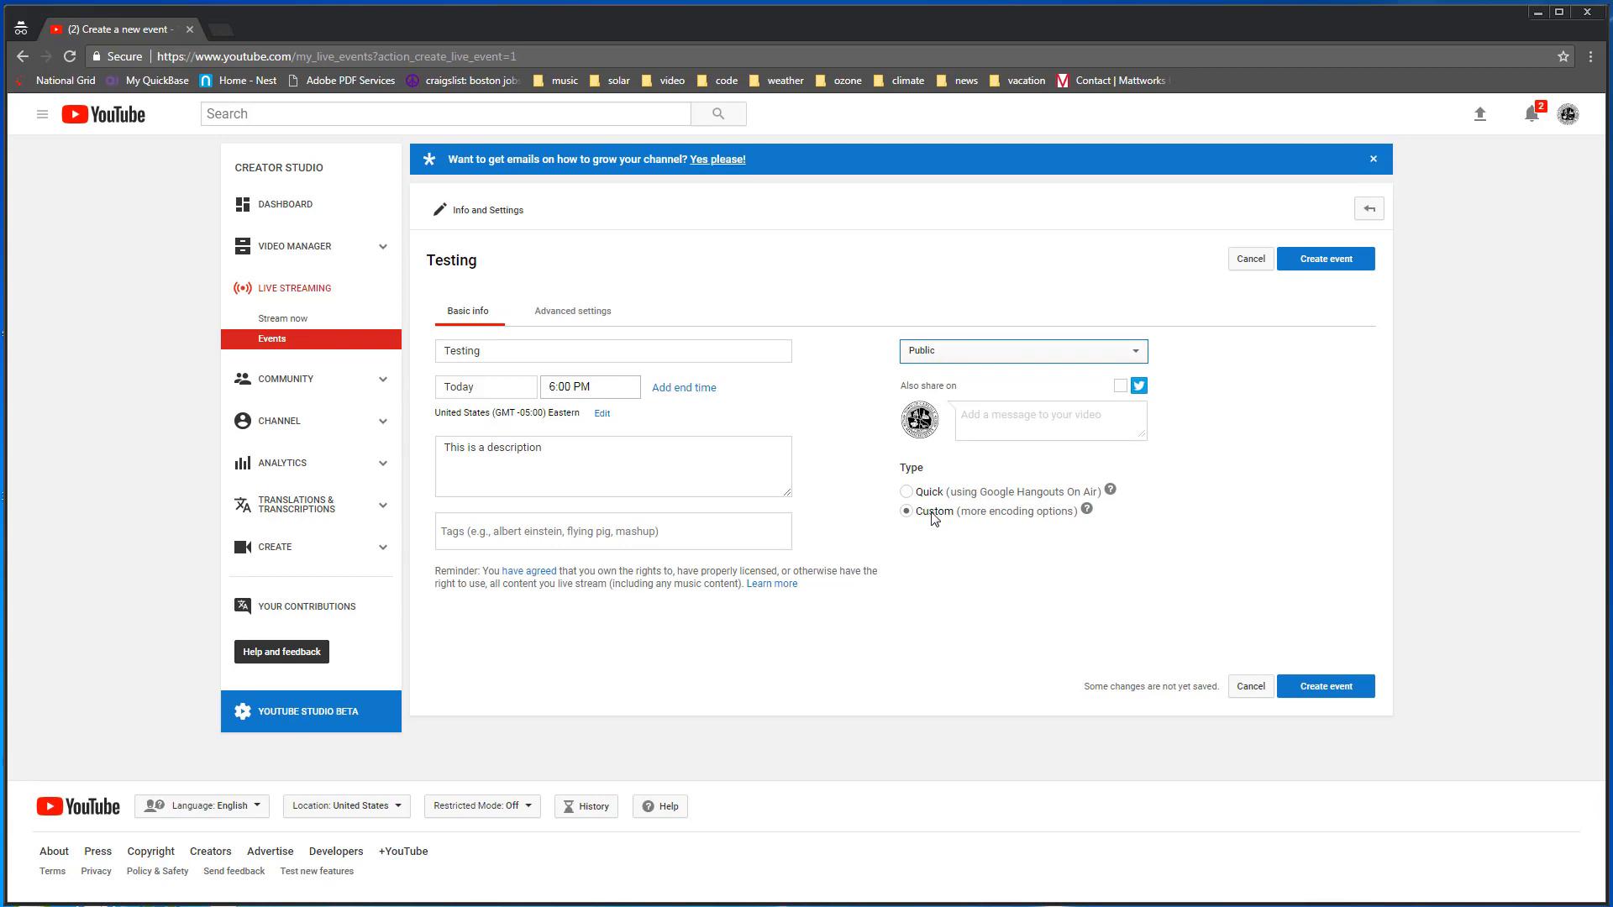
mouse_move(950, 526)
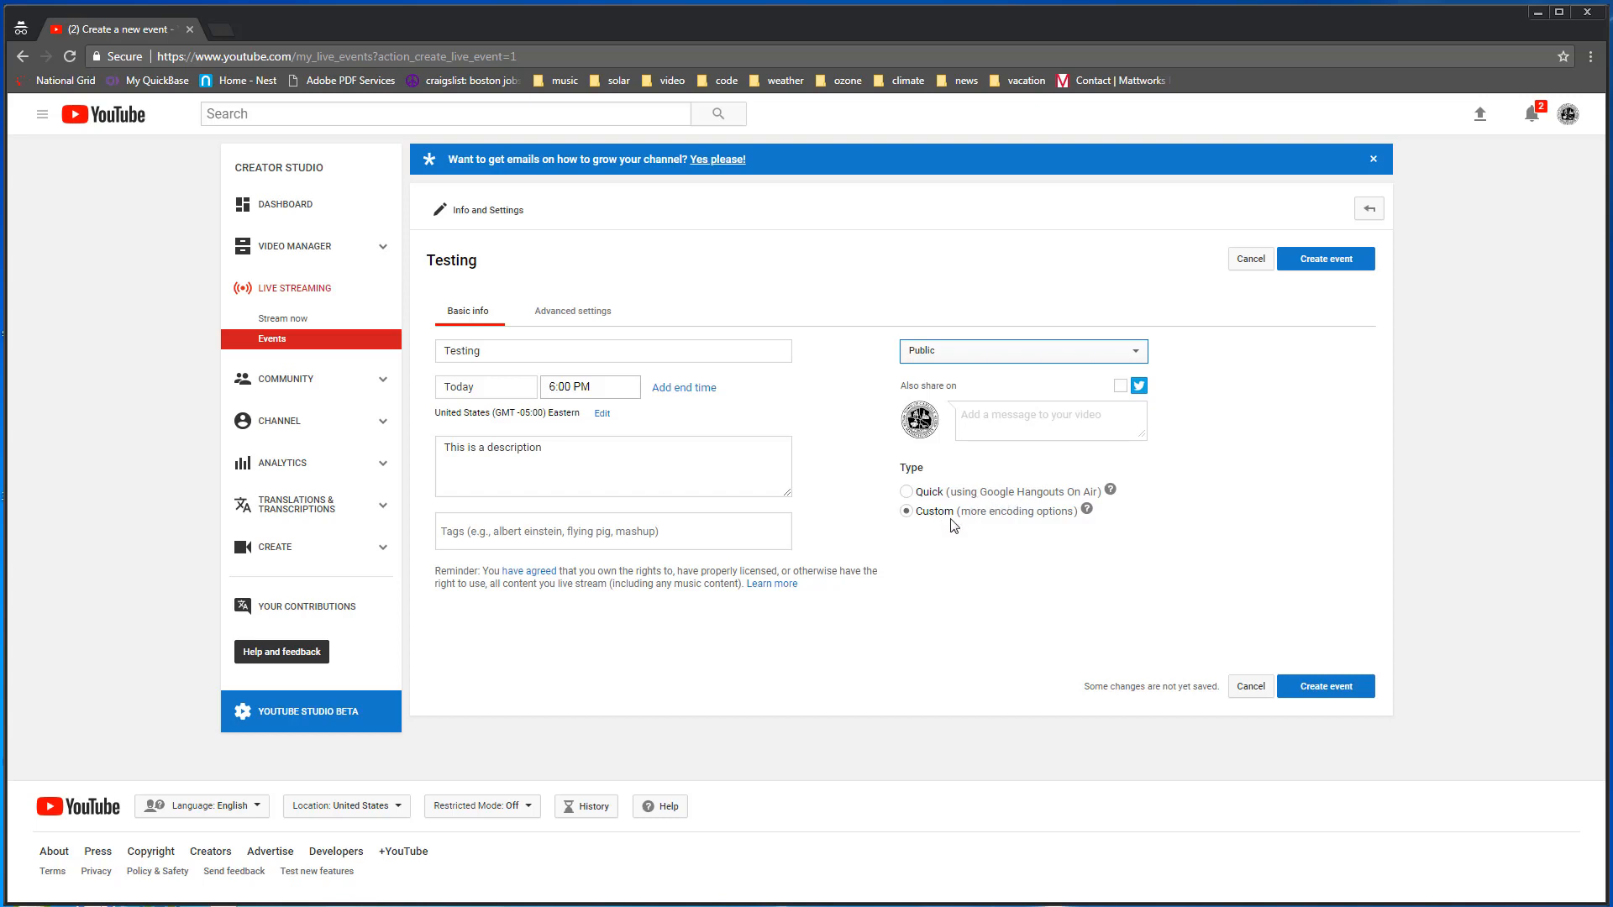
mouse_move(1326, 258)
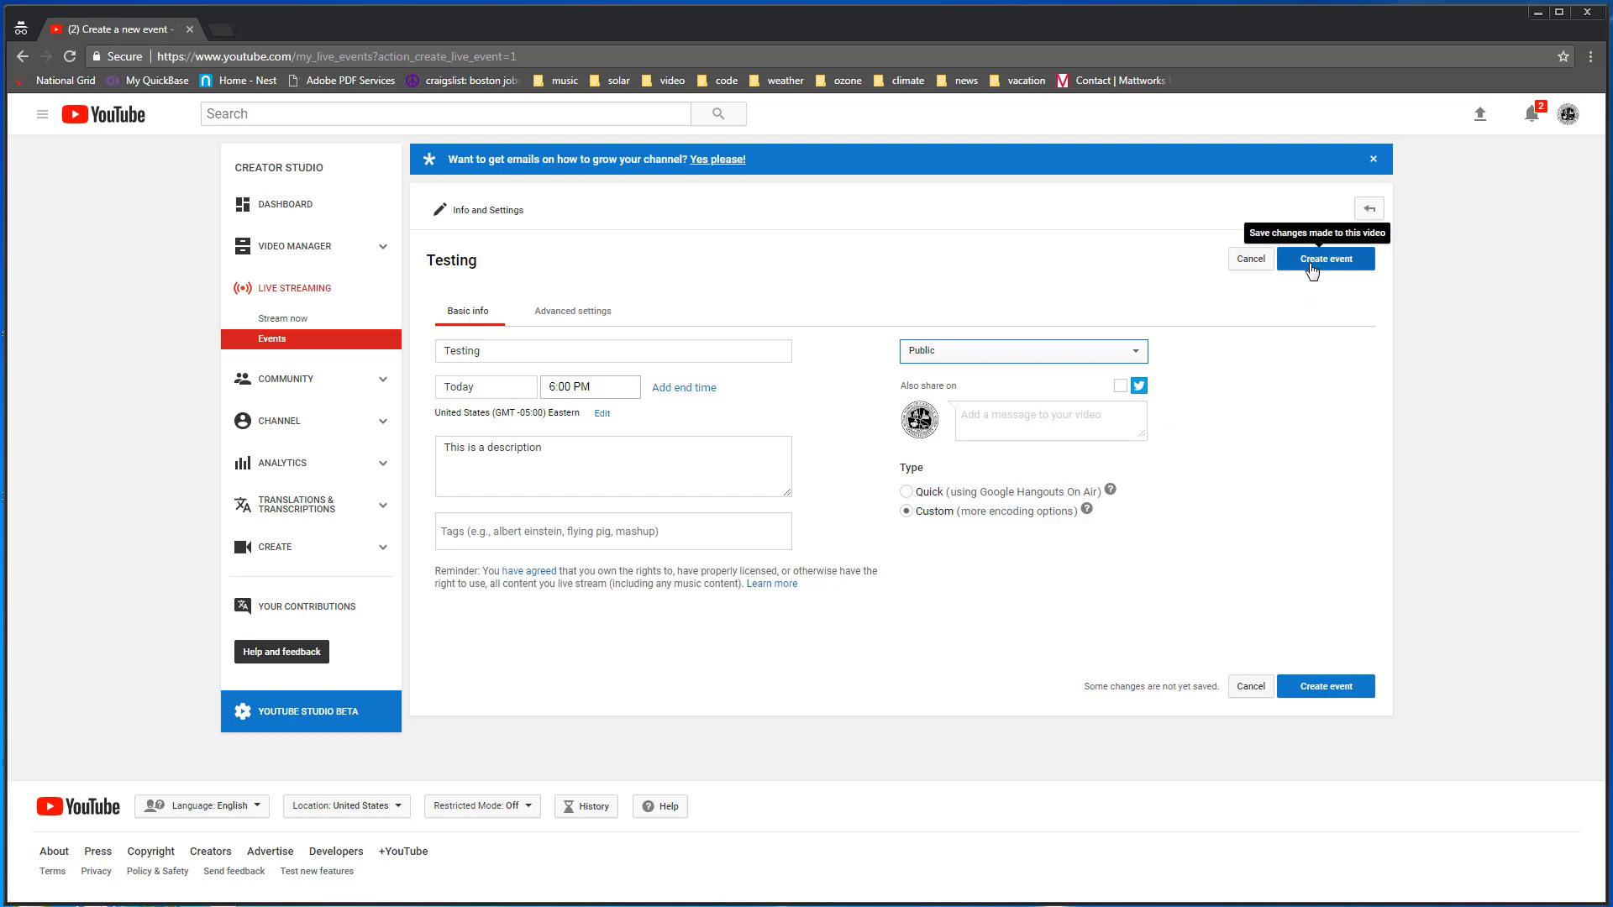
left_click(1324, 258)
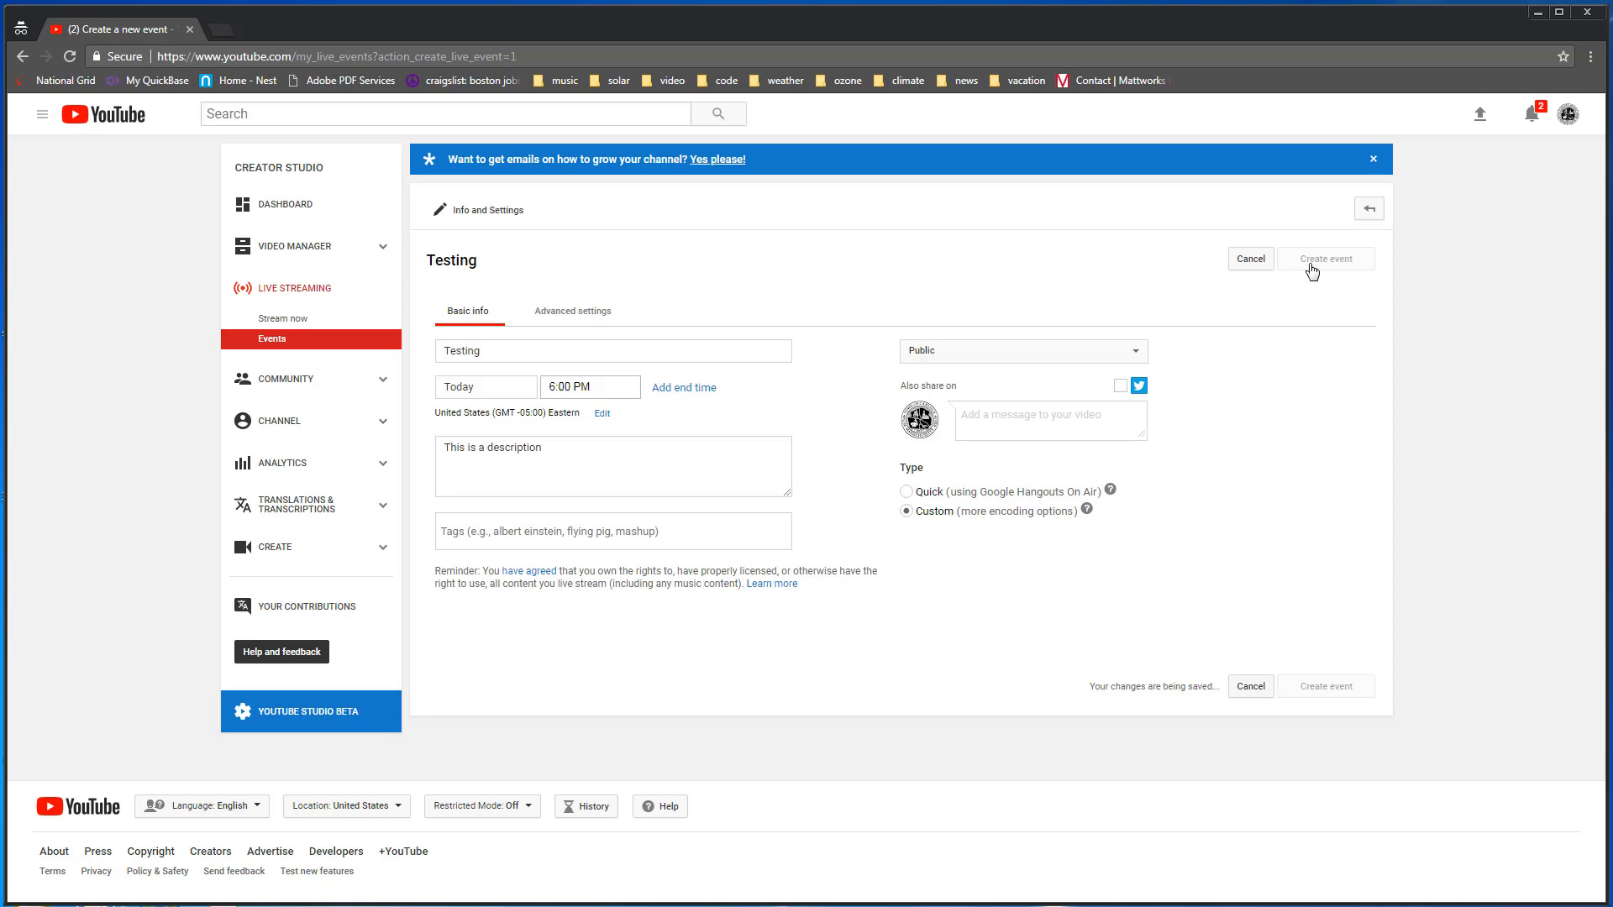
Let the Testing event save and its Main Camera settings page load
left_click(1325, 258)
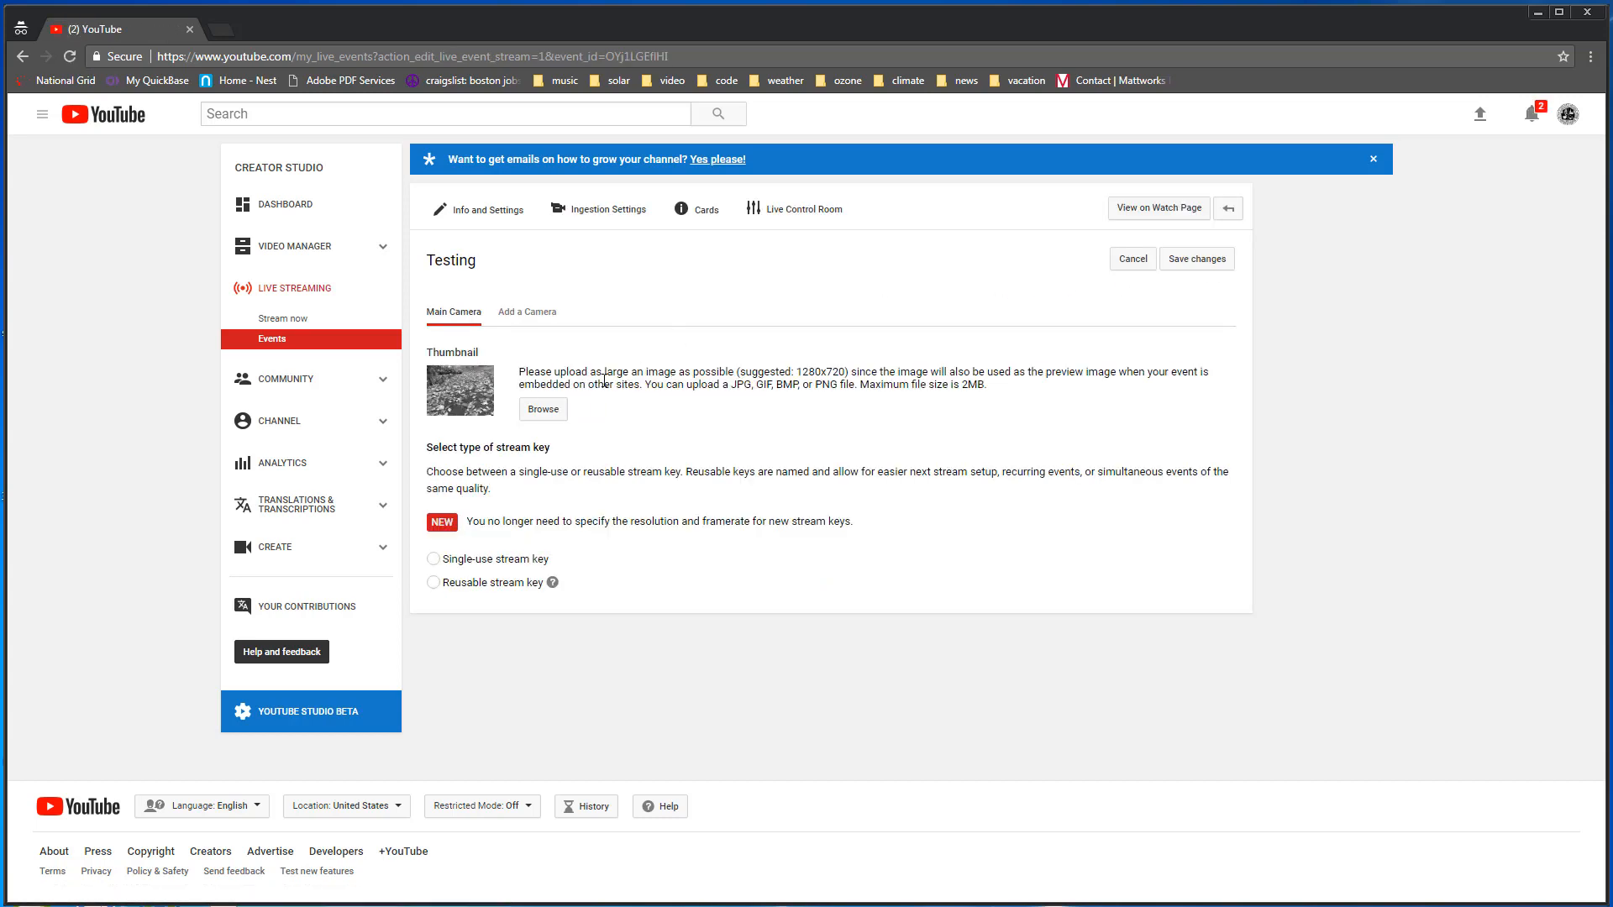
mouse_move(542, 409)
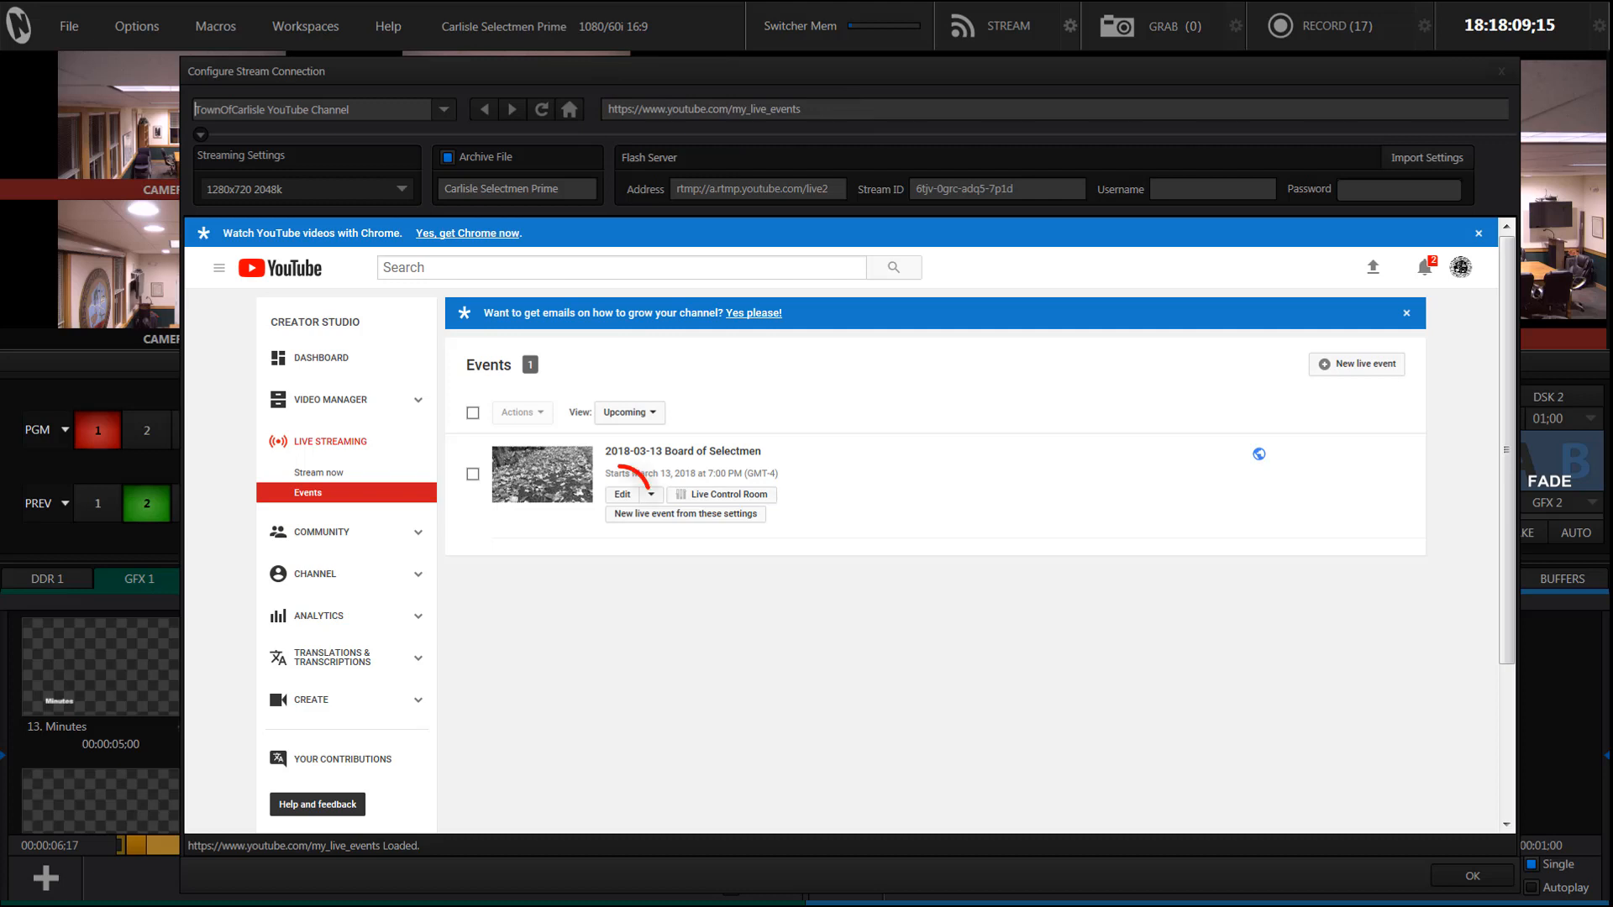
Edit the Testing event to use a single-use stream key
left_click(622, 495)
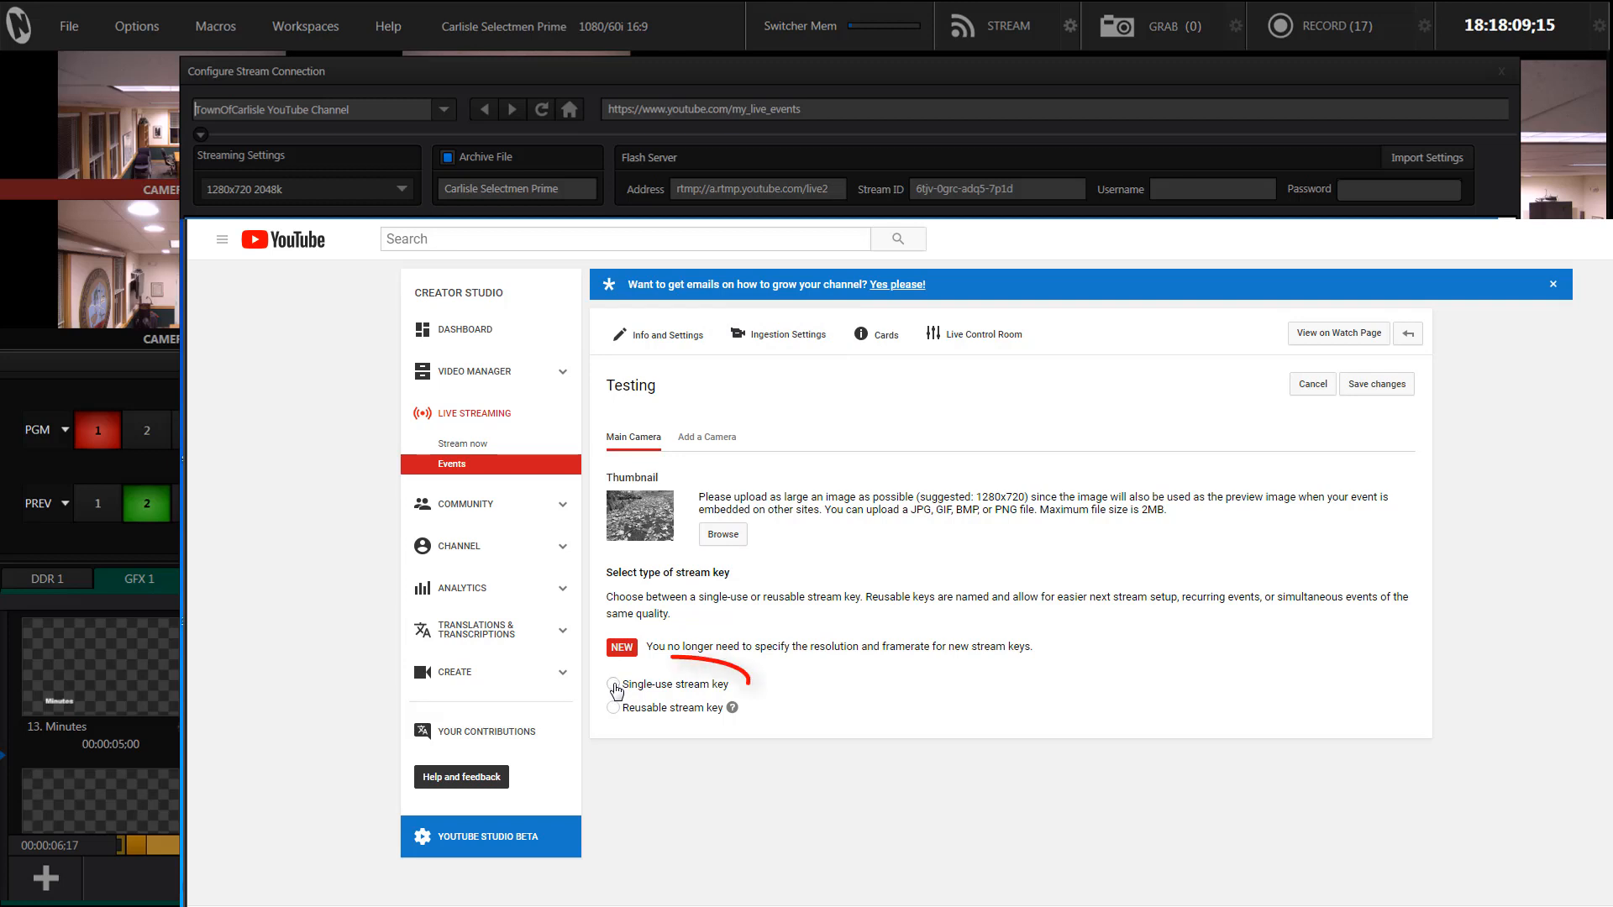
left_click(614, 683)
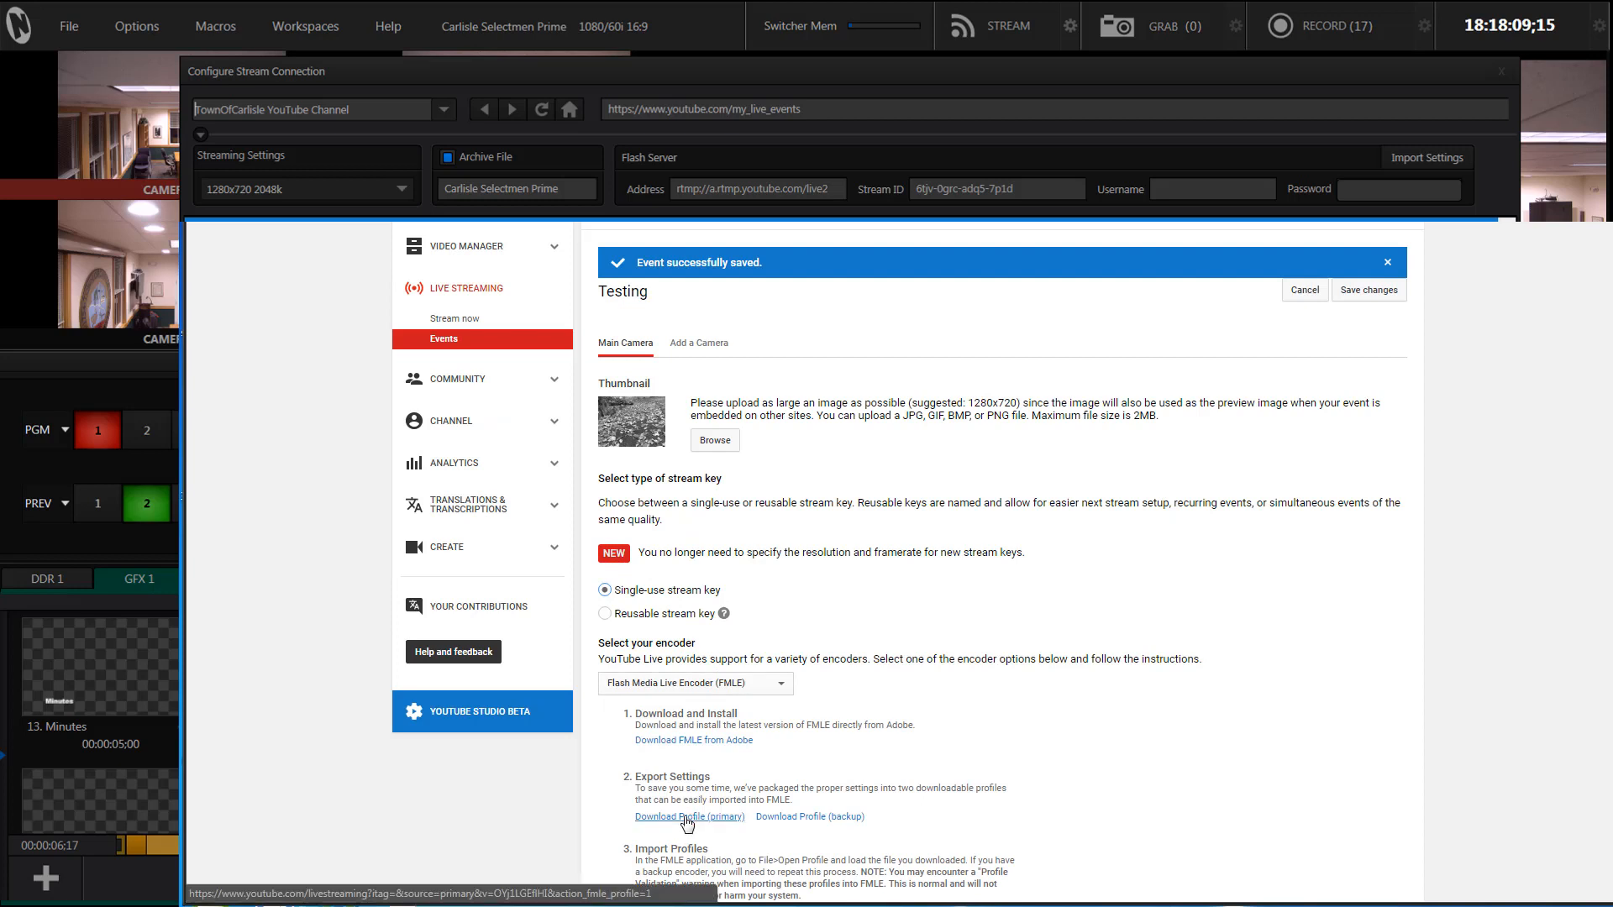
mouse_move(707, 825)
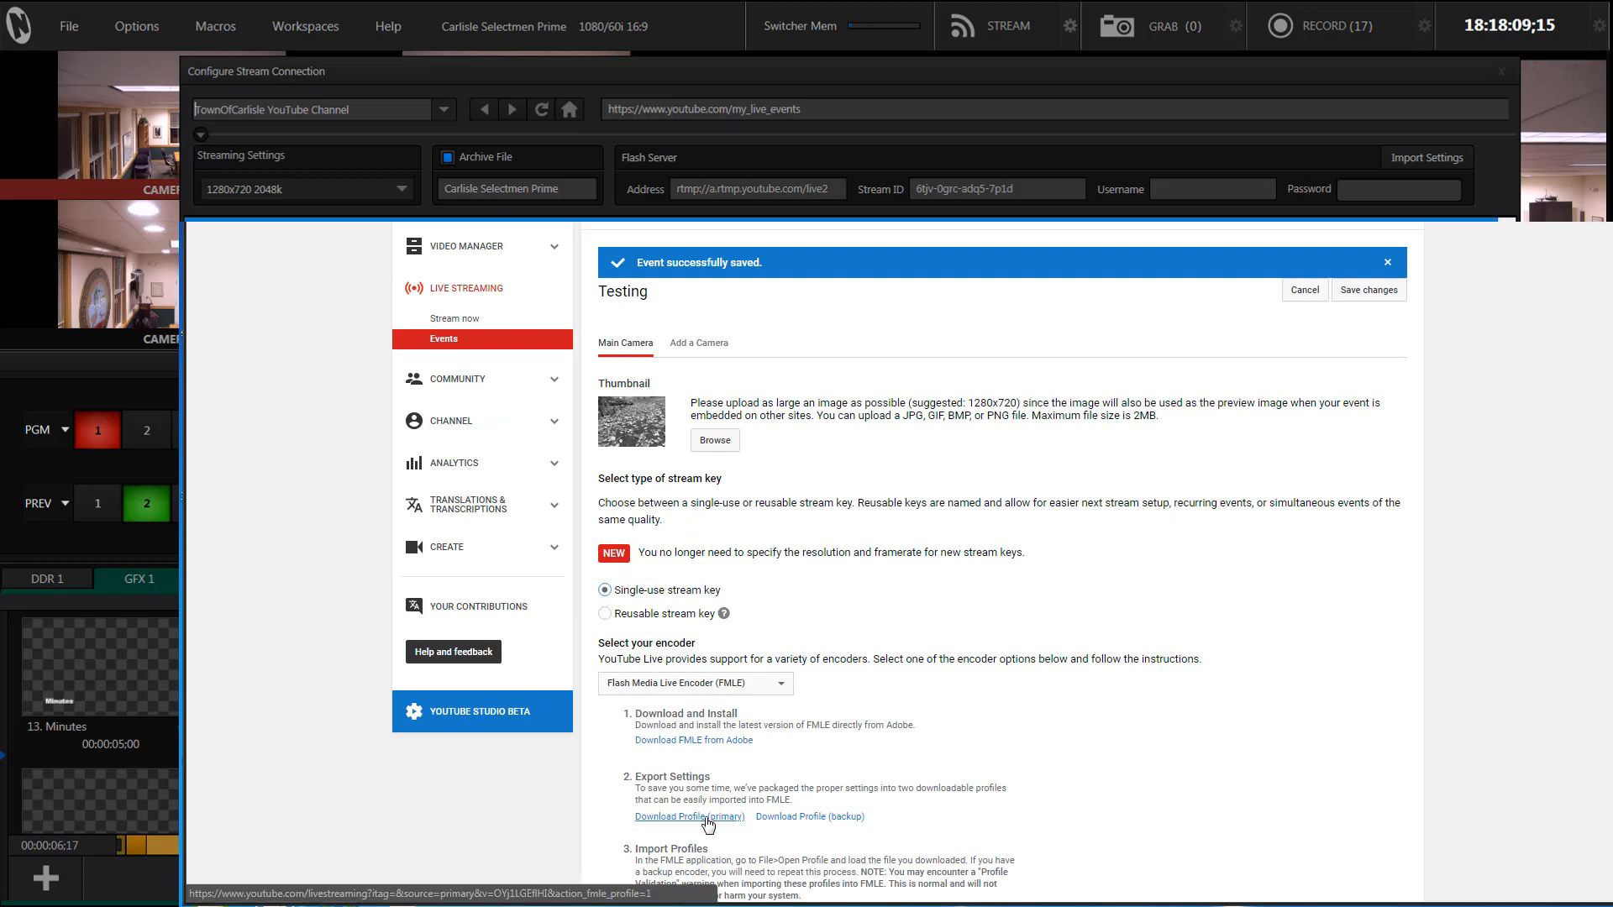
Download the primary FMLE encoder profile XML from Export Settings
left_click(688, 816)
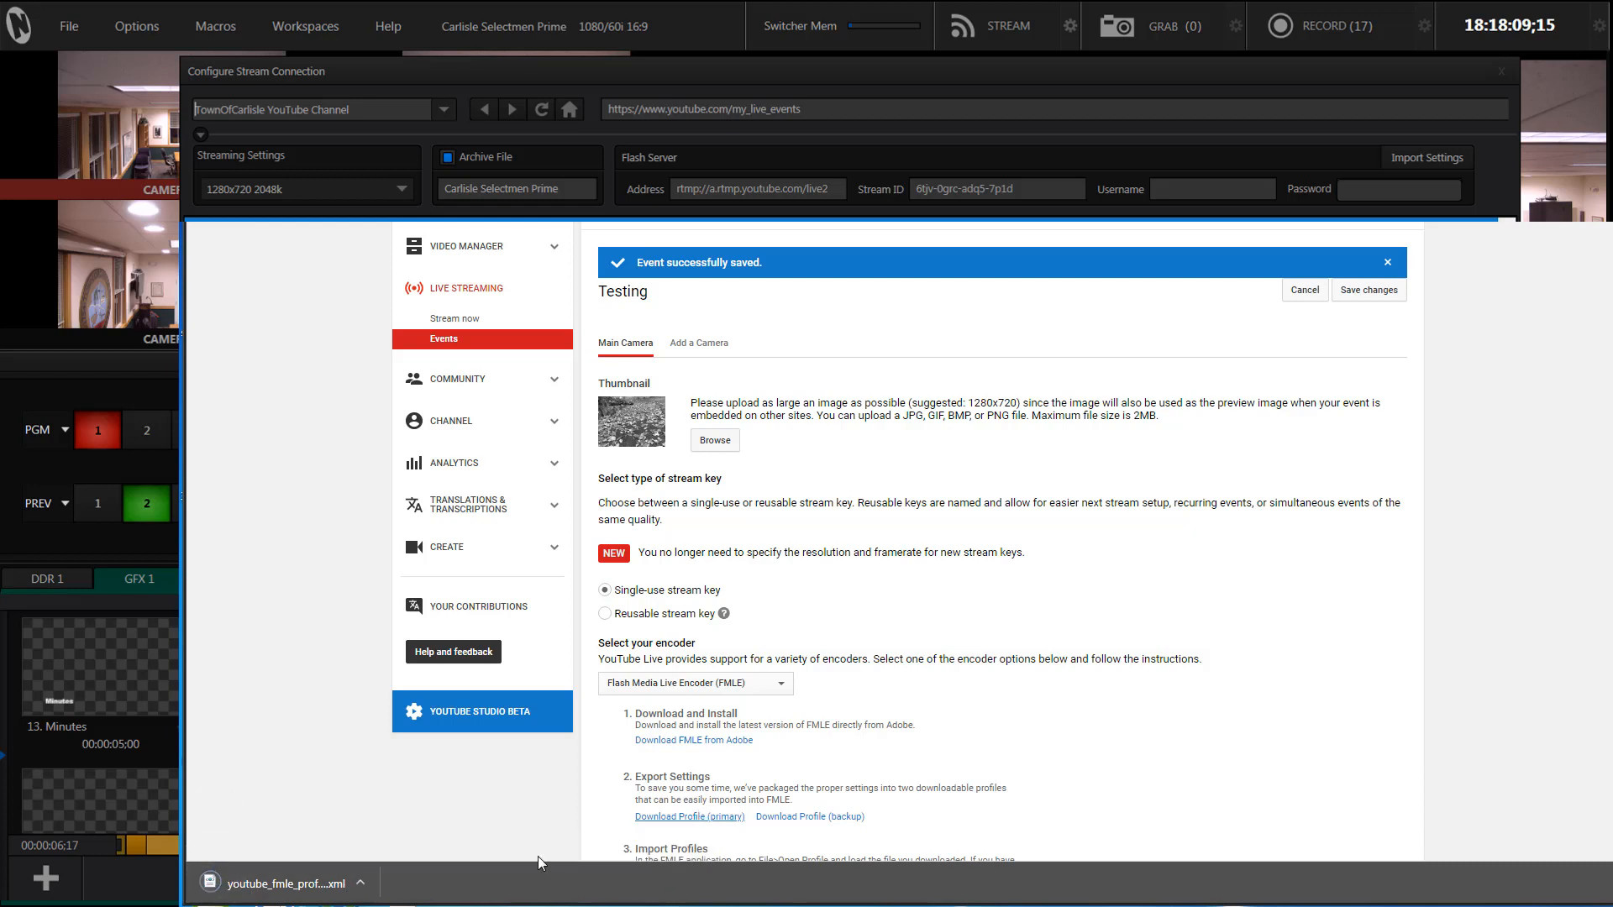
mouse_move(304, 892)
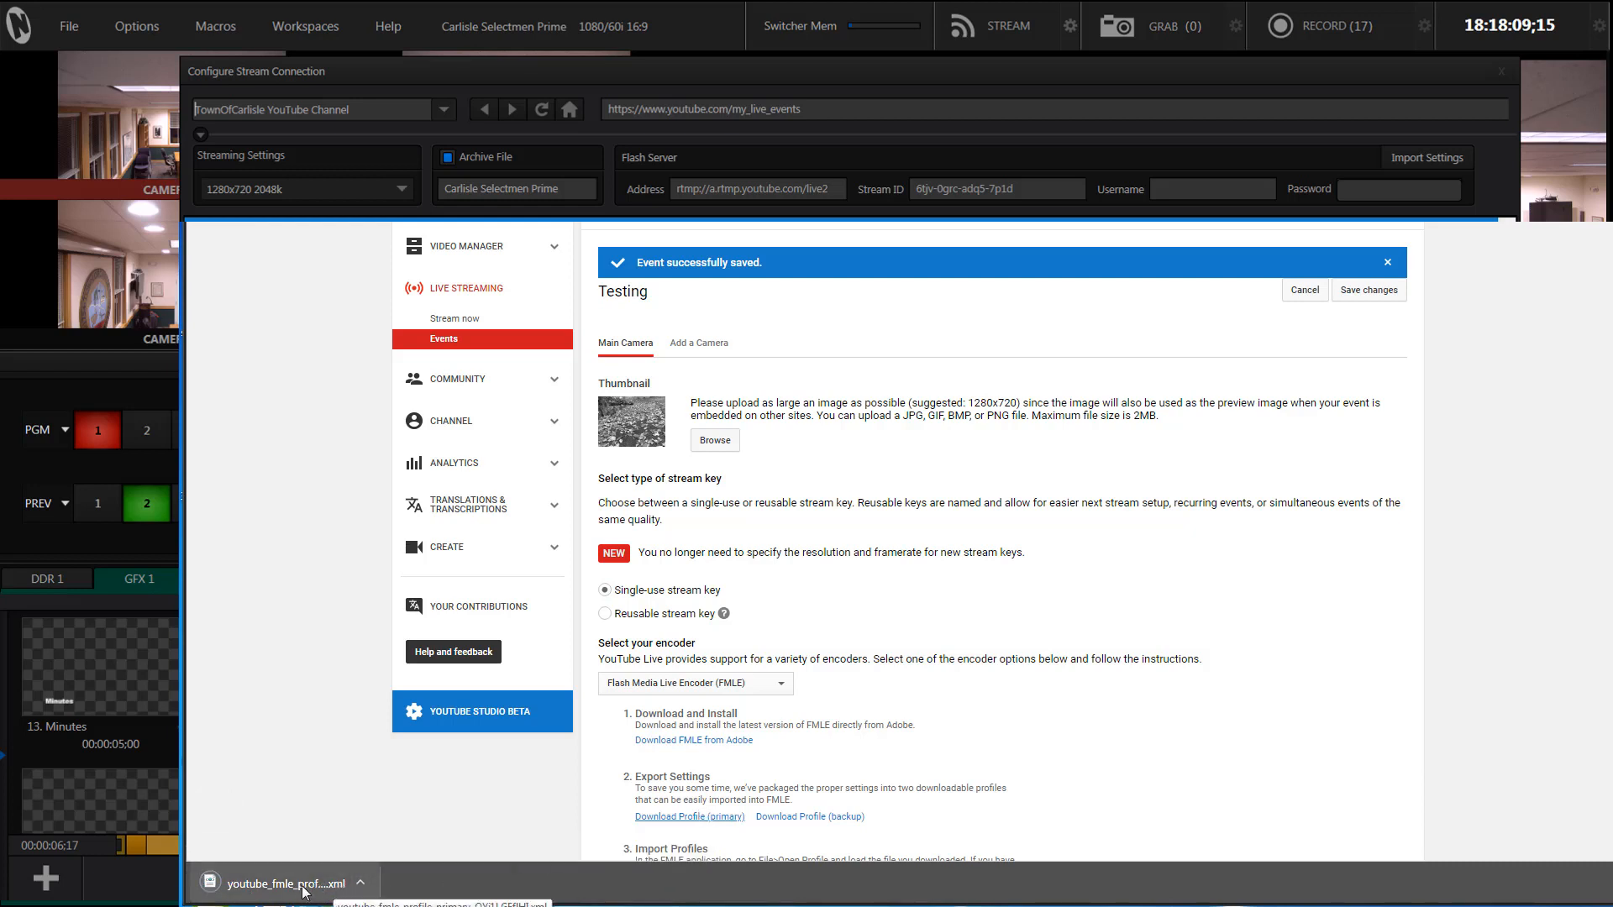
mouse_move(309, 890)
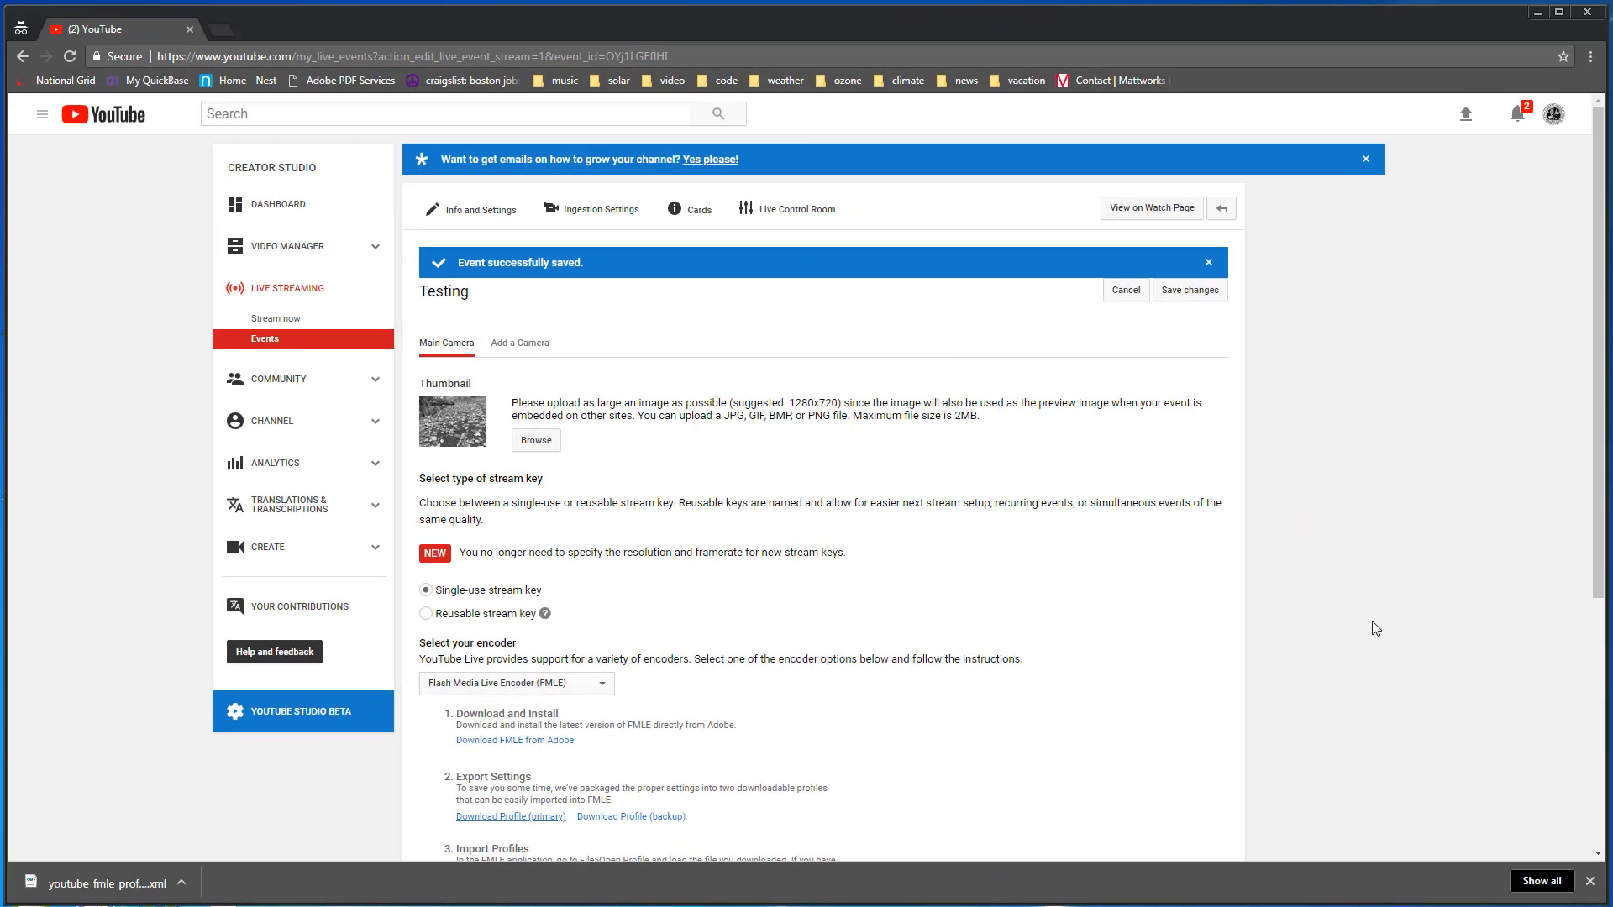
mouse_move(1240, 536)
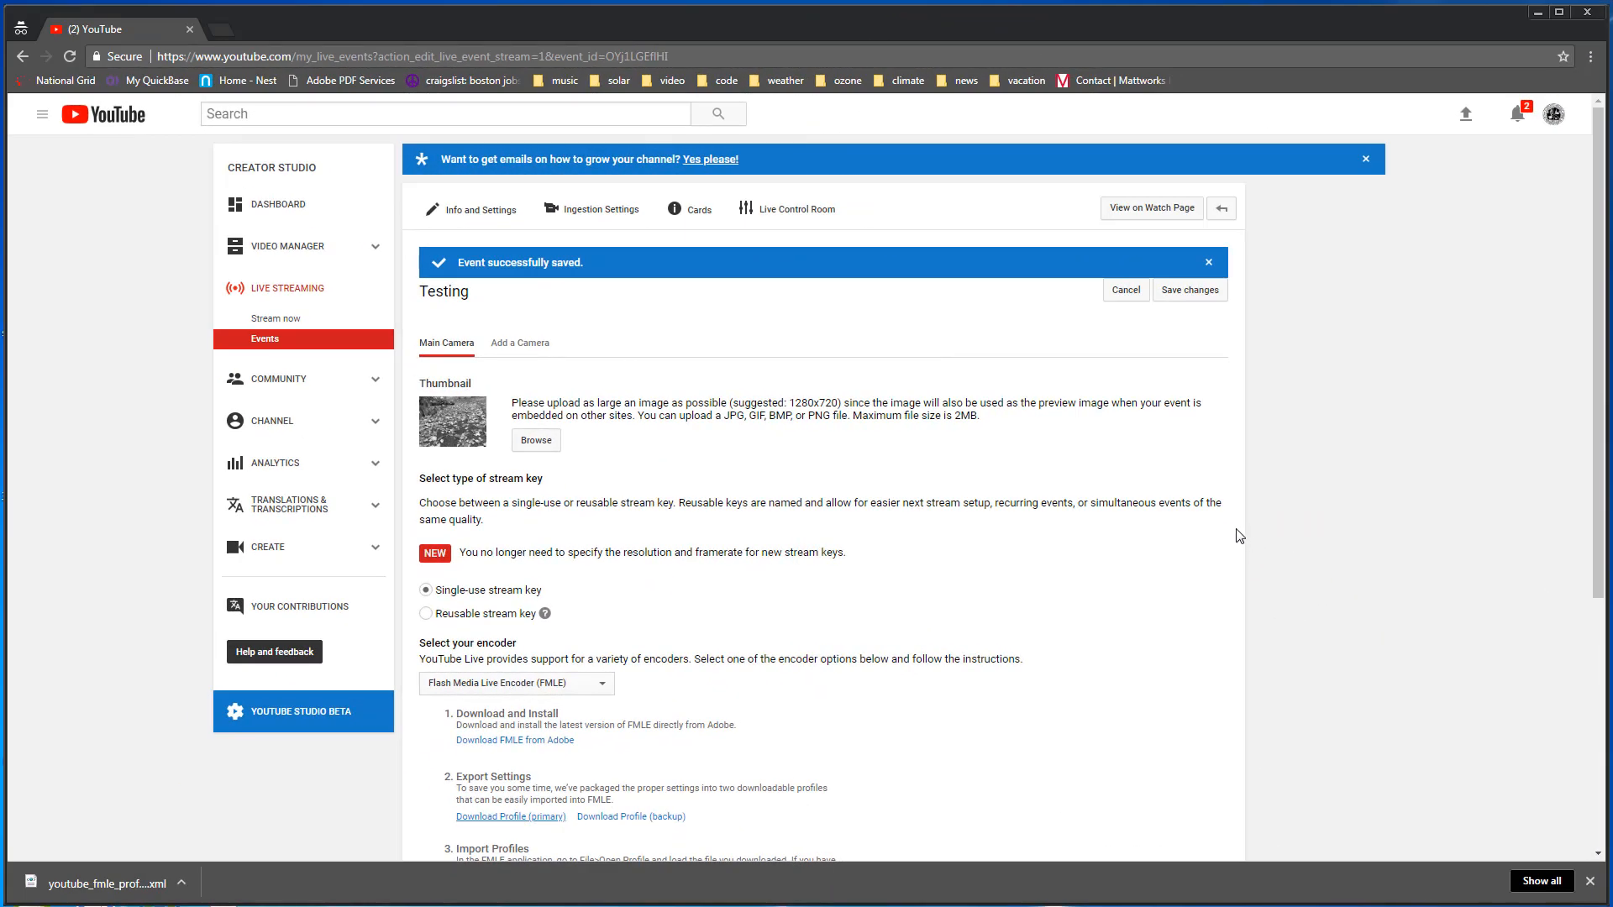
mouse_move(1069, 391)
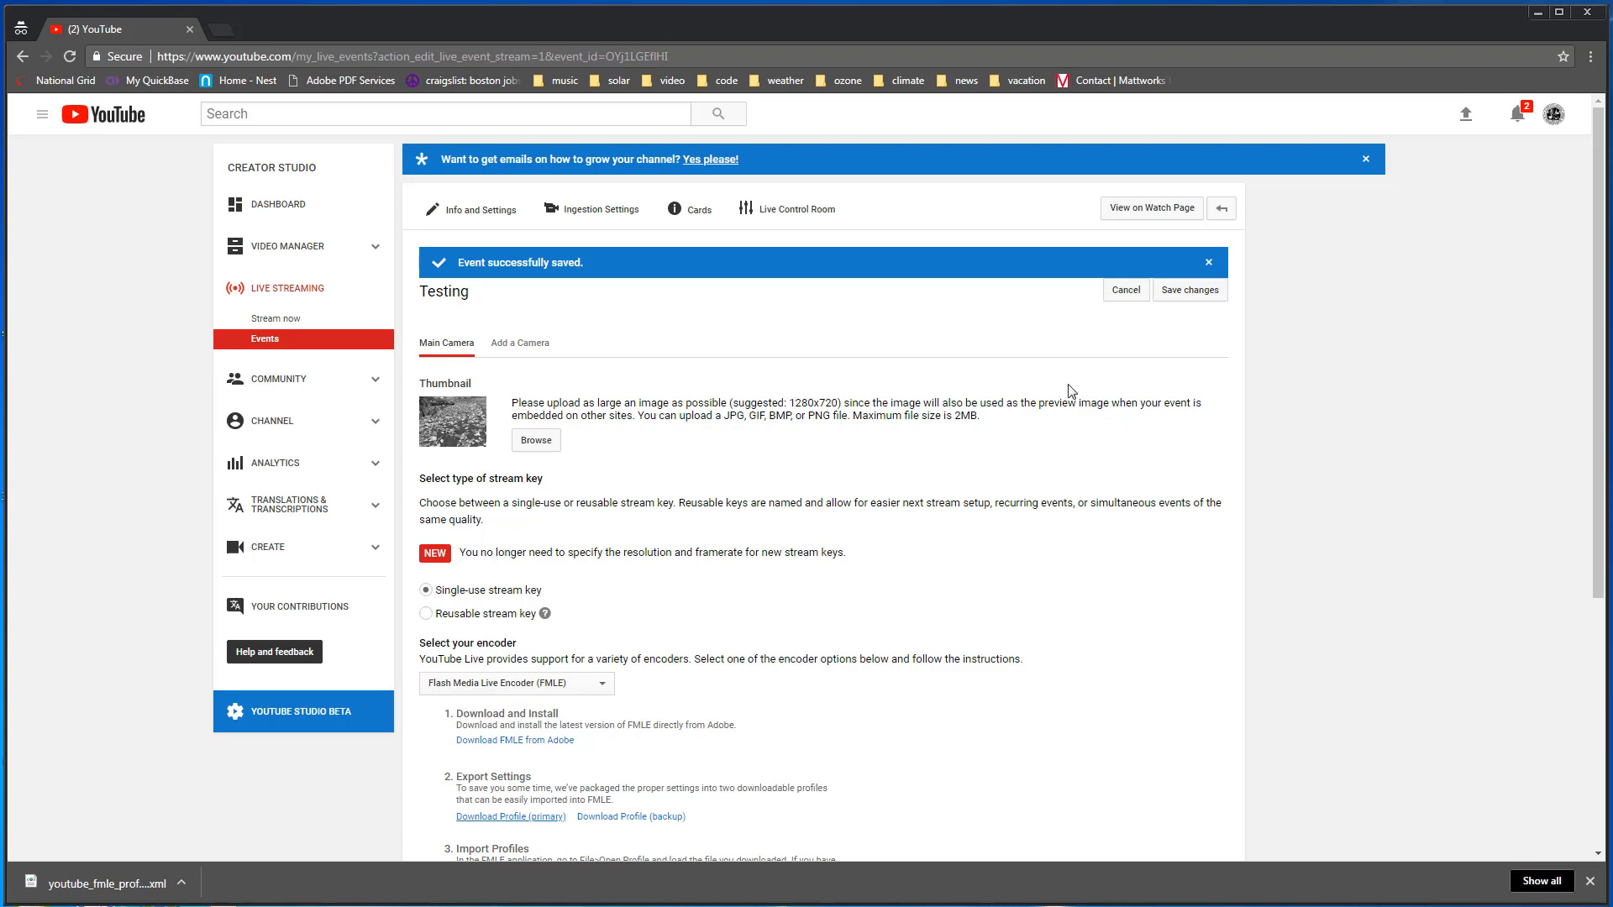
Open the Testing event's Live Control Room, where stream health reads GOOD
left_click(798, 209)
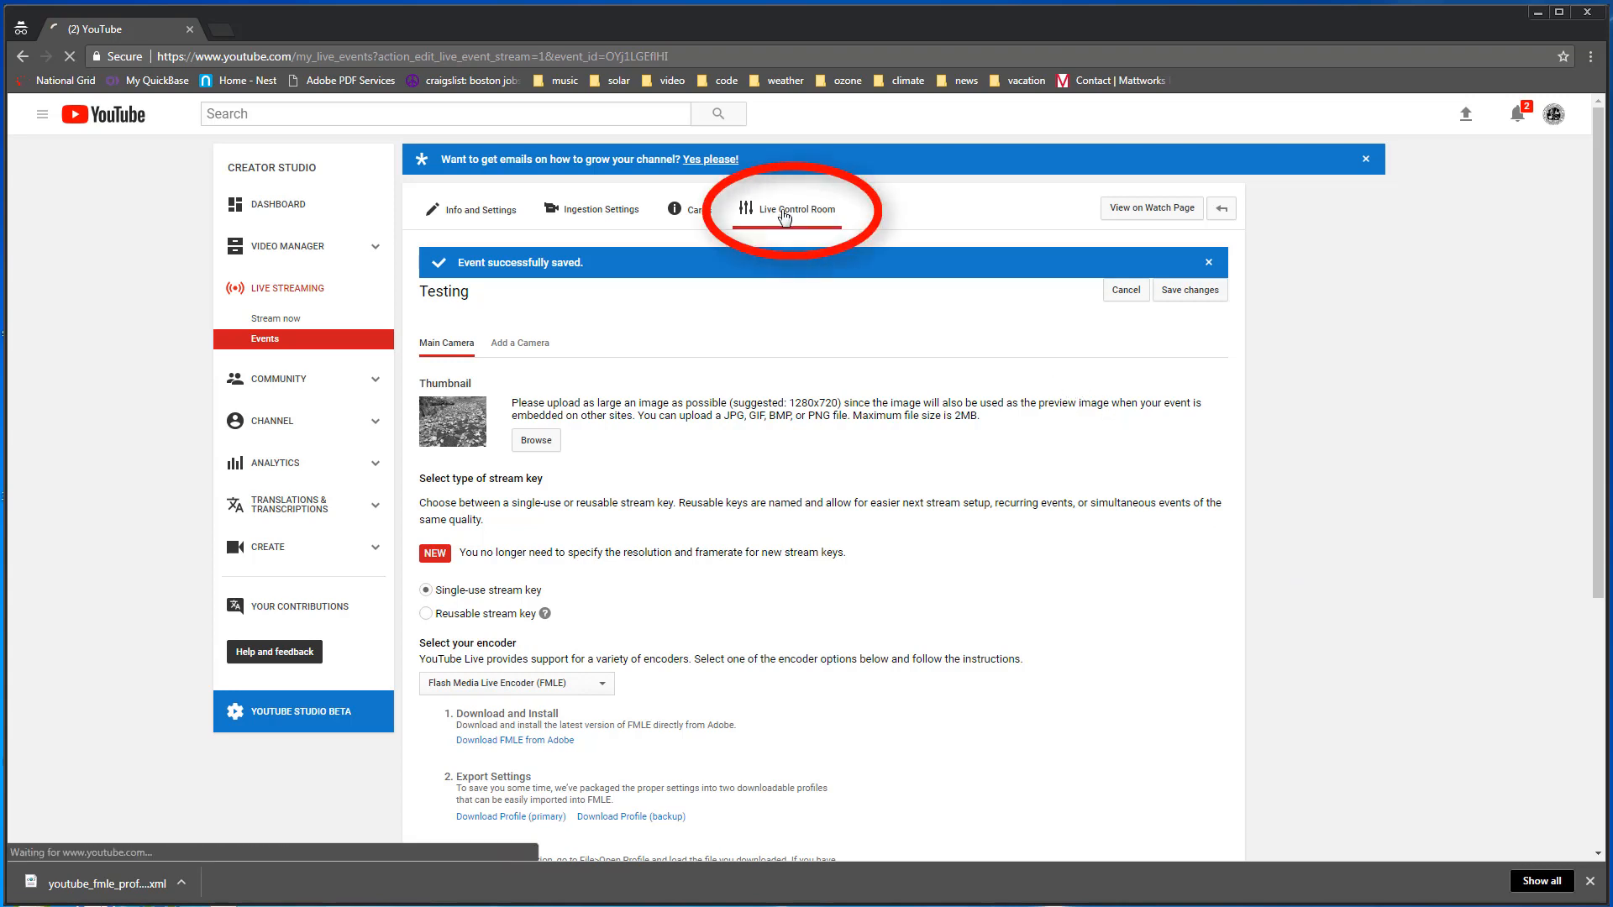
left_click(794, 209)
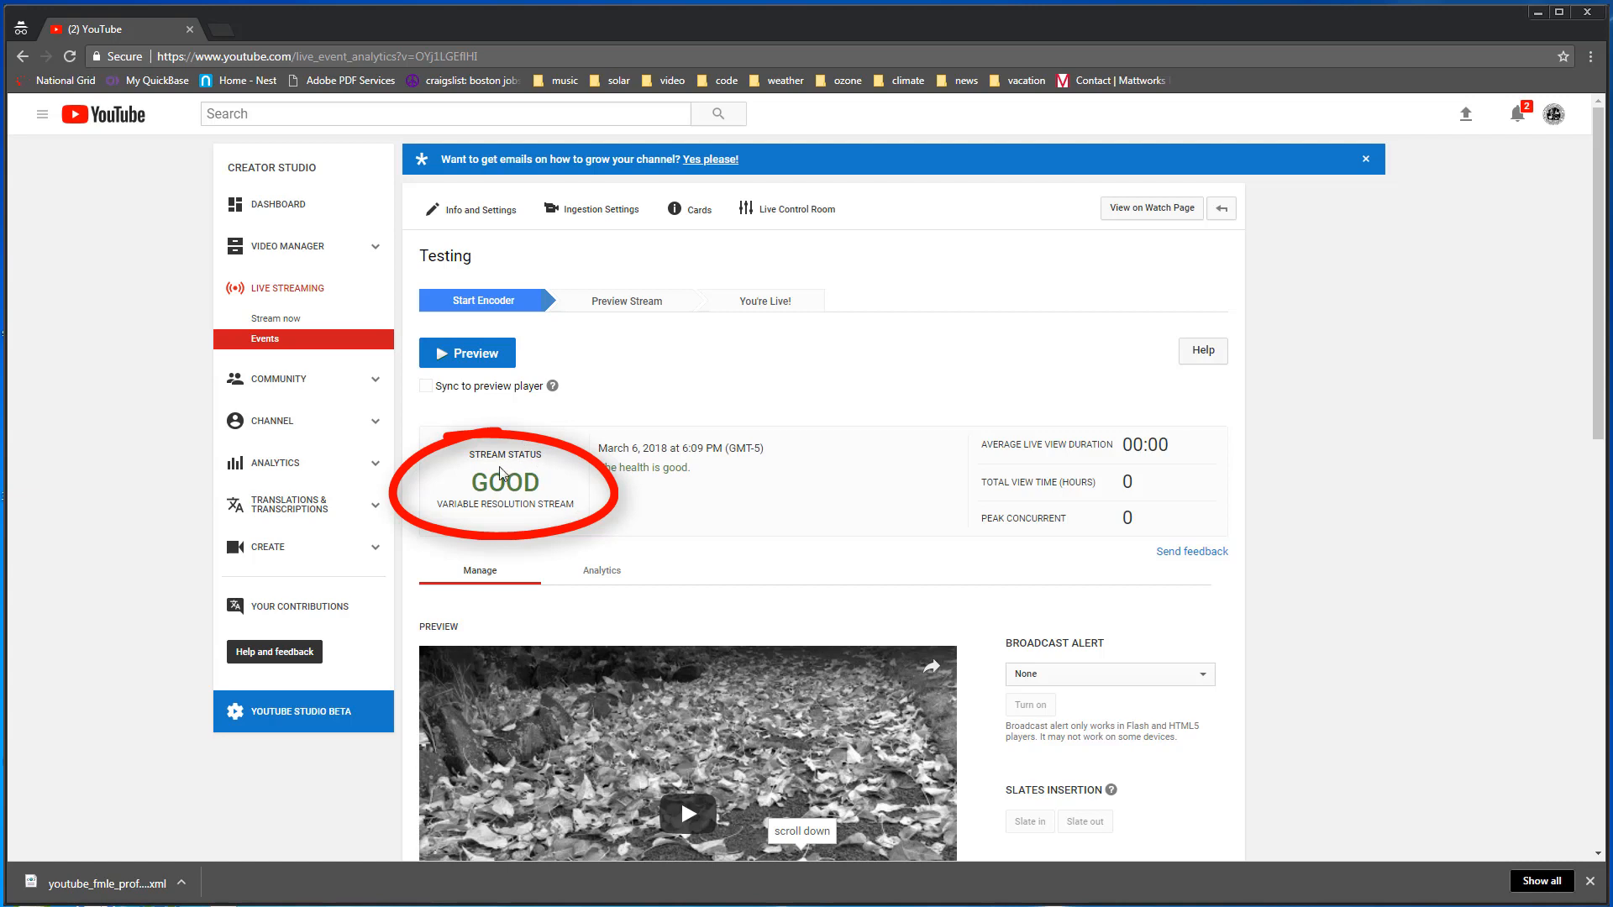
mouse_move(532, 471)
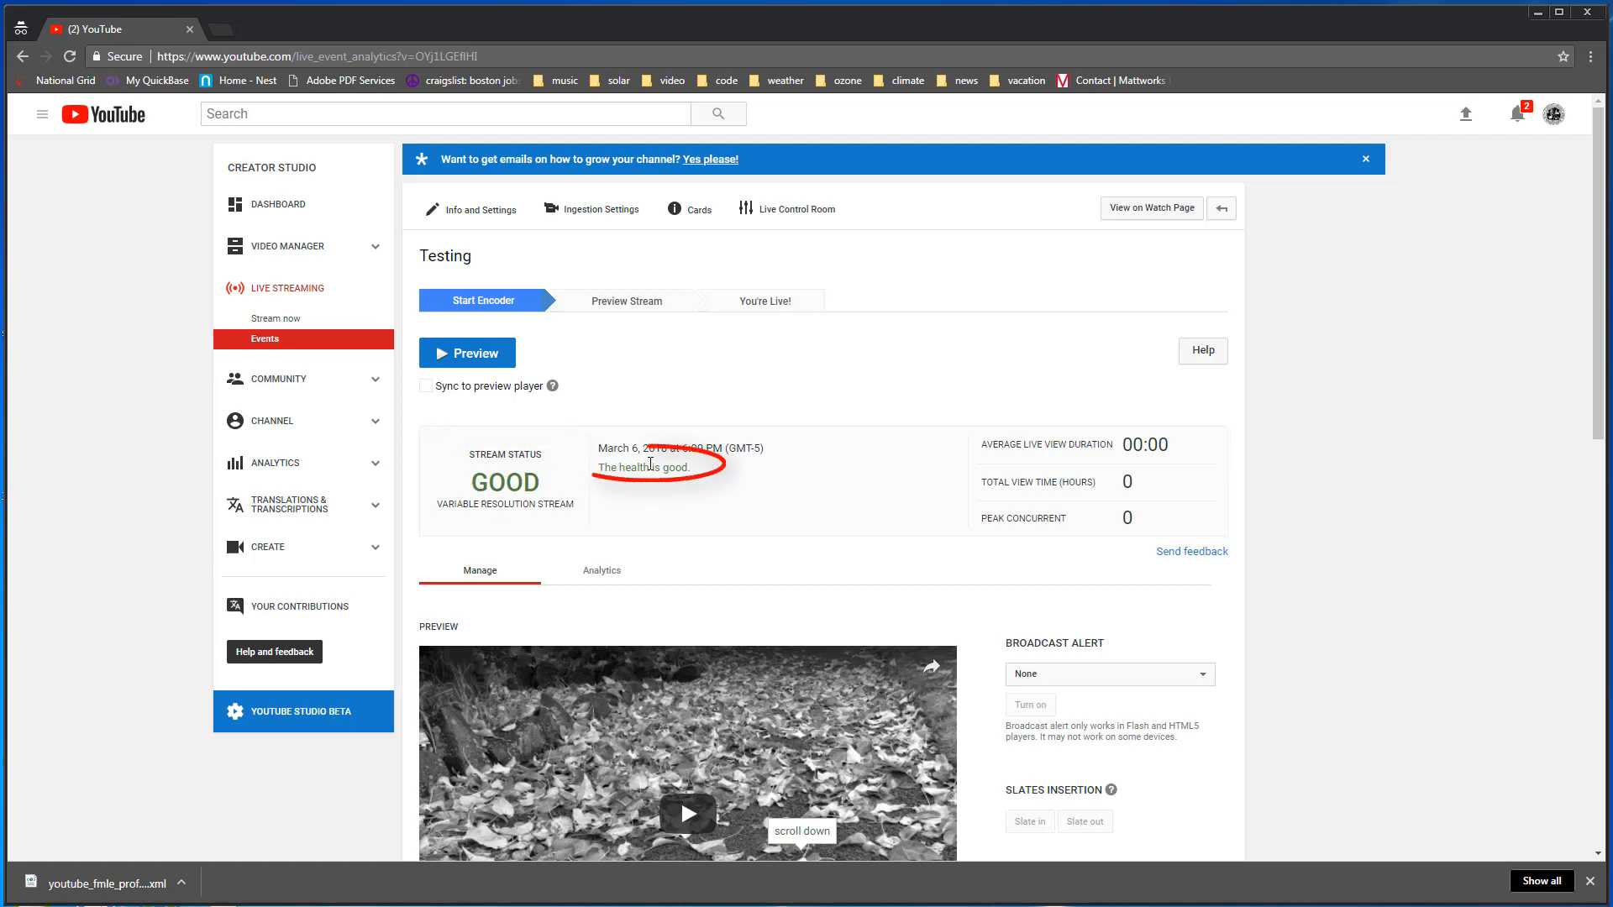
mouse_move(467, 353)
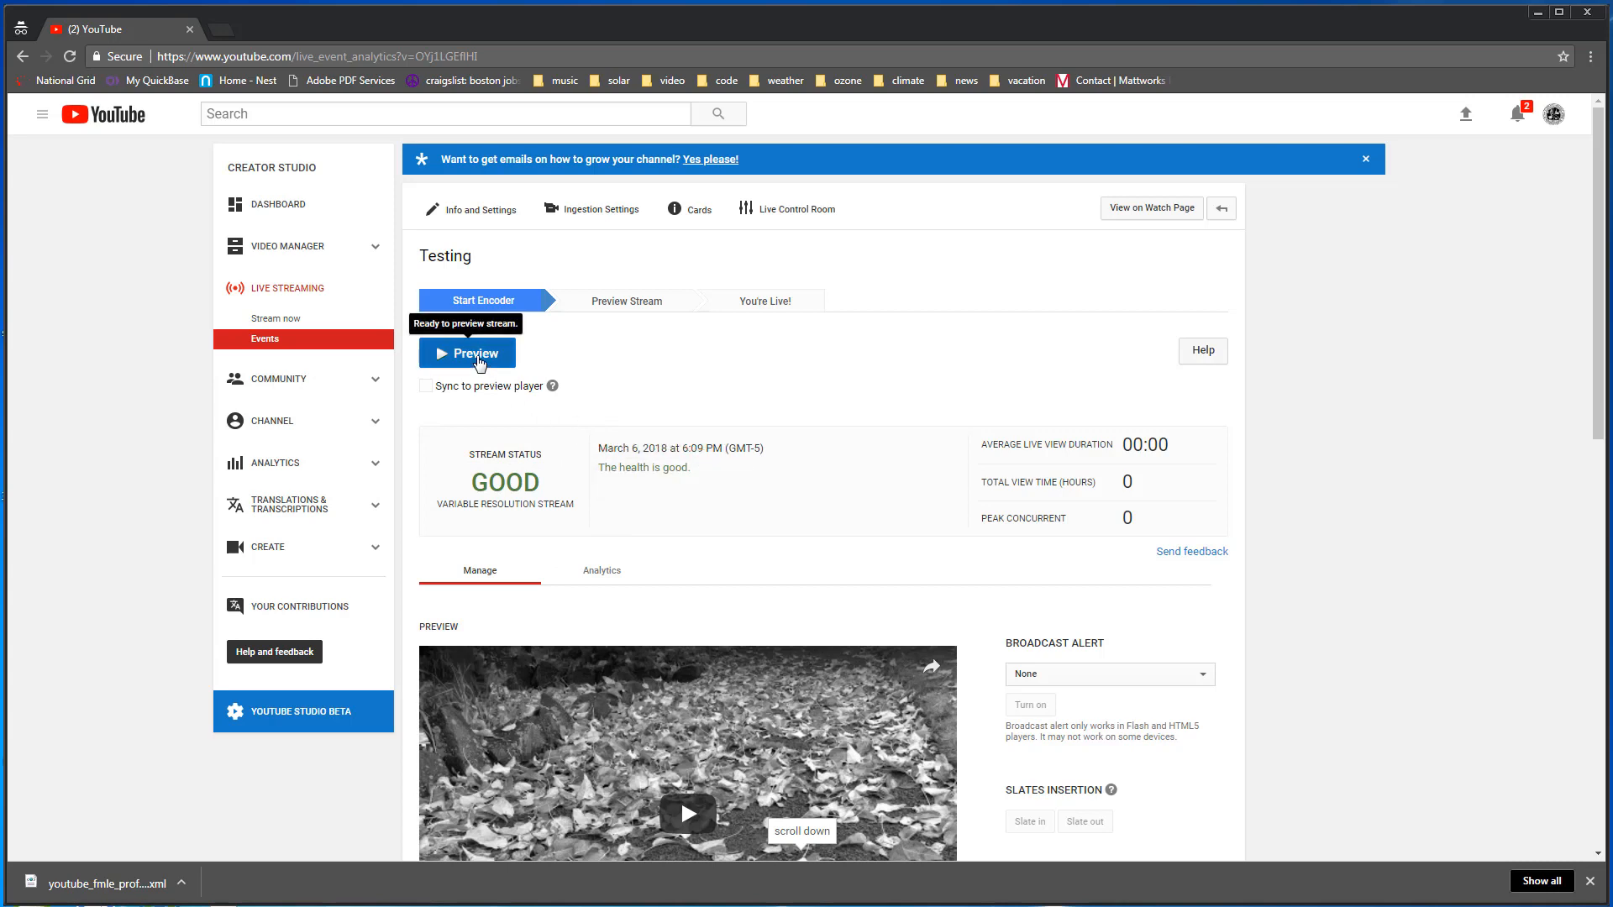
Request and confirm a preview of the Testing live stream
left_click(467, 353)
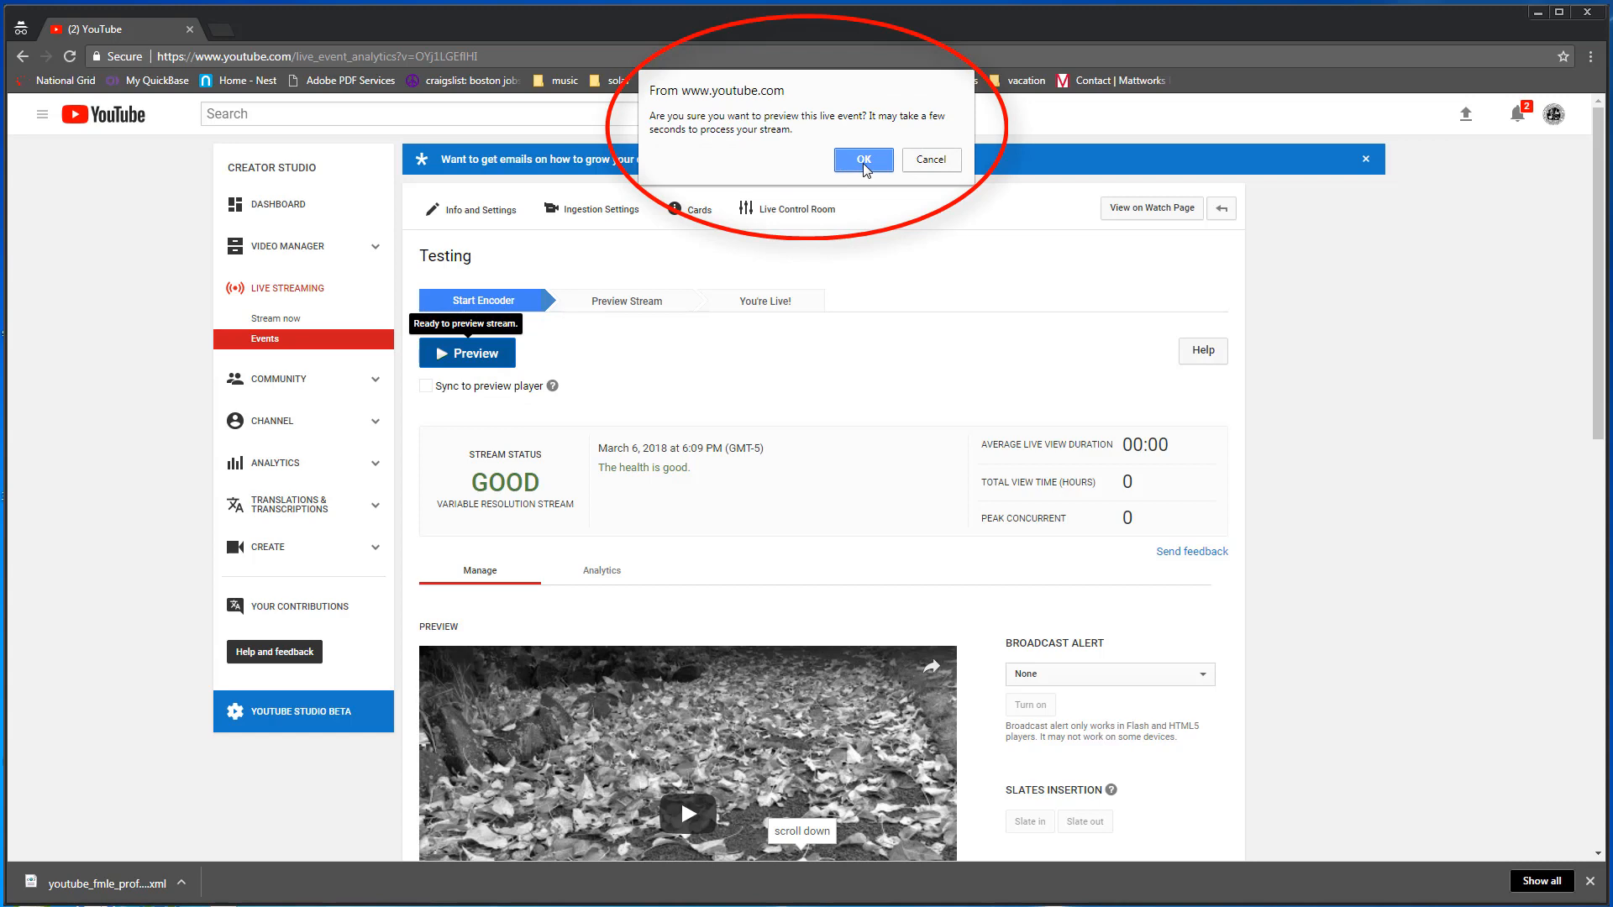
left_click(862, 159)
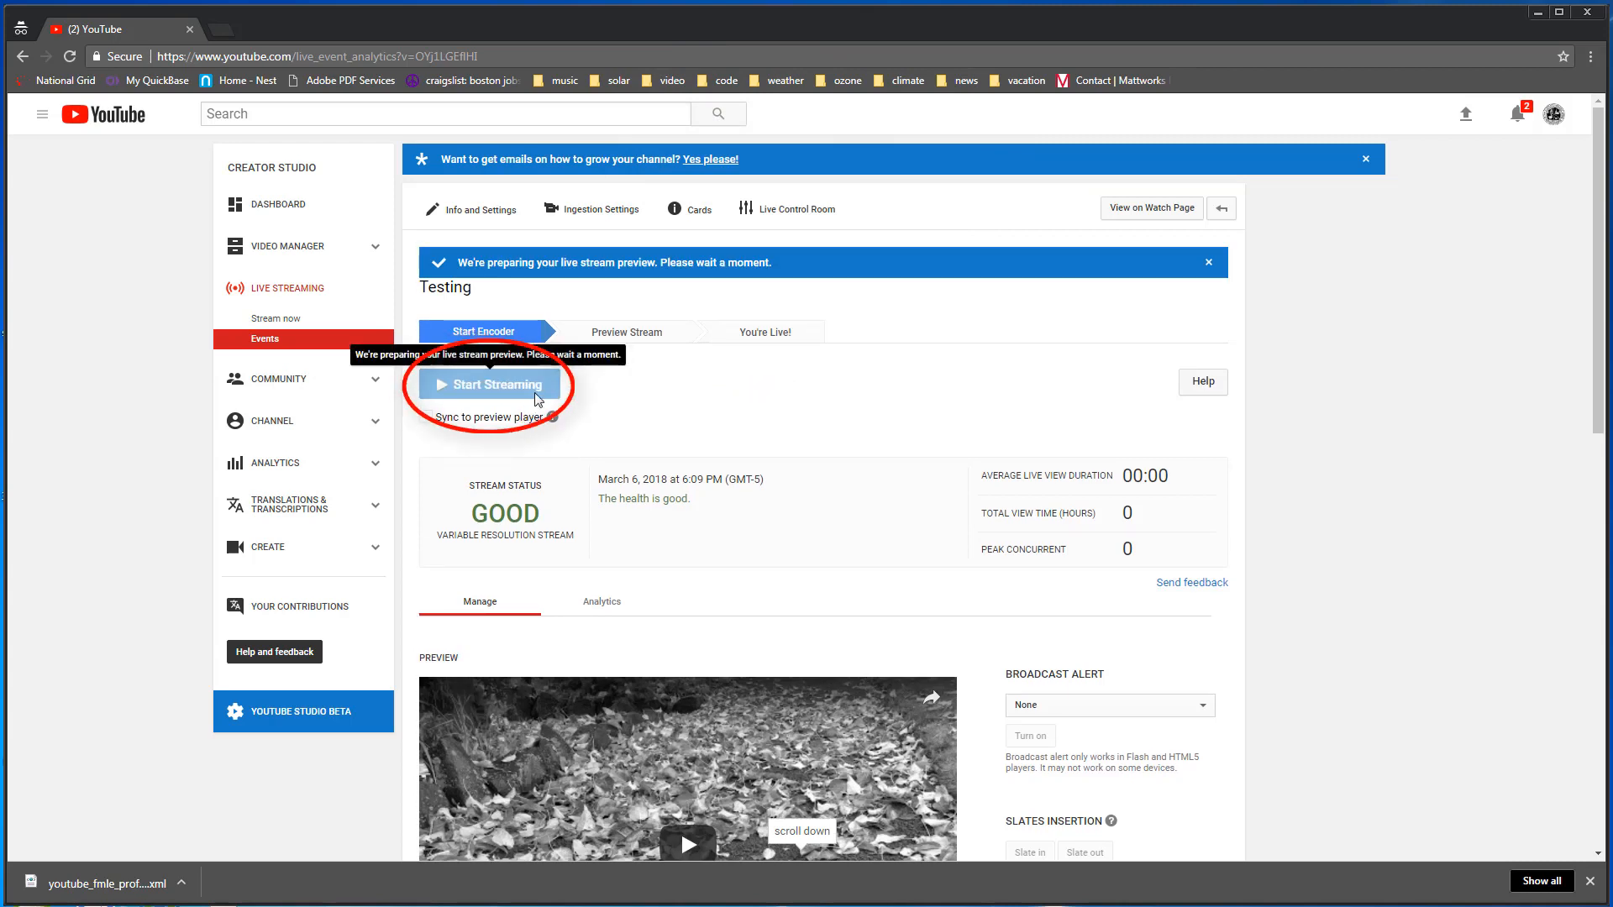
mouse_move(581, 392)
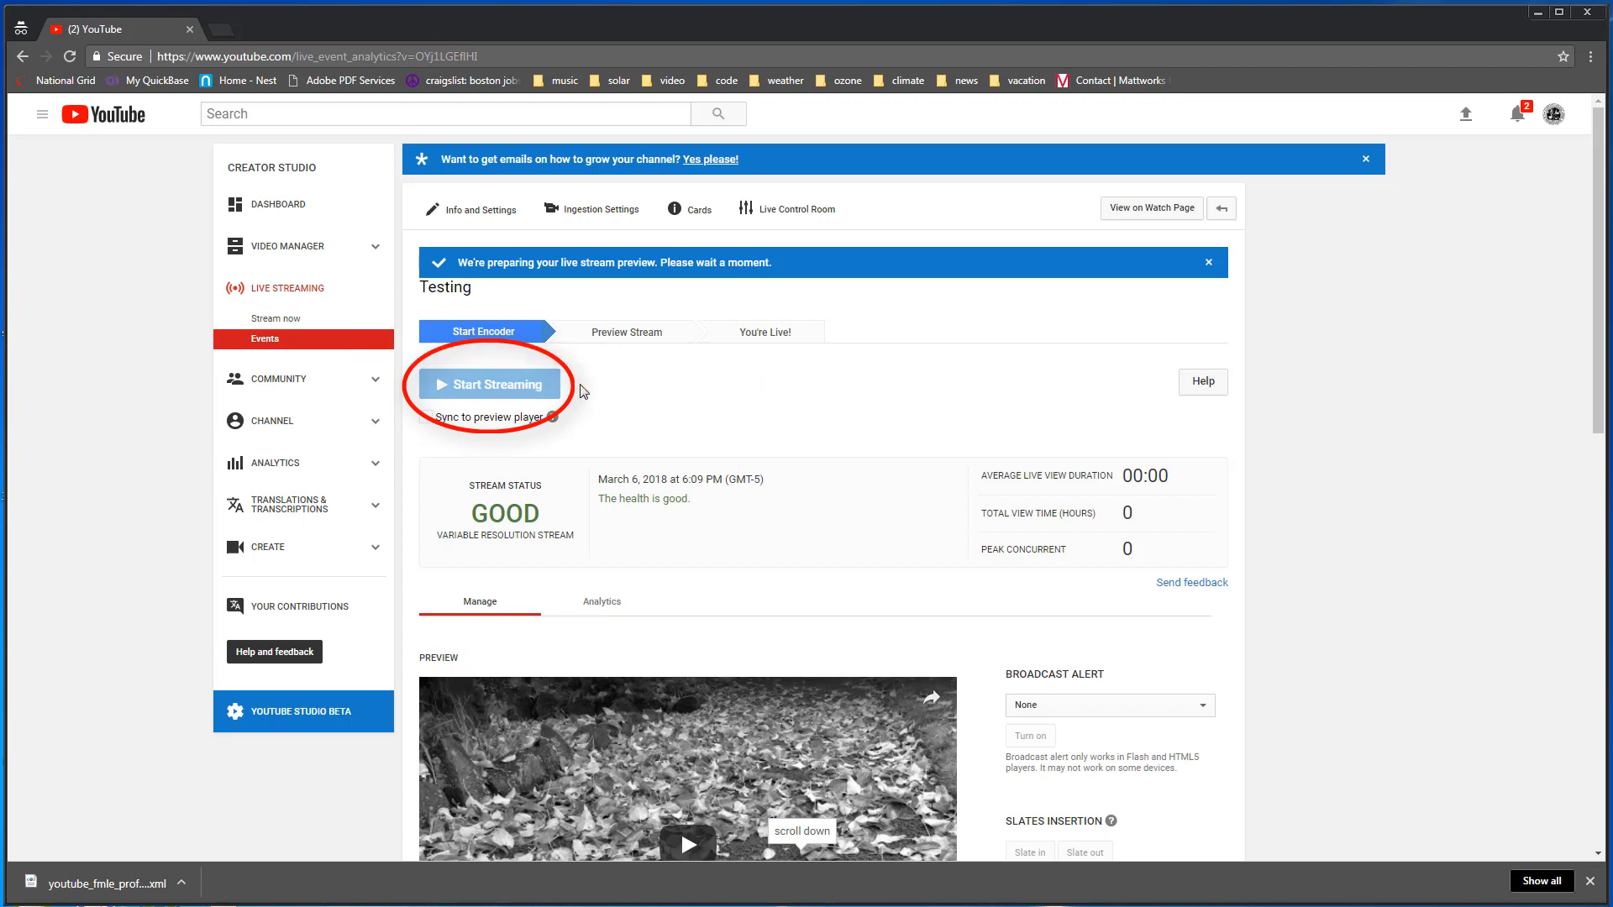
mouse_move(705, 388)
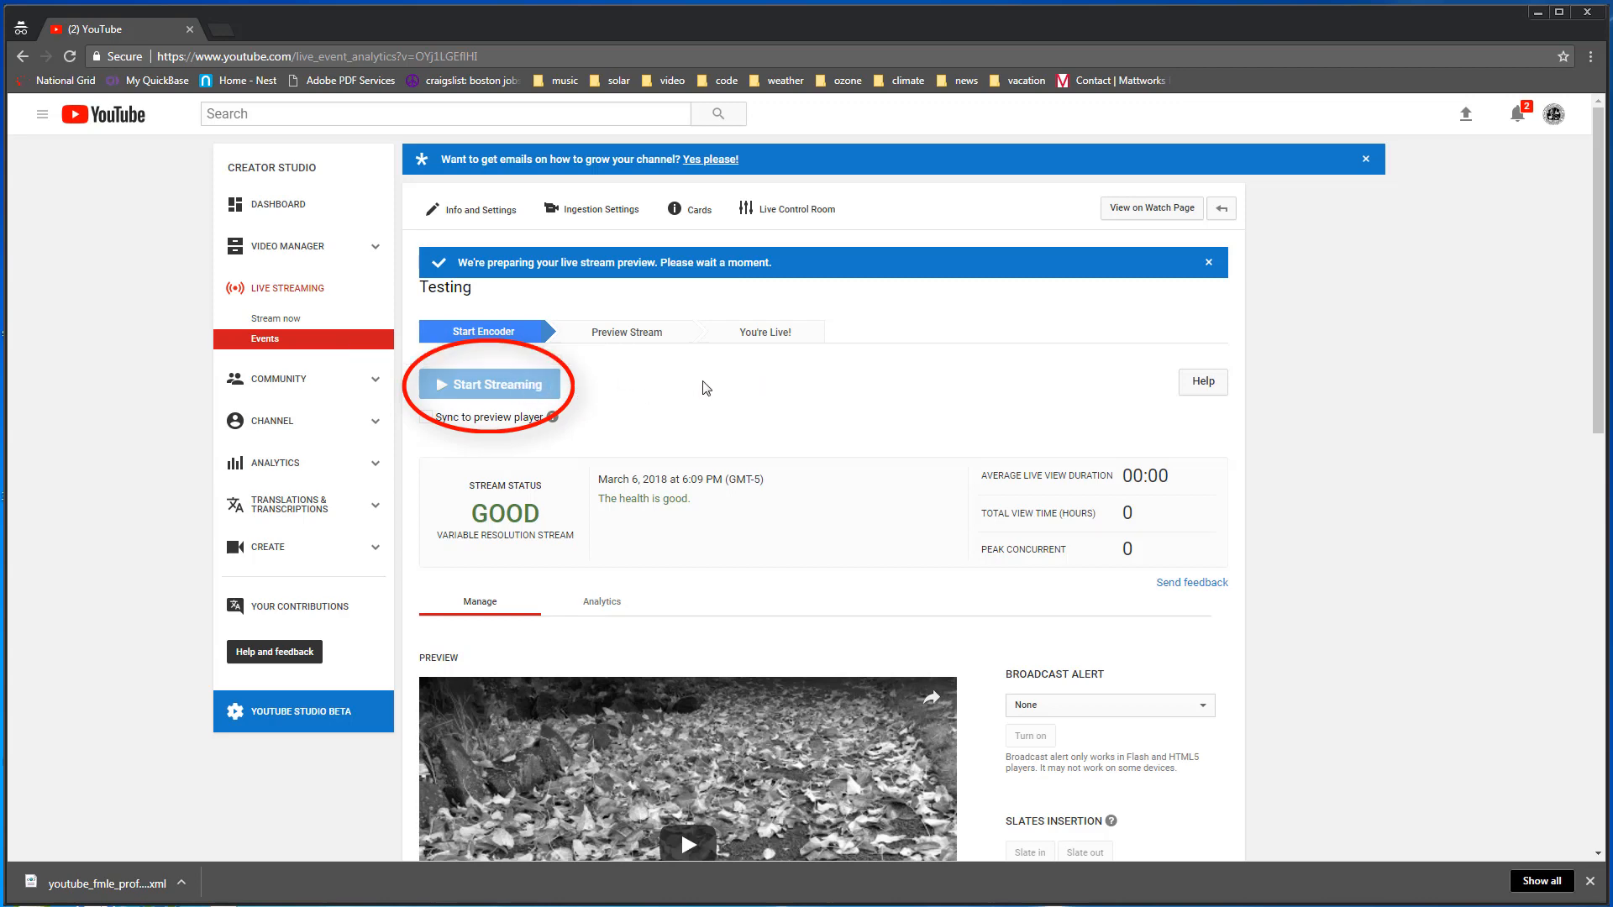
Play the preview player to check the meeting-room feed arrives
scroll("down", 3)
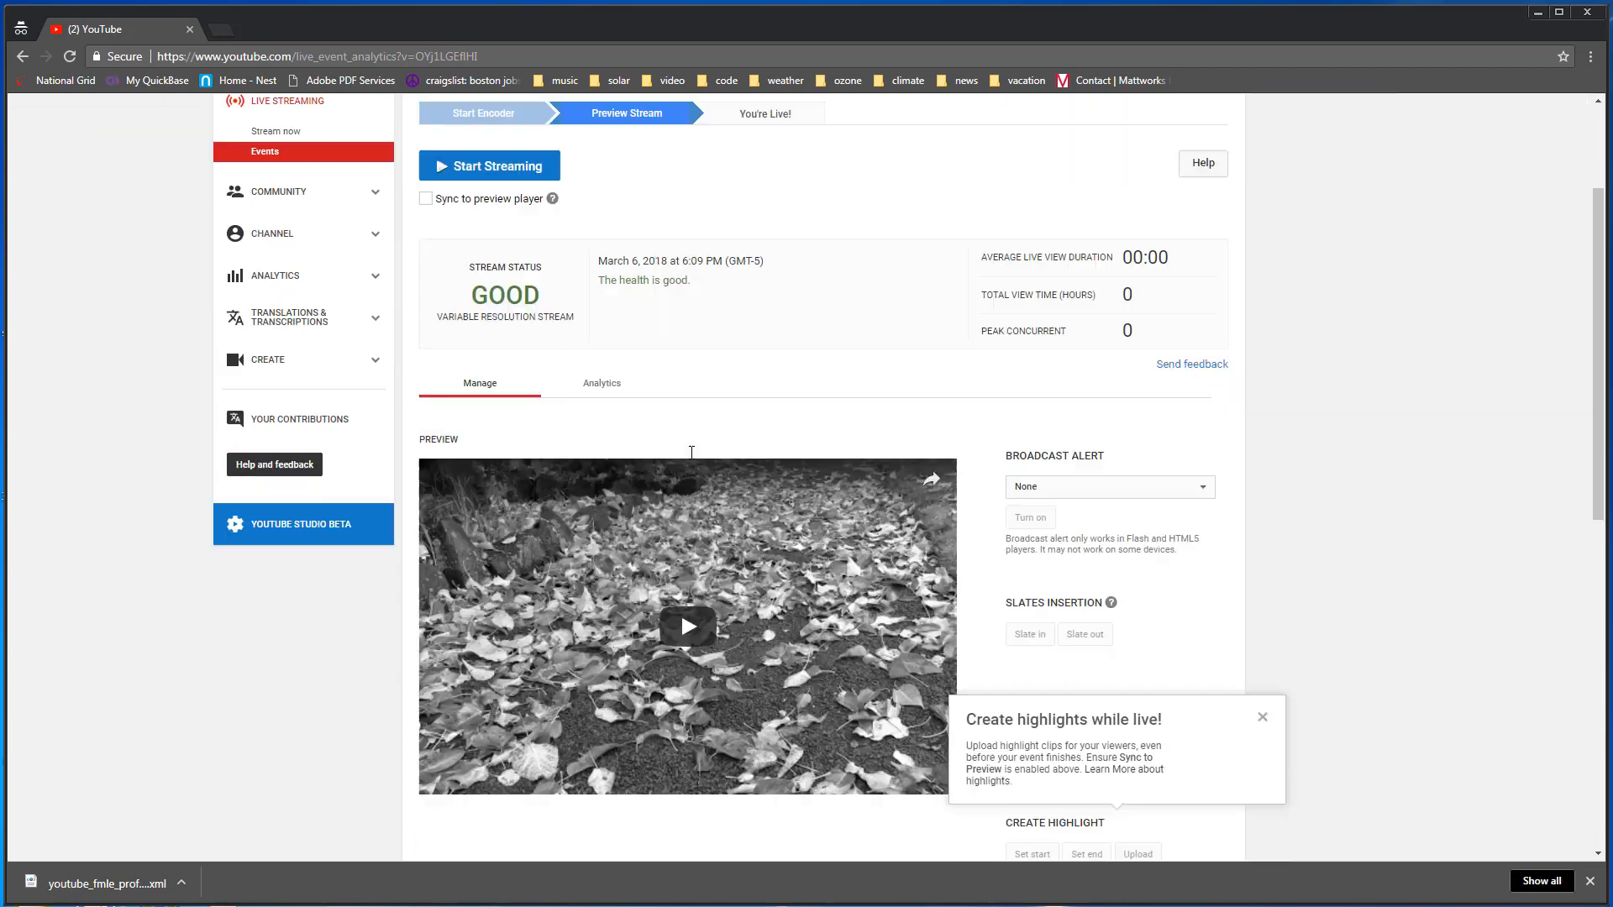
scroll("down", 3)
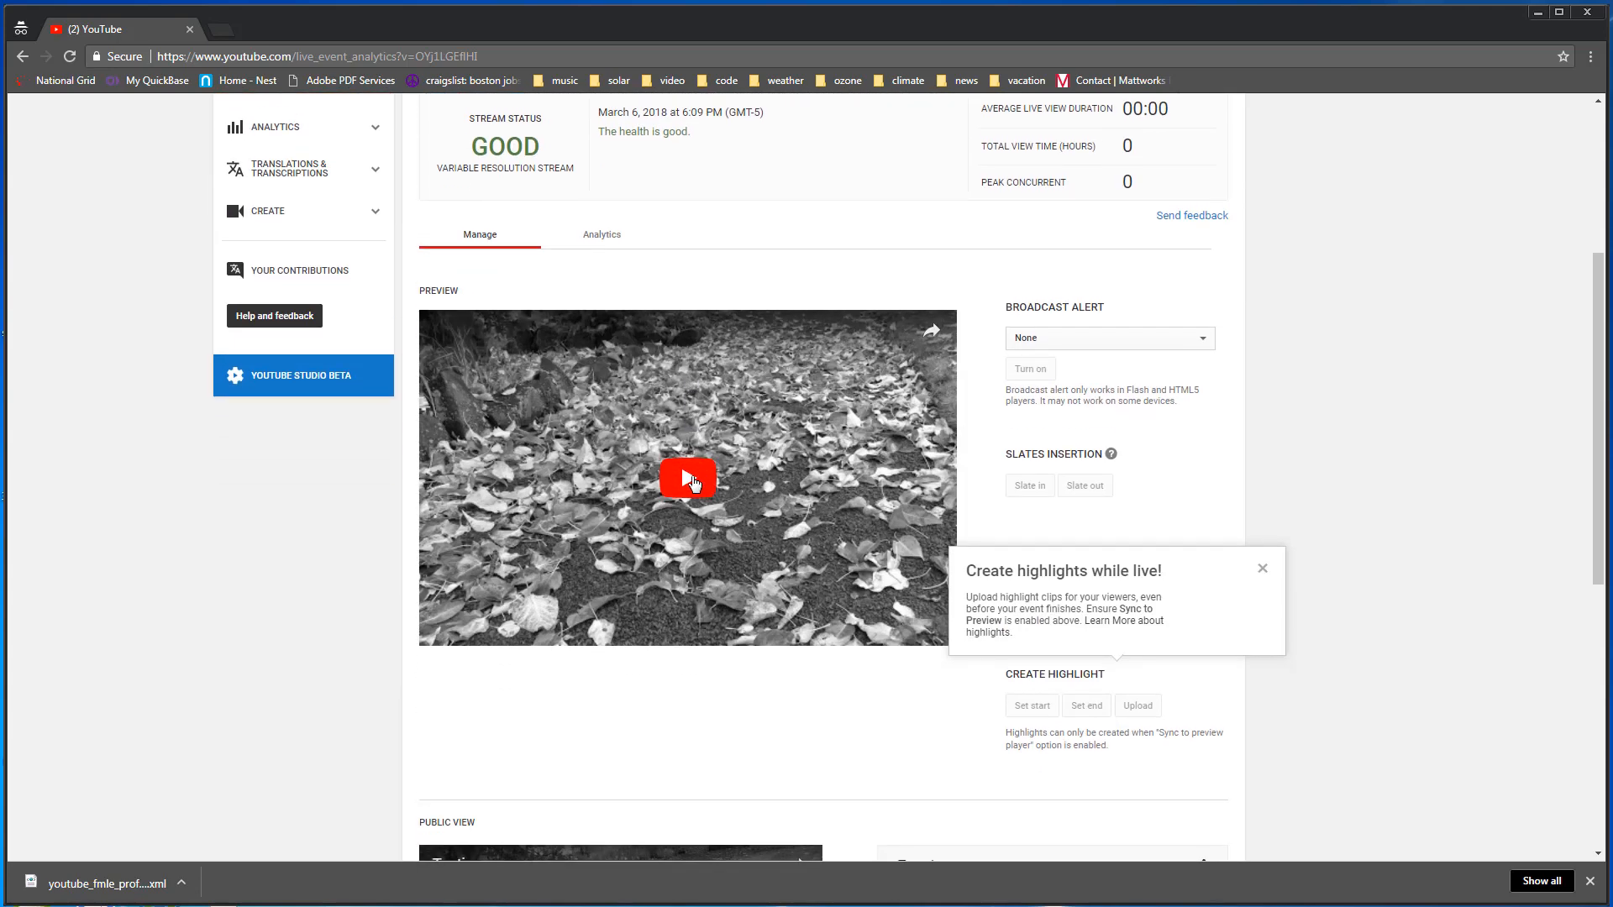
left_click(687, 477)
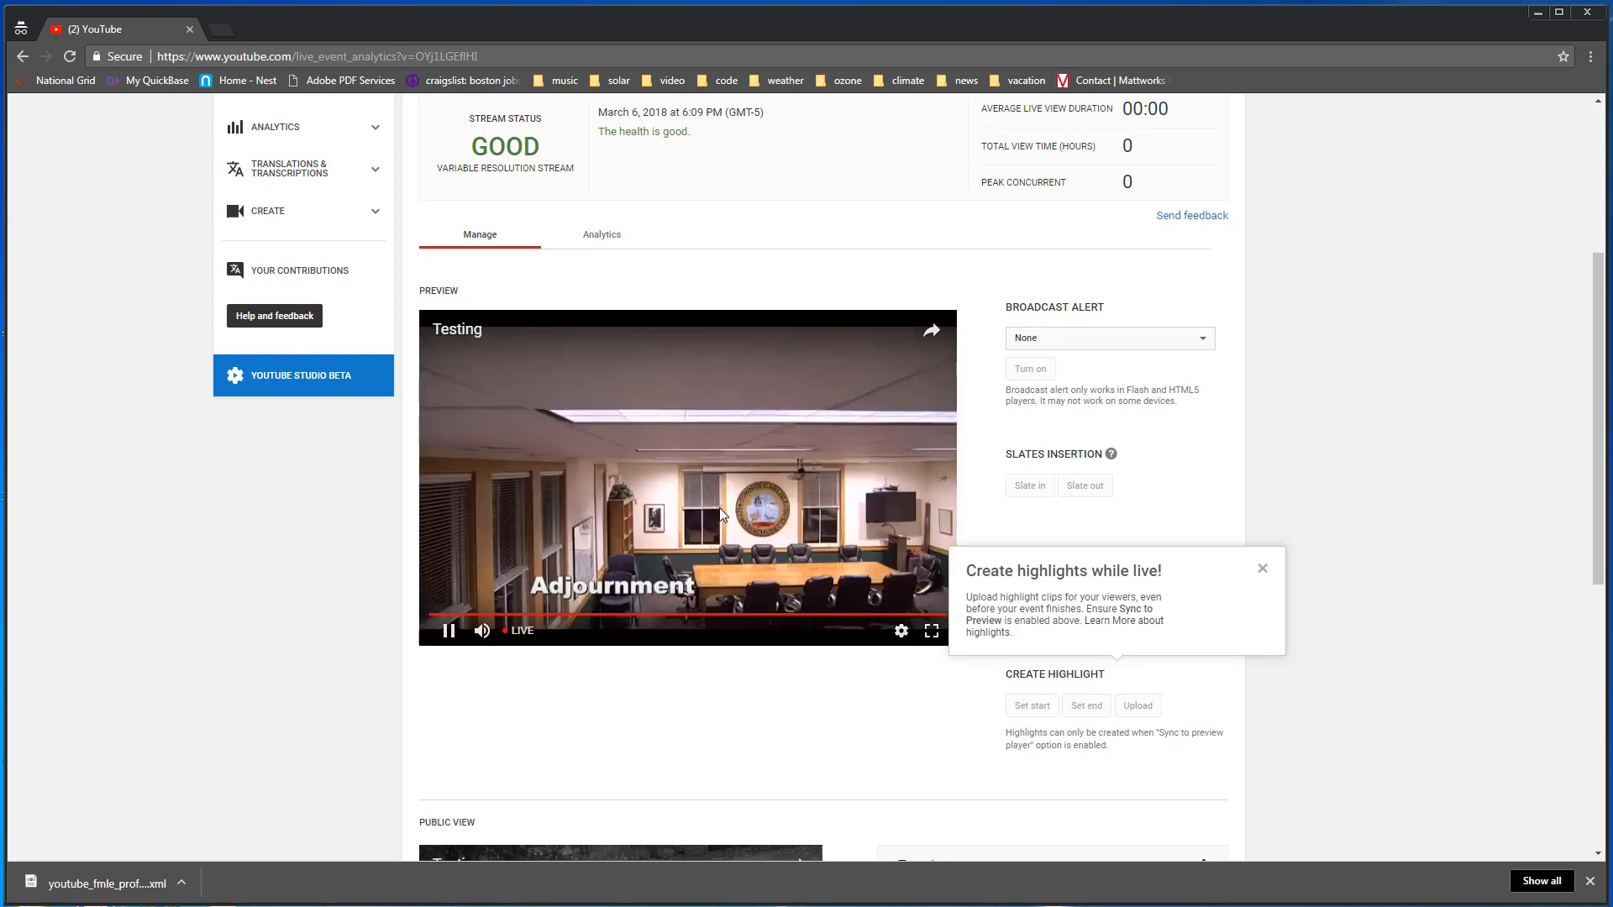
scroll("up", 3)
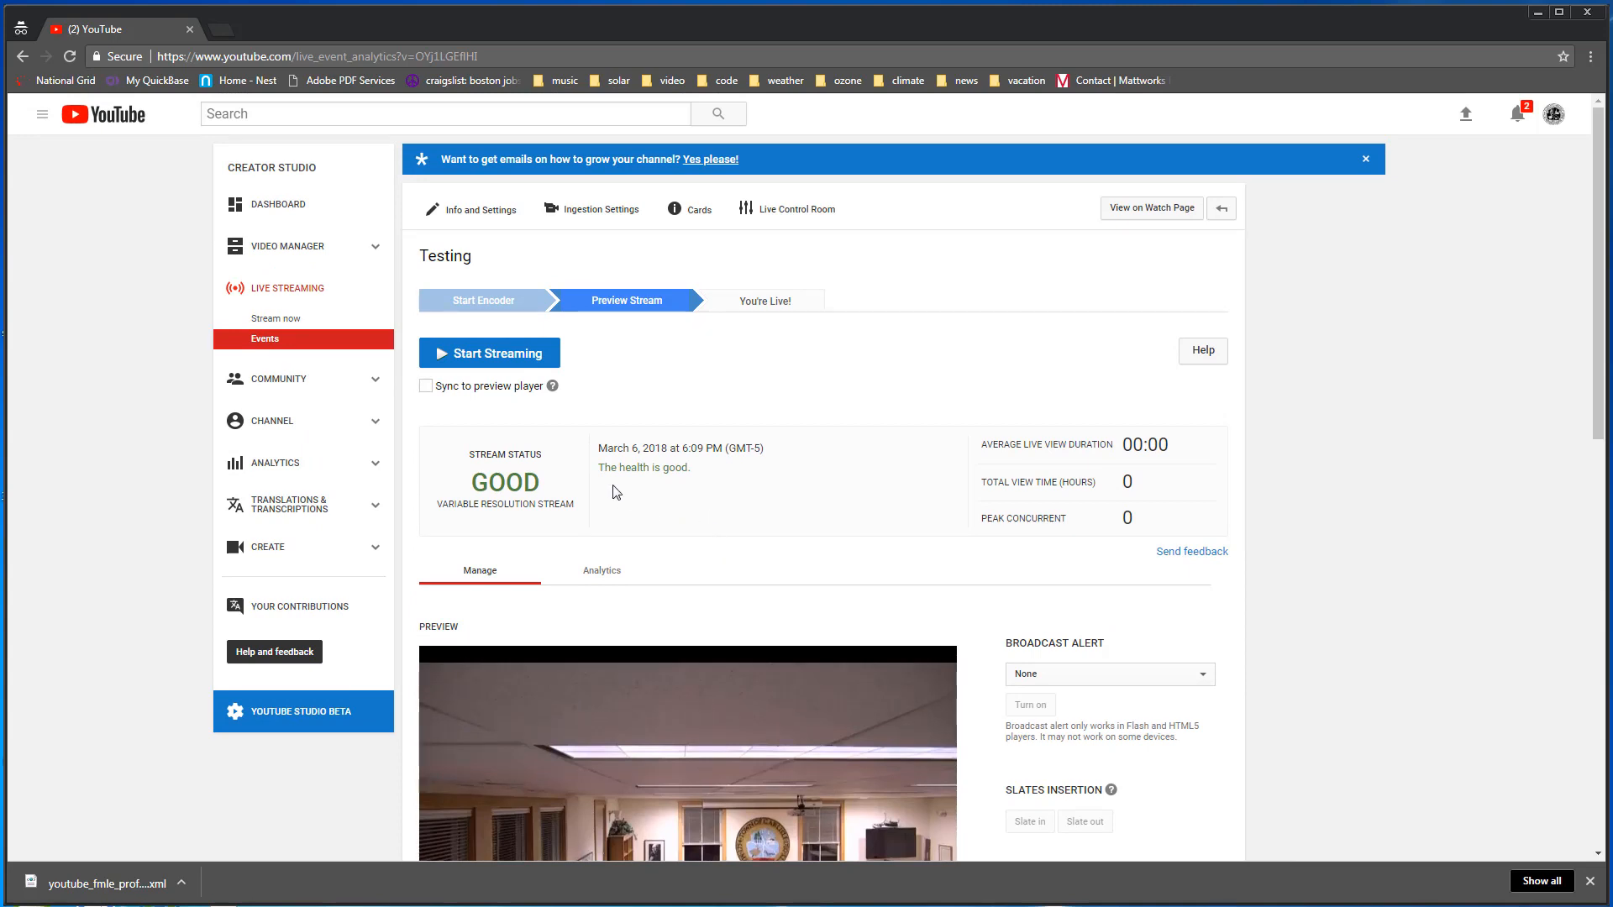
mouse_move(490, 353)
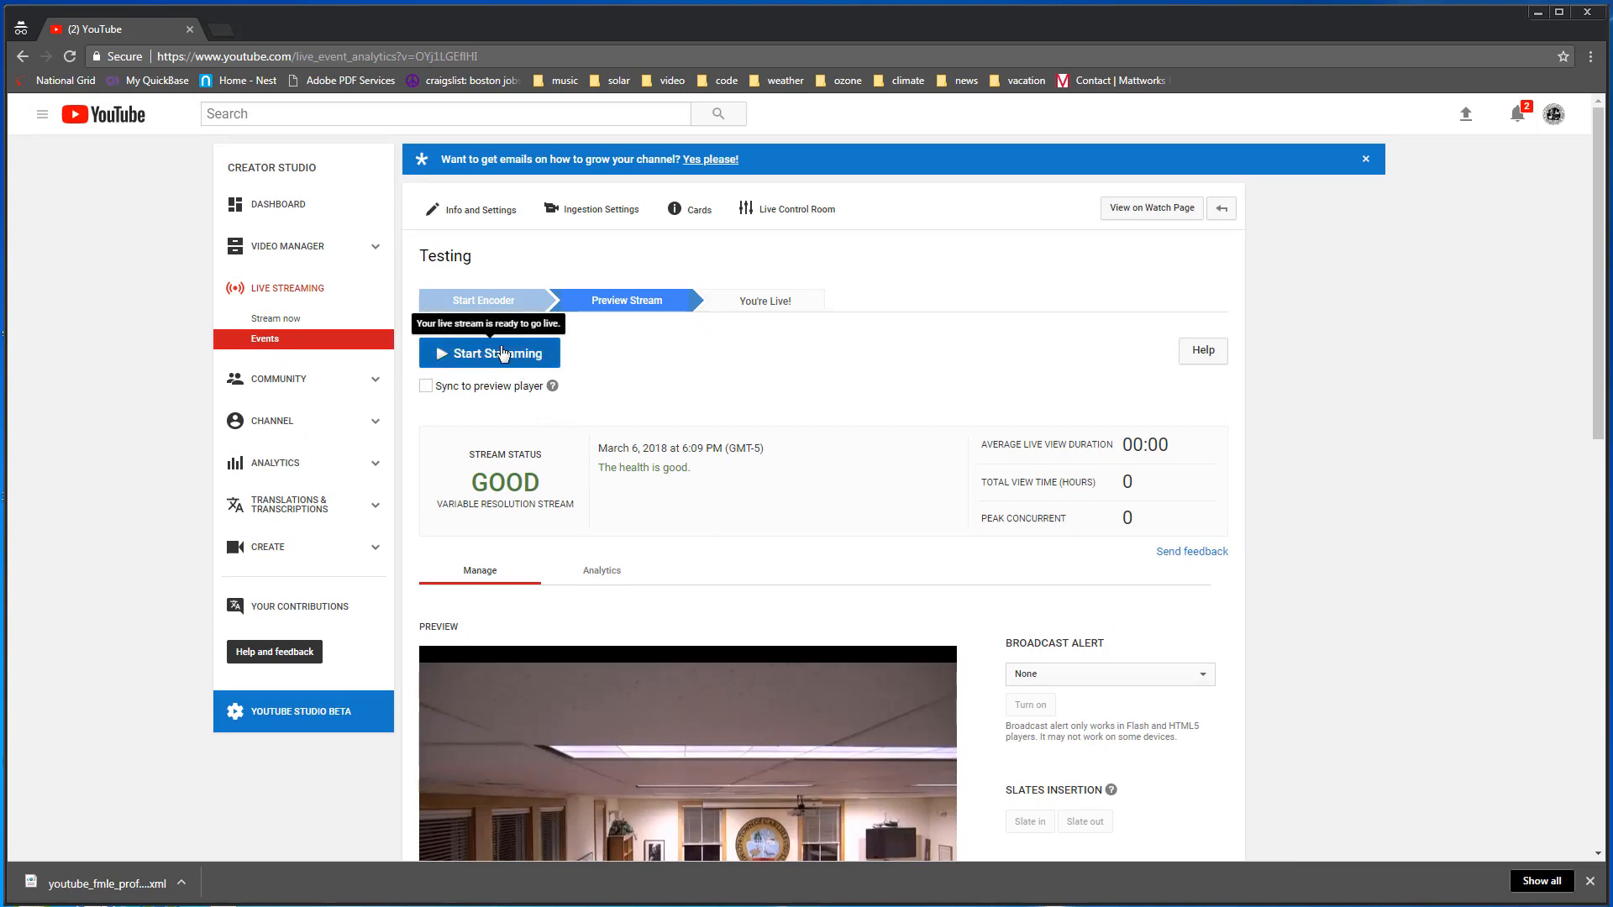
mouse_move(490, 361)
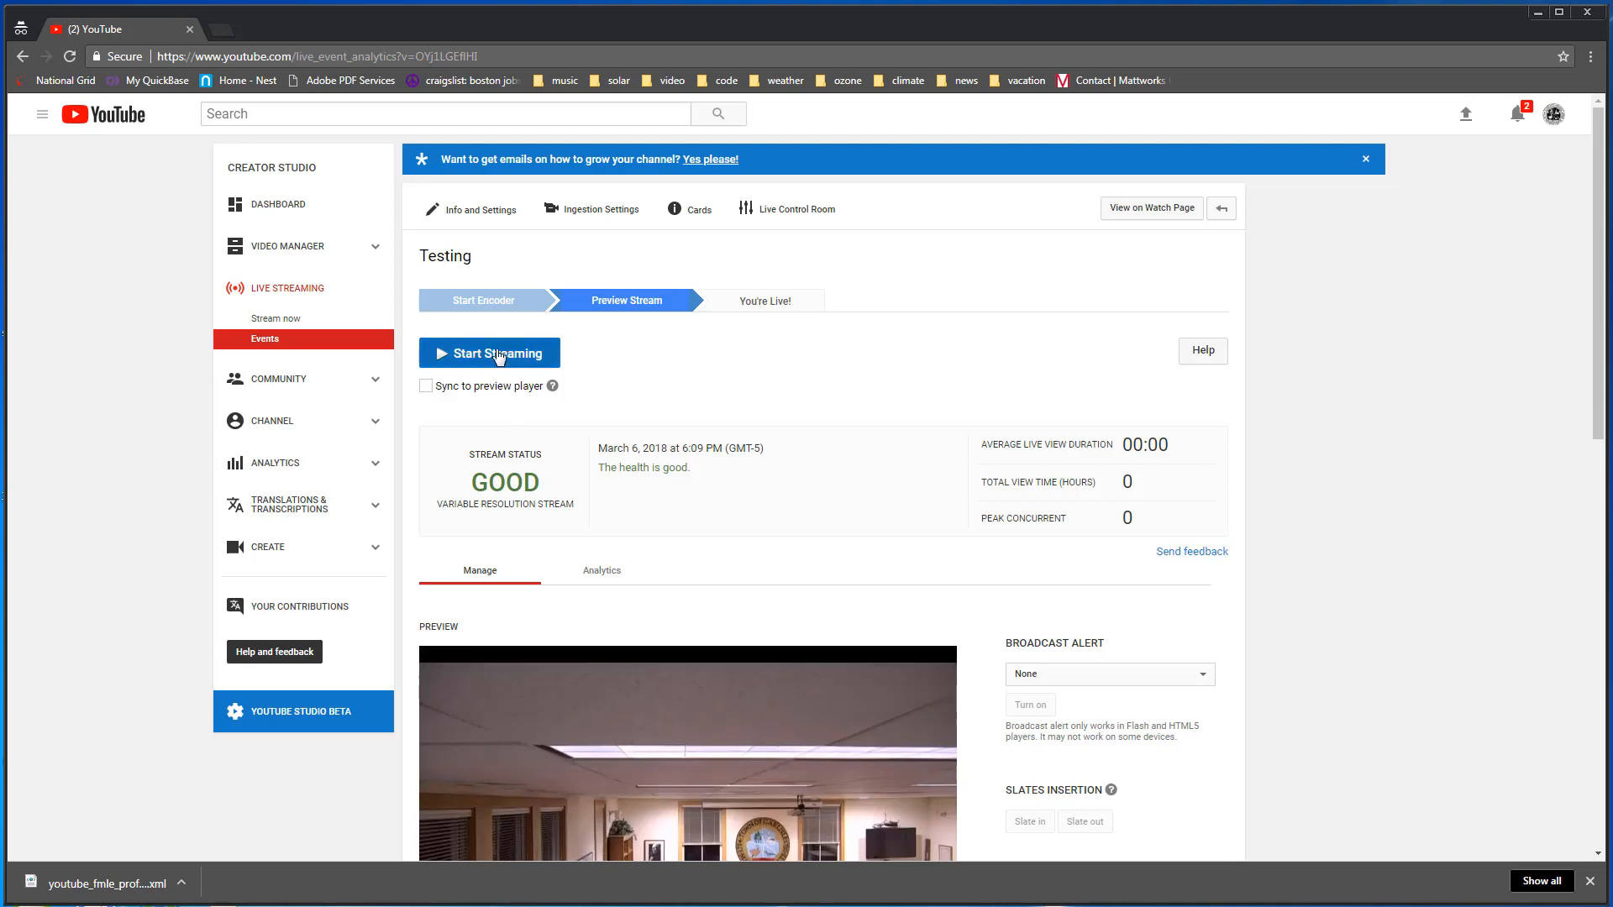
Start streaming the Testing event and confirm going live
left_click(489, 353)
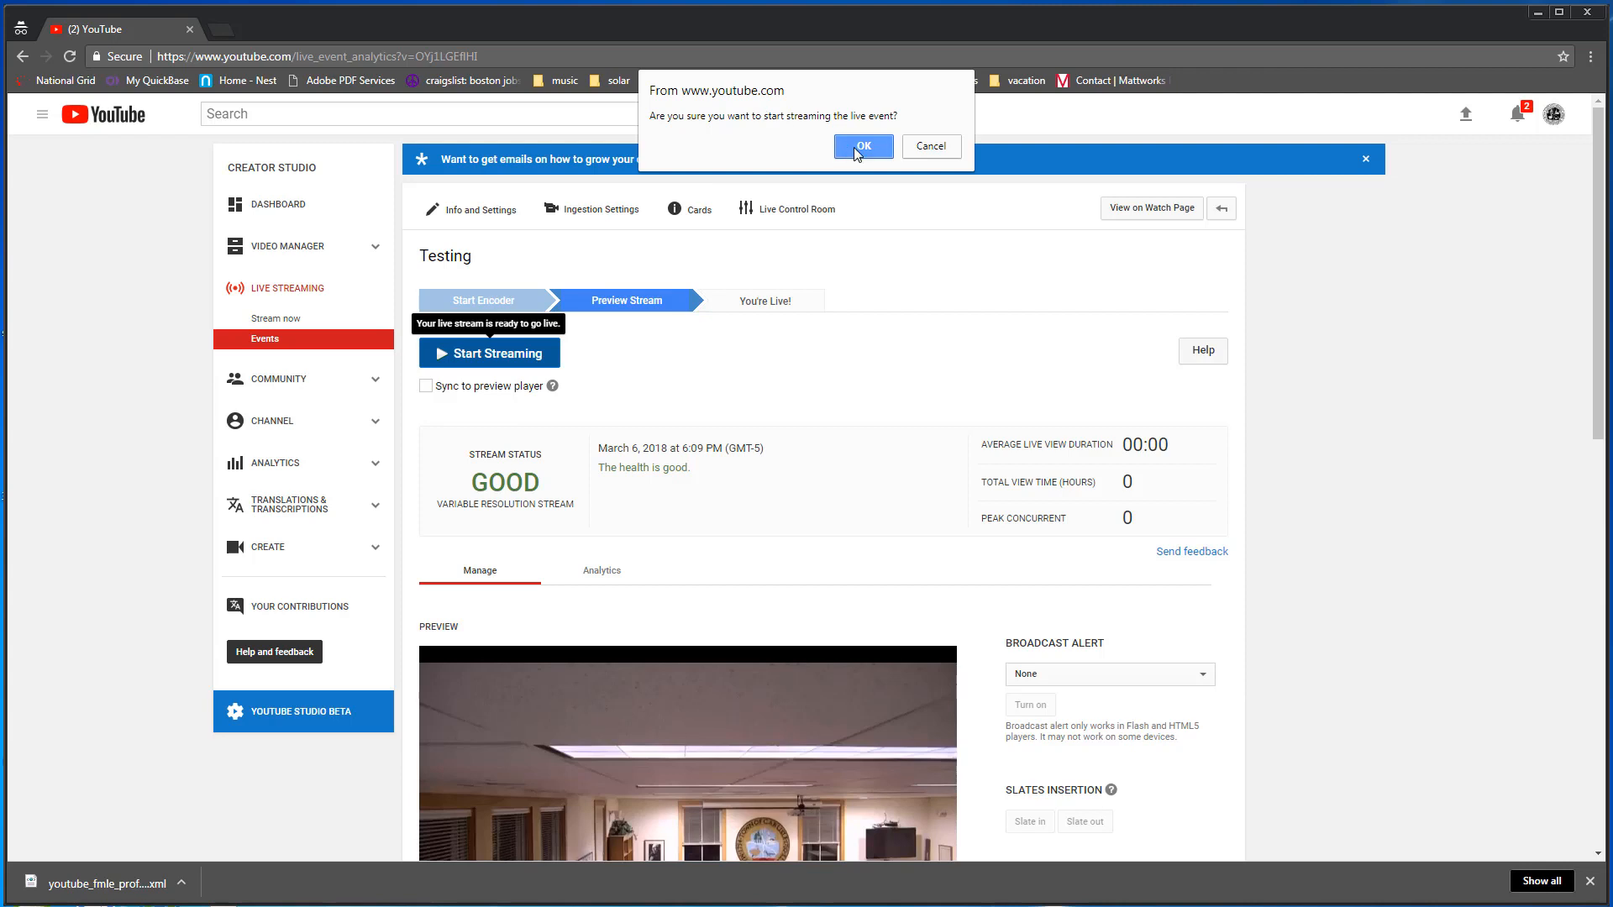
left_click(862, 146)
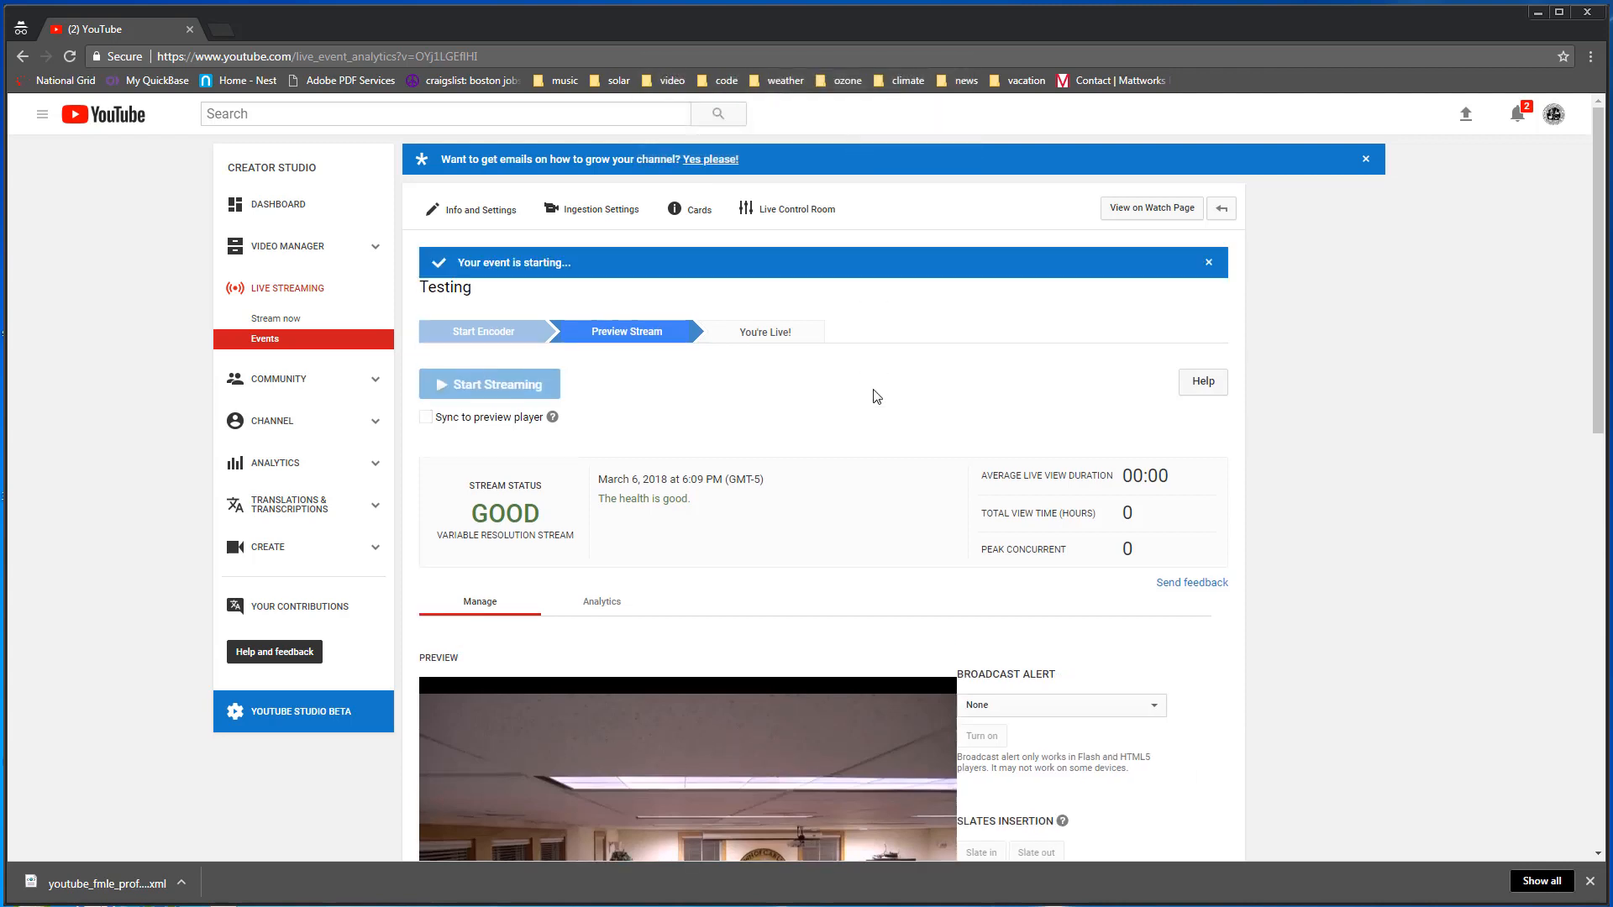
Let the Testing stream run while checking the live viewer statistics panels
left_click(489, 384)
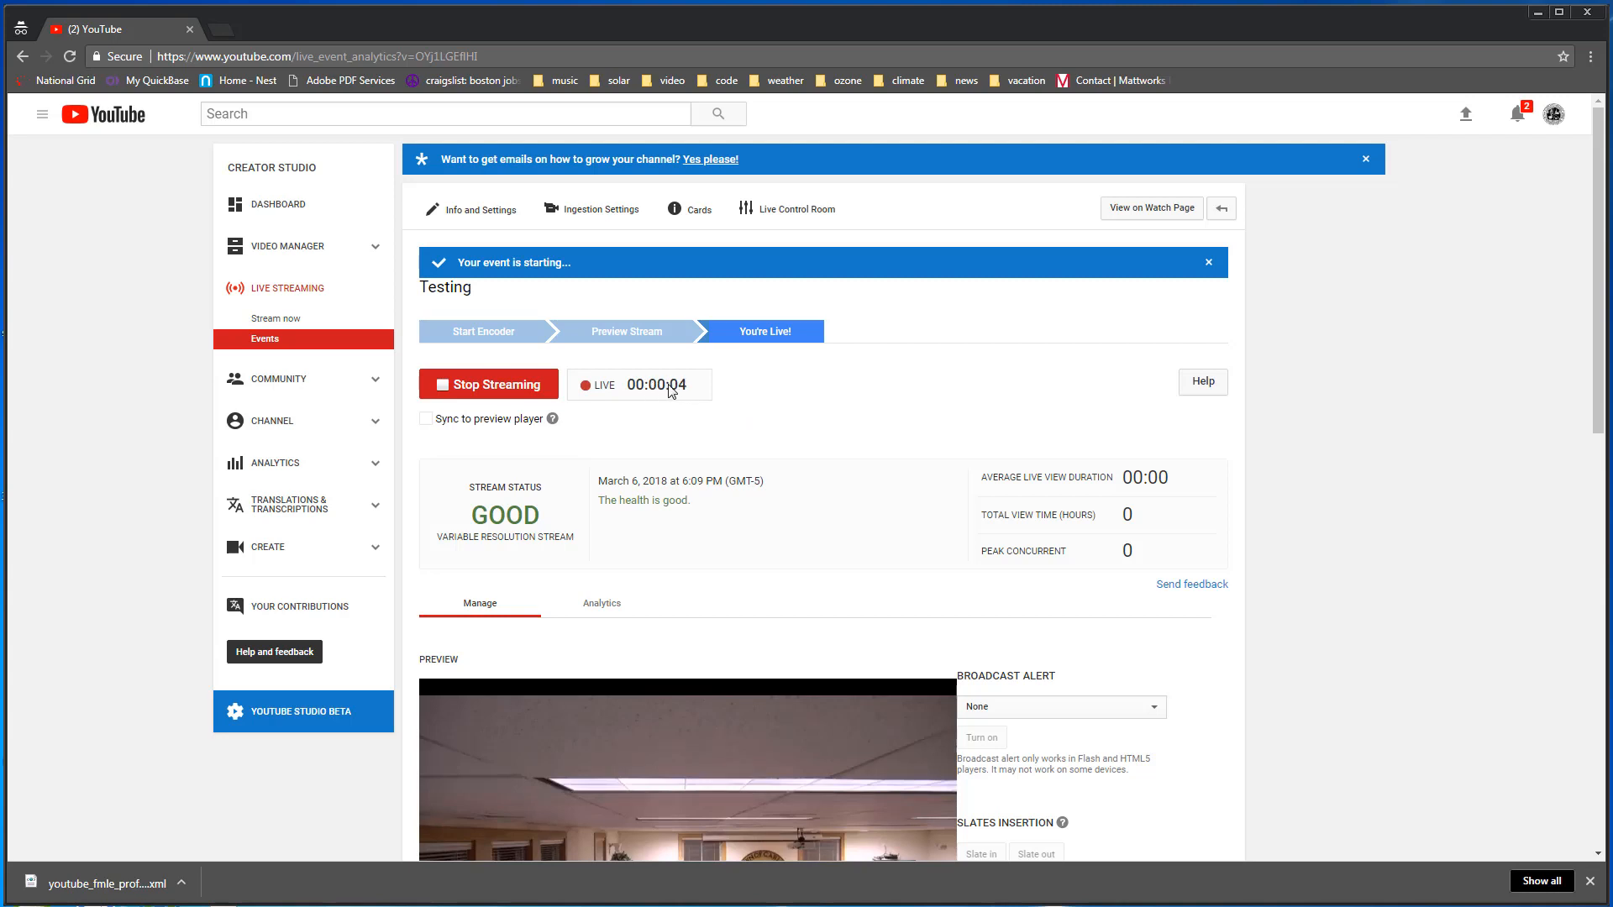
mouse_move(1075, 505)
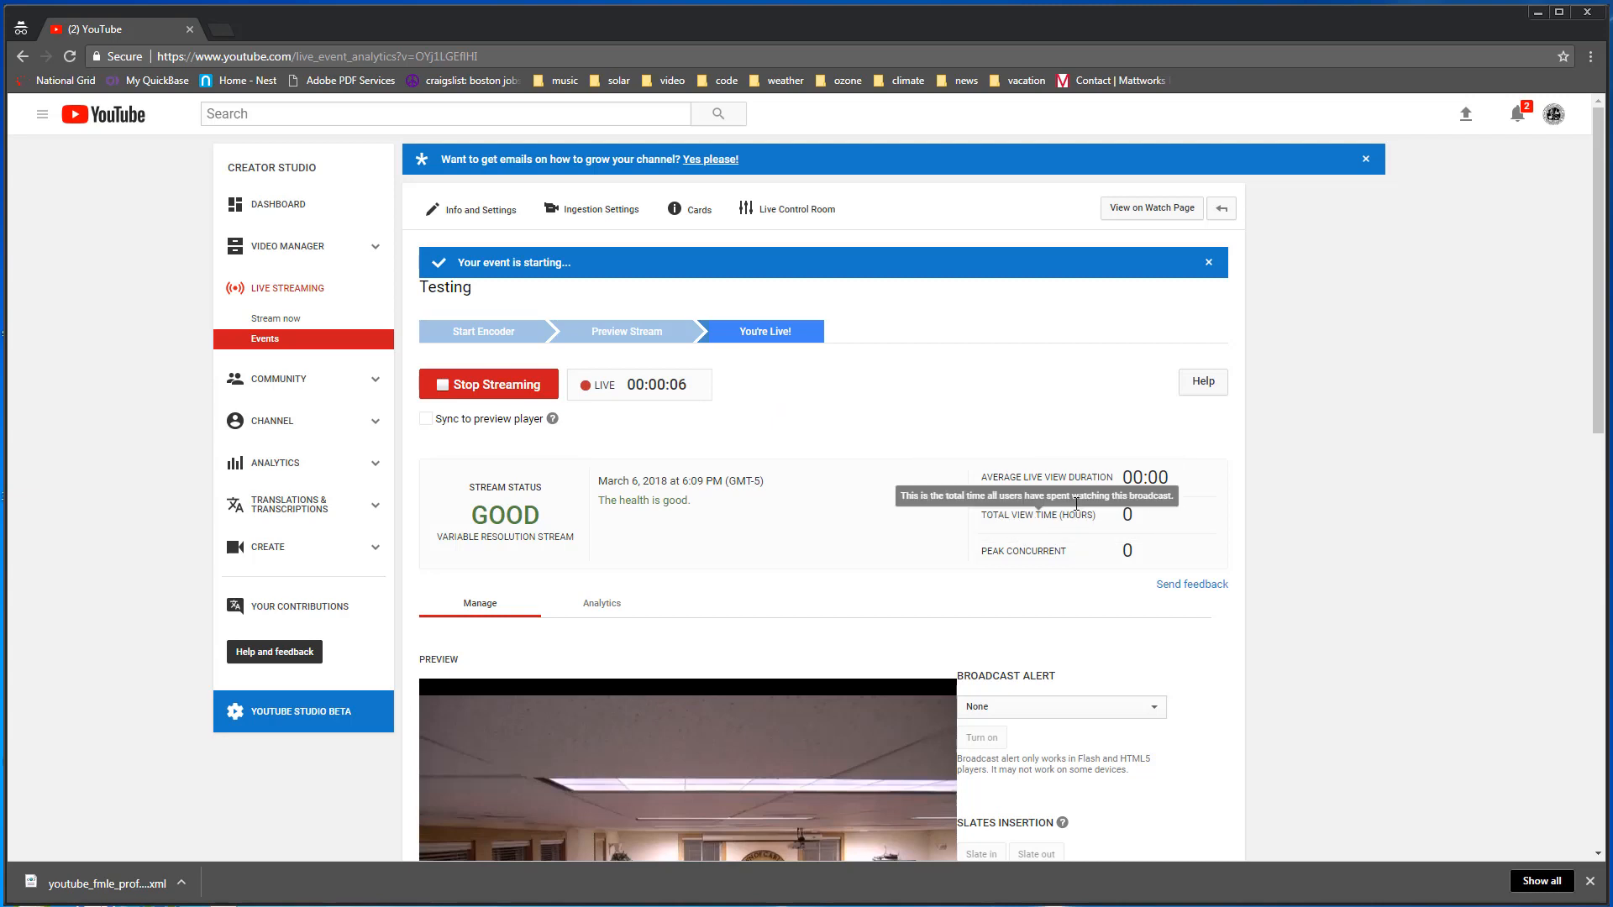
left_click(1207, 262)
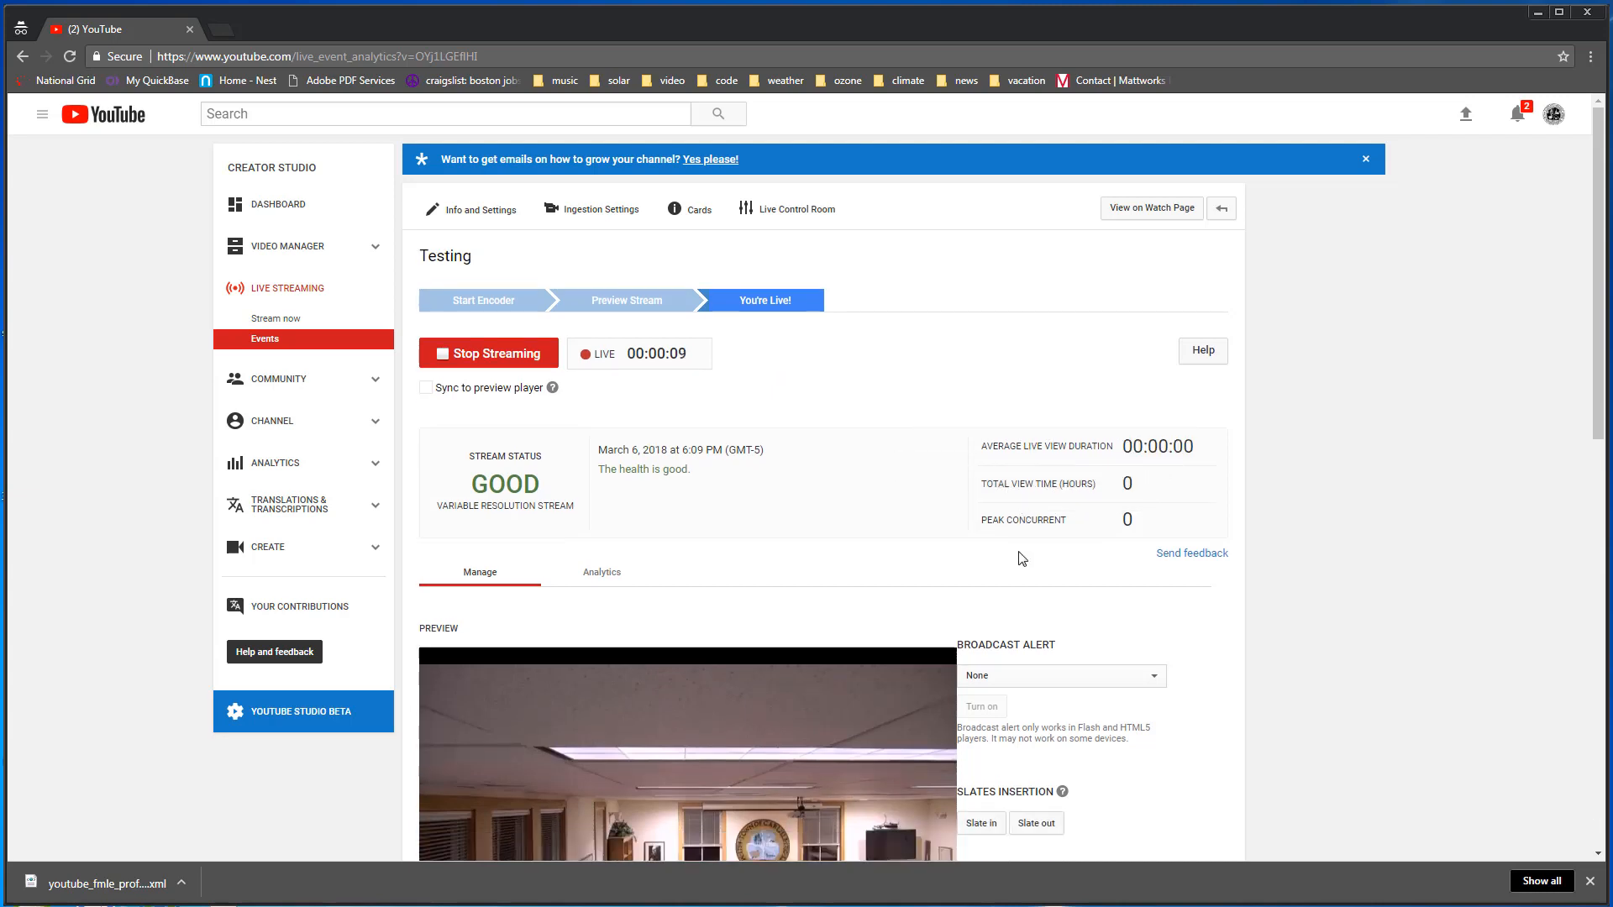
mouse_move(1043, 523)
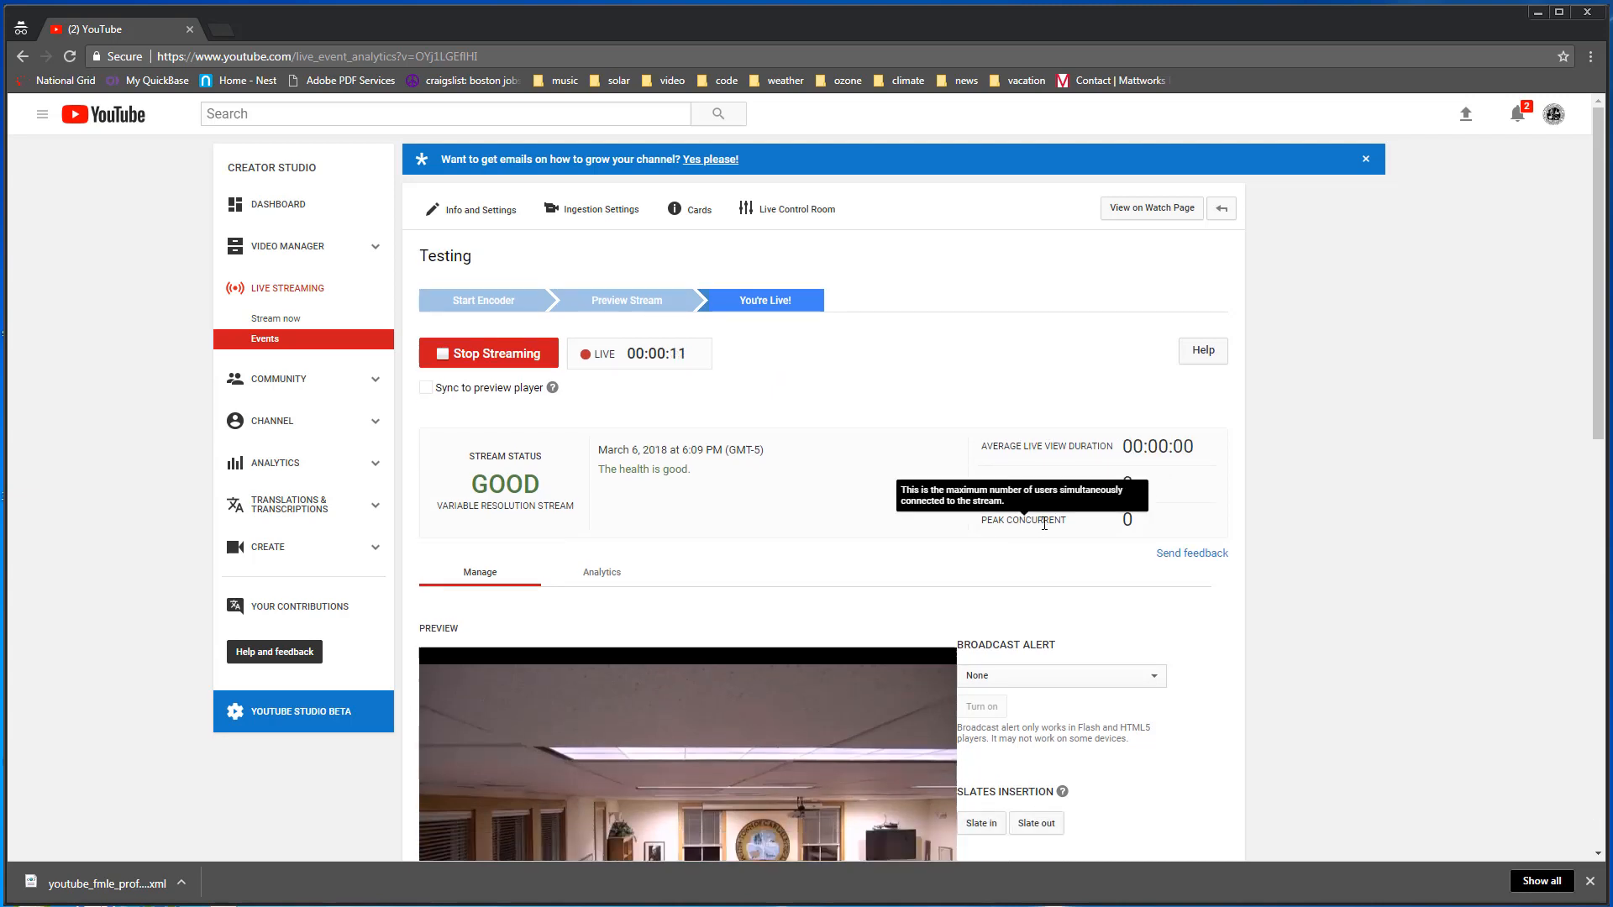
mouse_move(1036, 446)
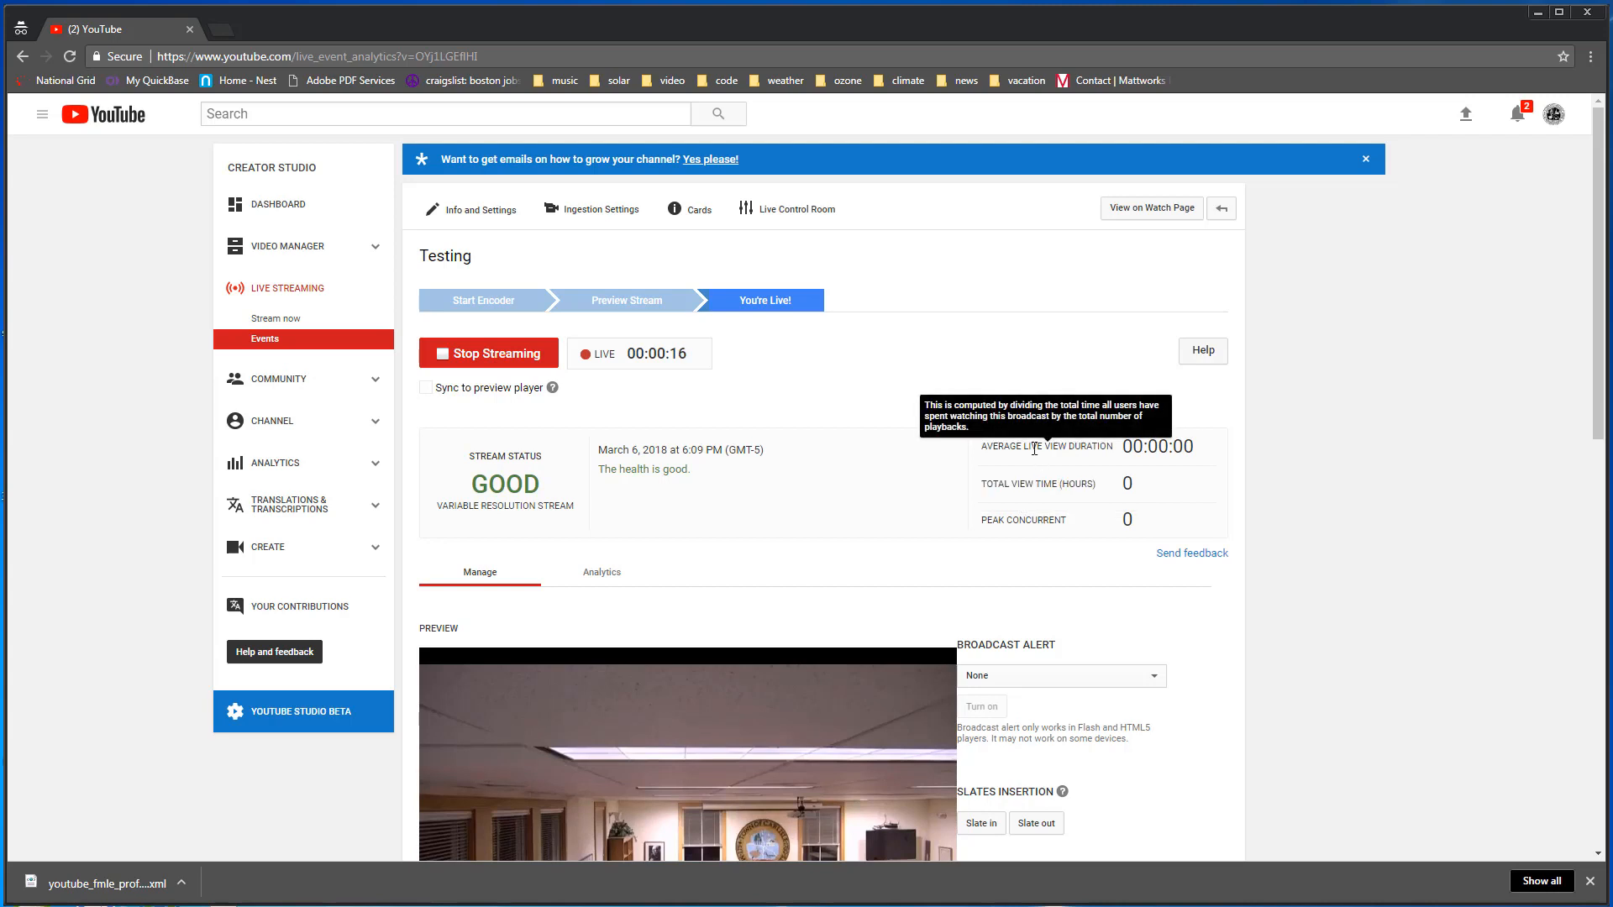
mouse_move(1025, 498)
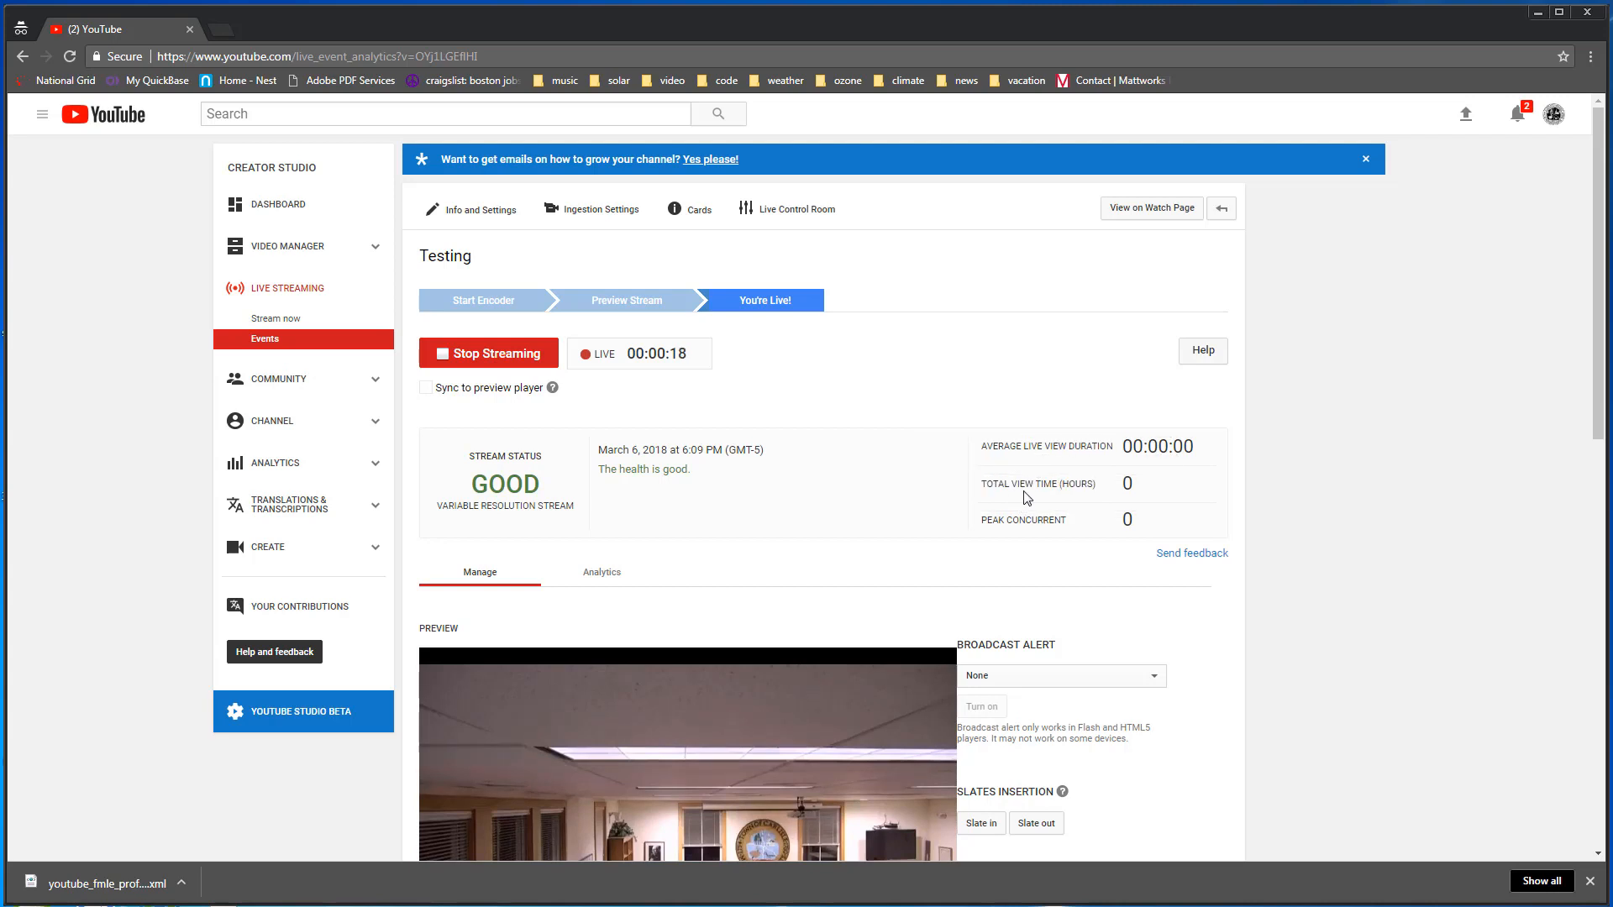
mouse_move(847, 409)
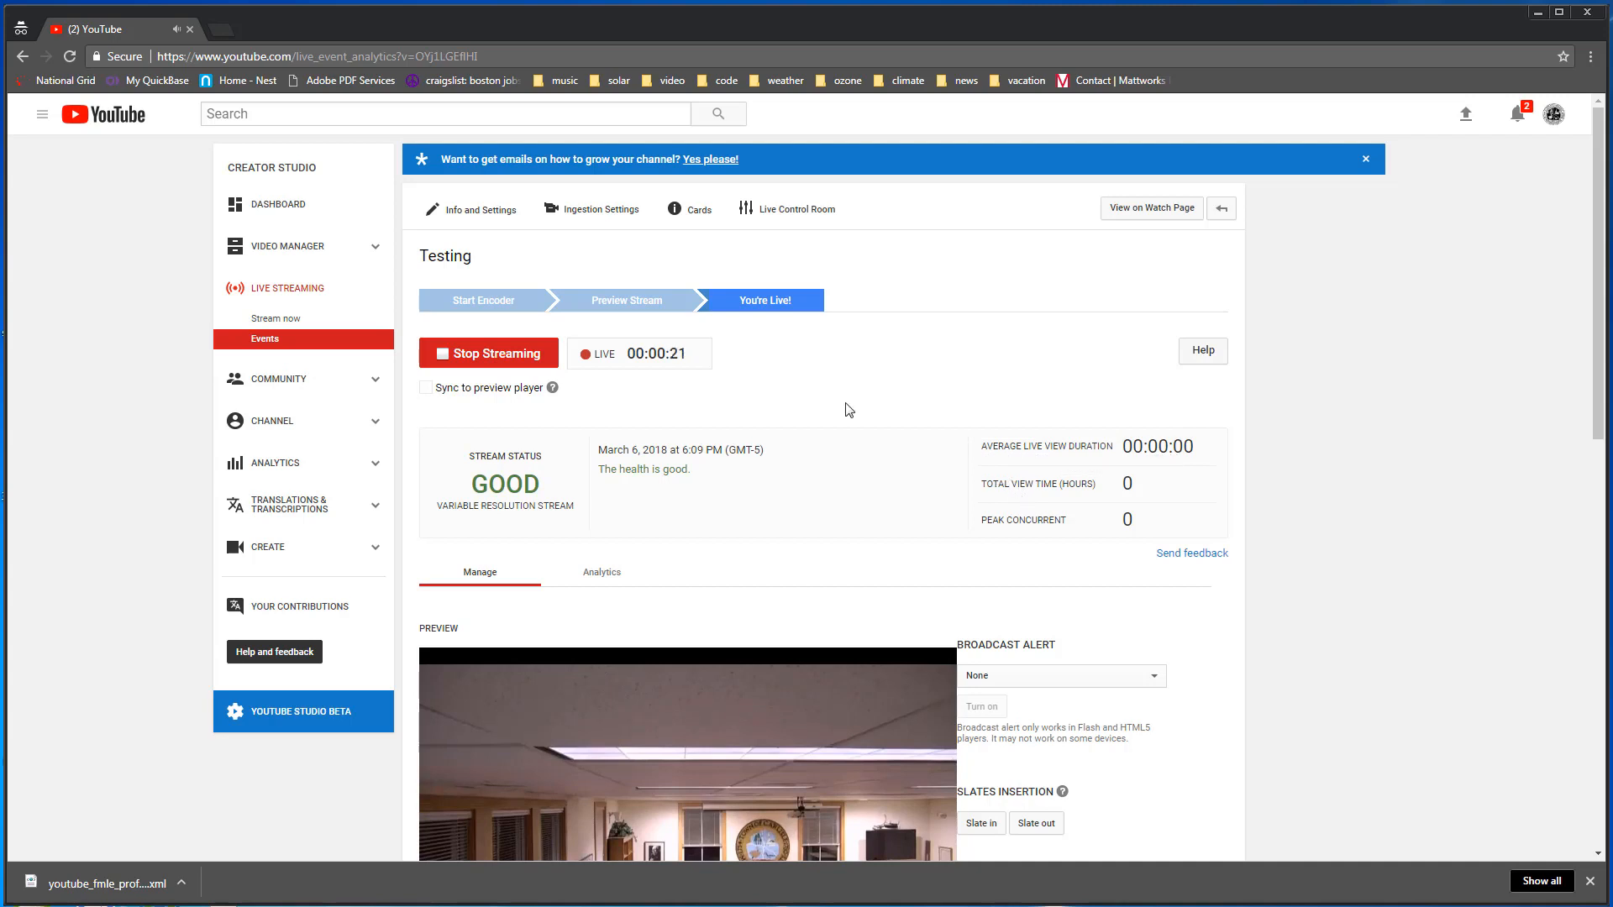
mouse_move(506, 362)
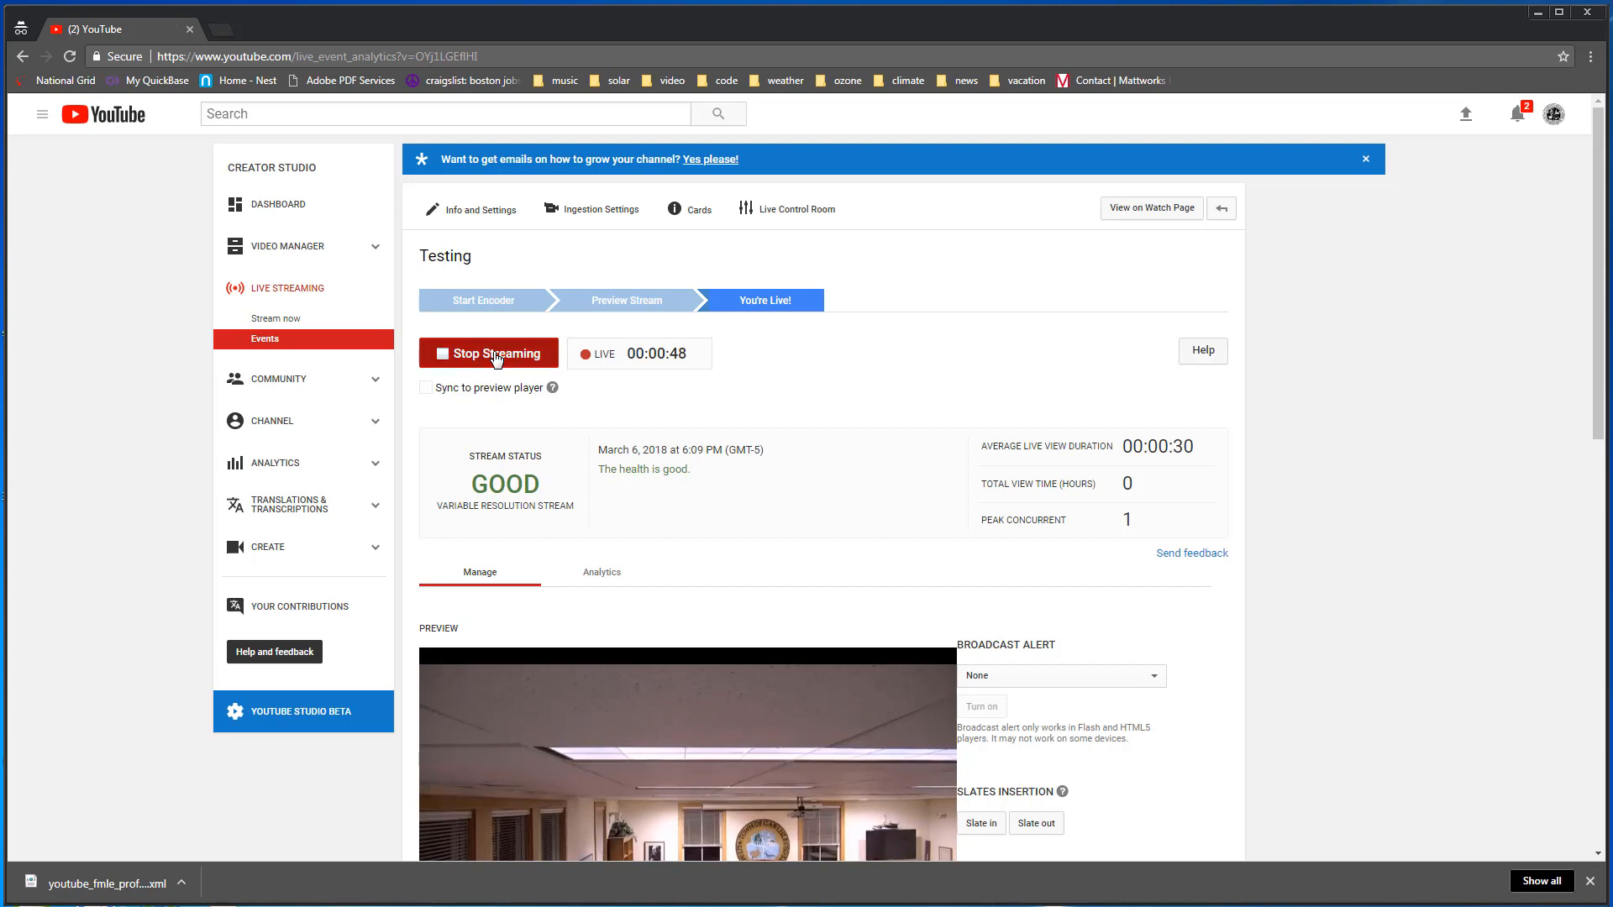
Stop streaming the Testing event and confirm, ending at COMPLETE 00:00:49
left_click(487, 353)
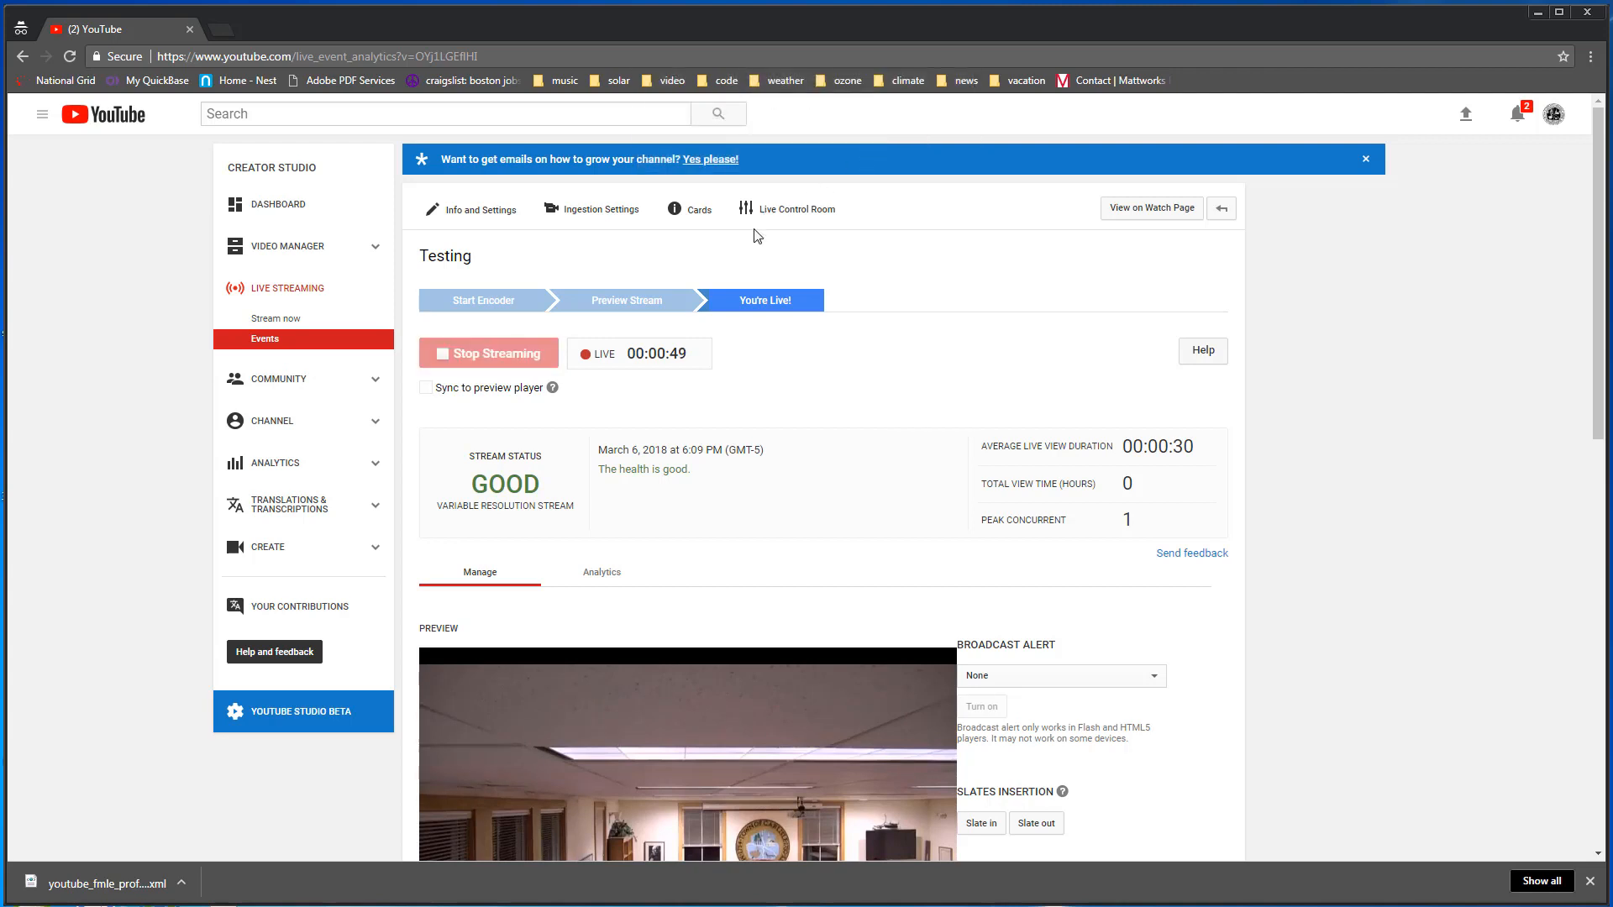
left_click(487, 352)
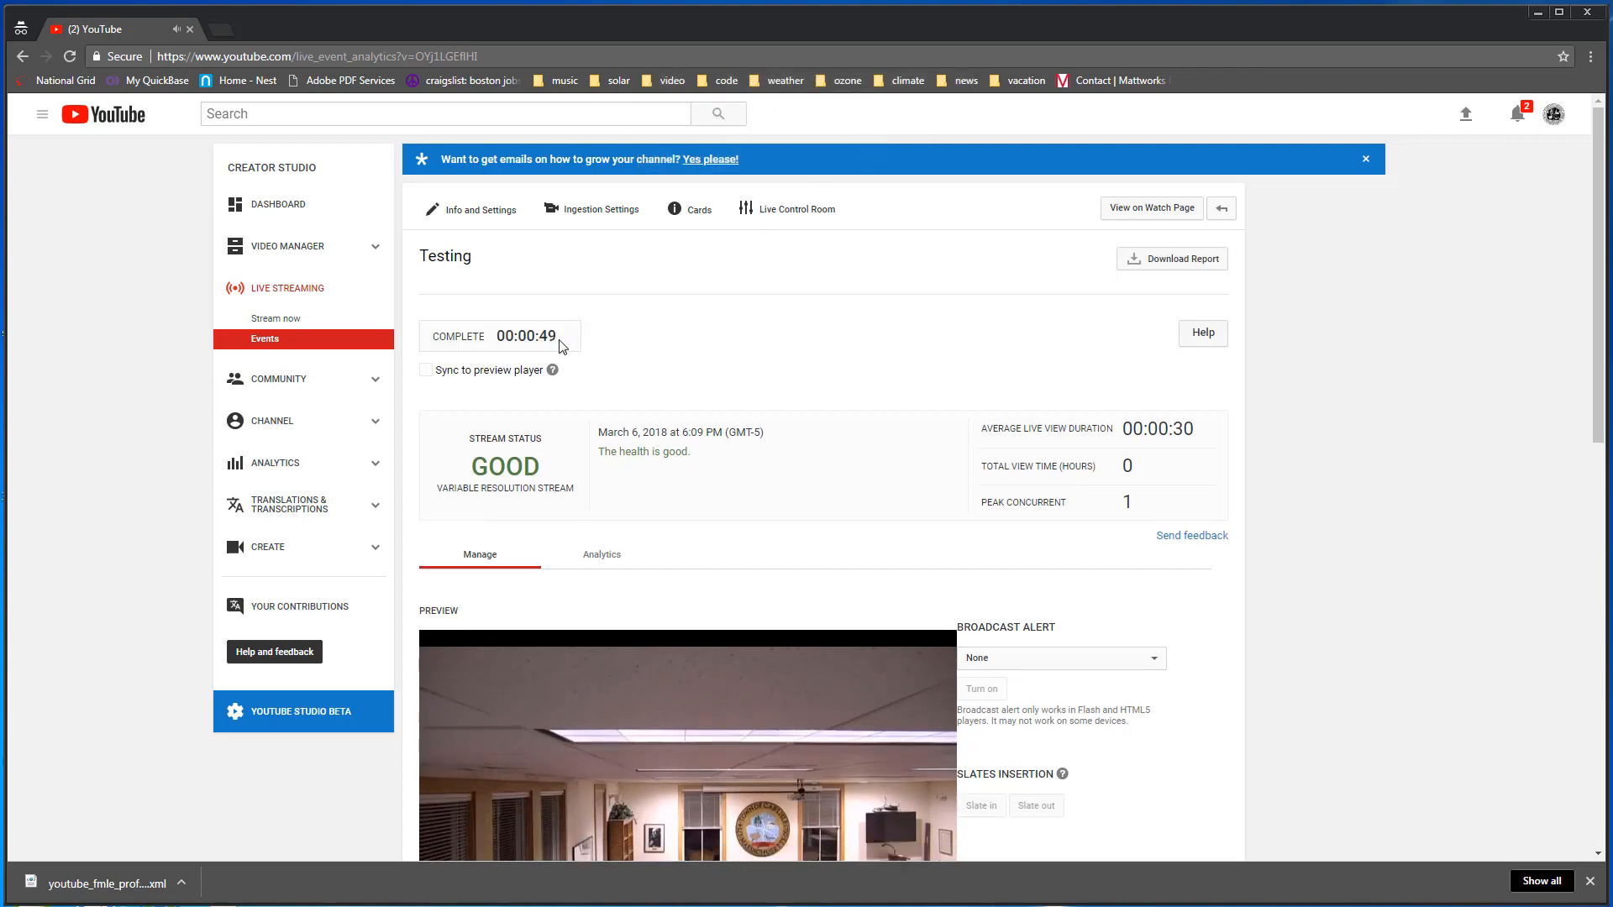
mouse_move(707, 409)
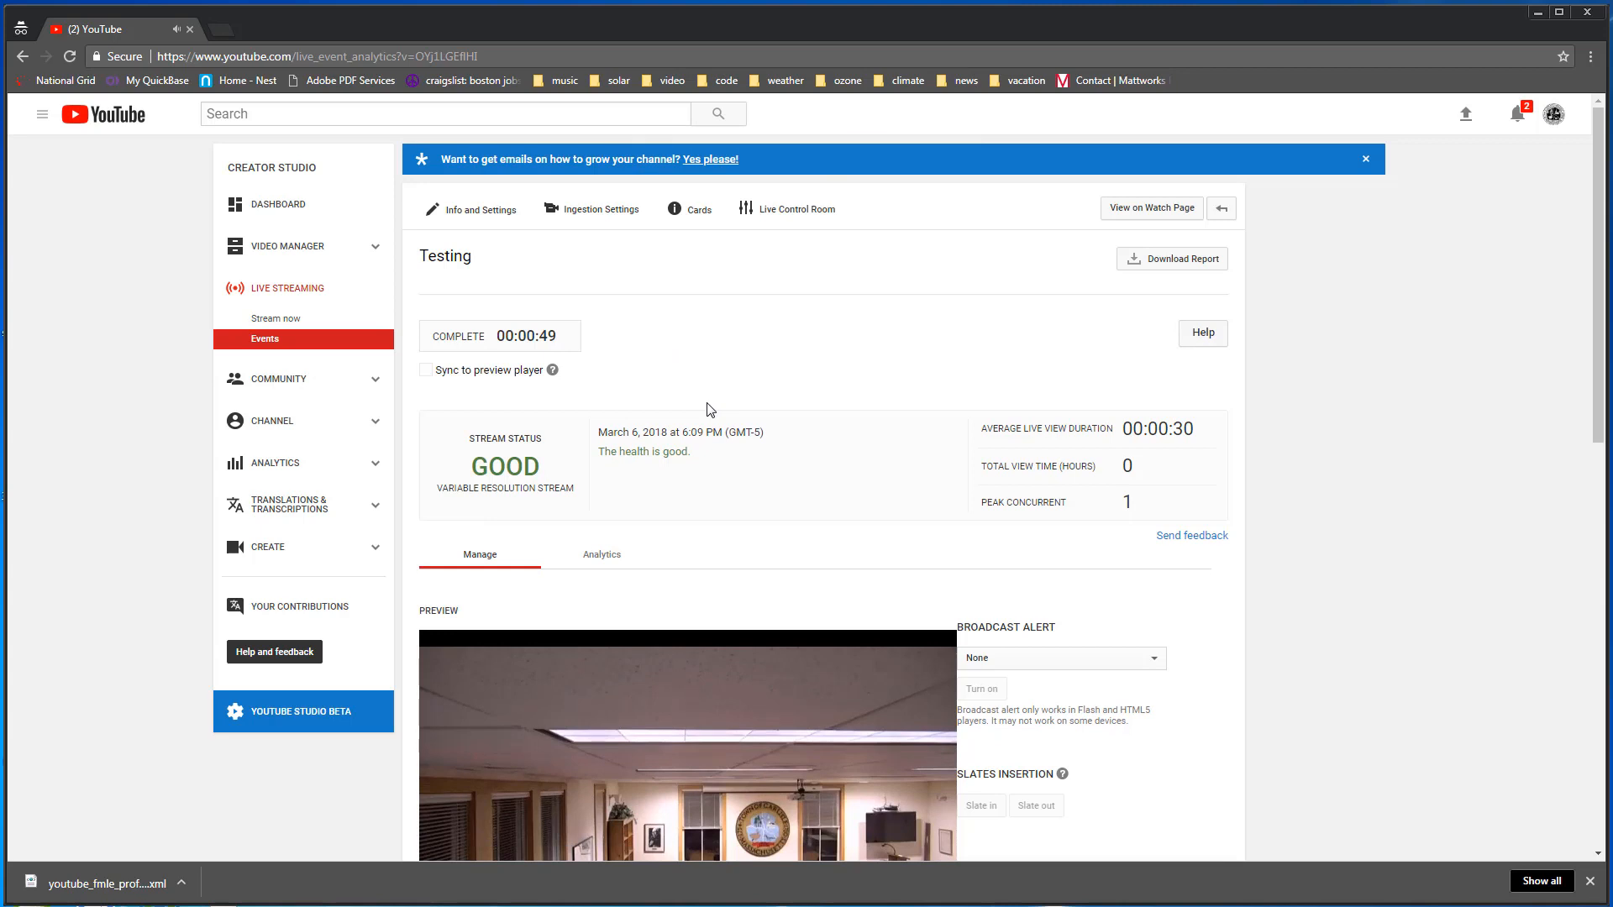
mouse_move(1182, 710)
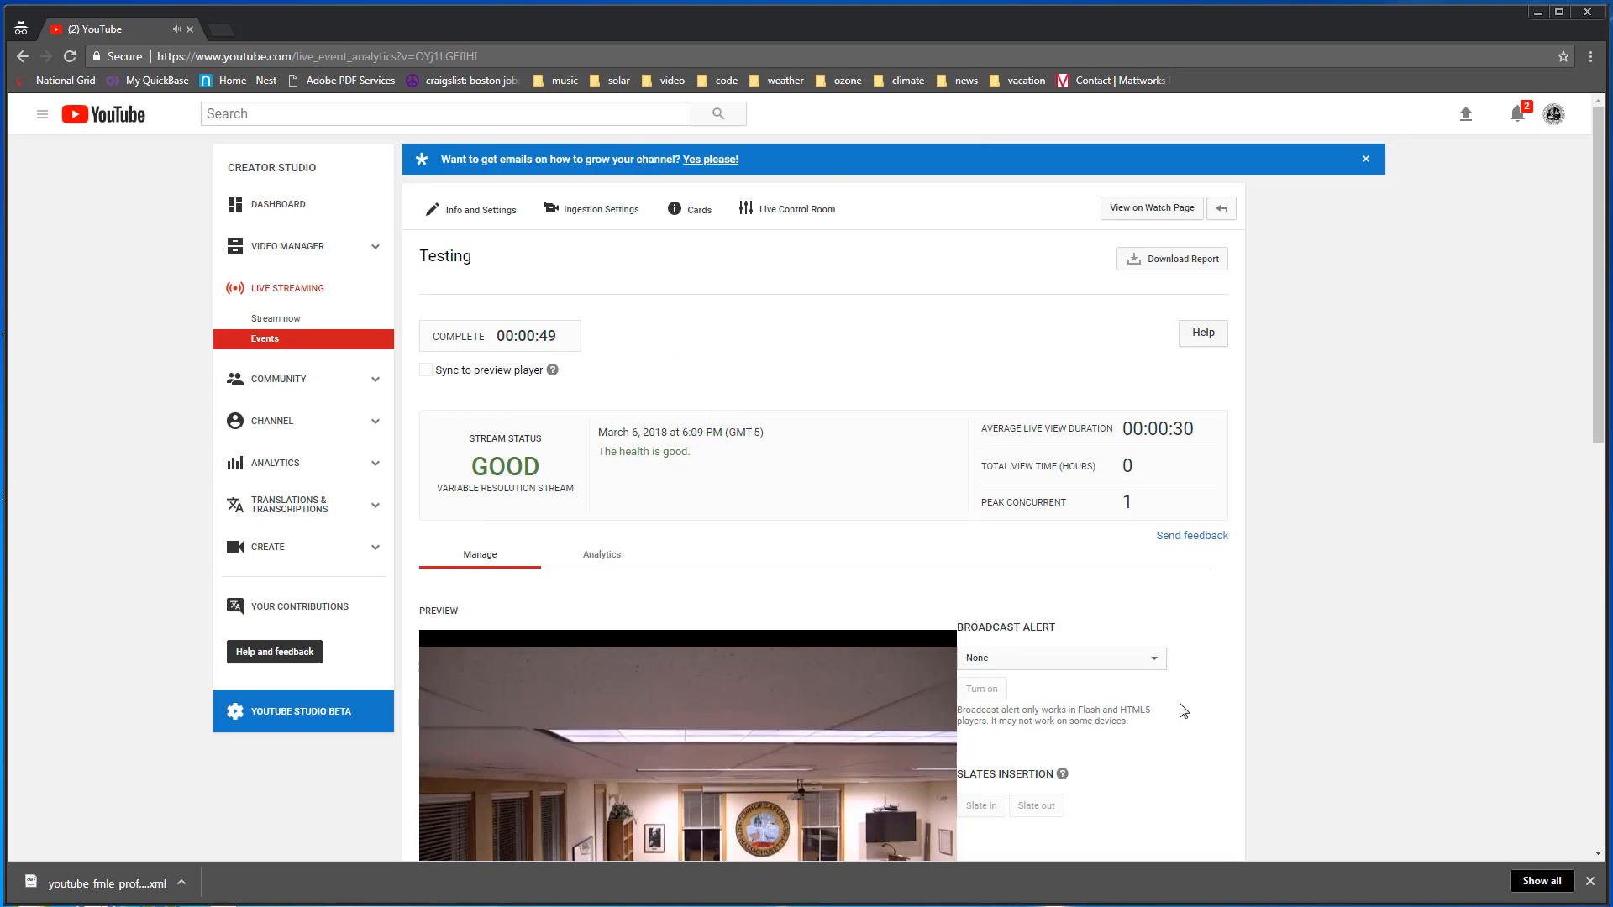